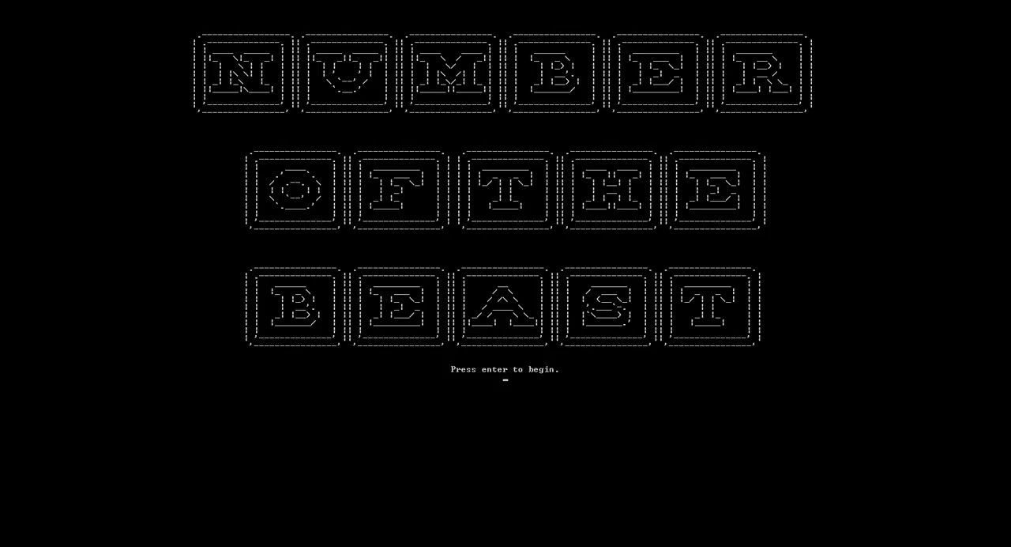
Start the game with in-game music turned on and keep the tutorial
key(enter)
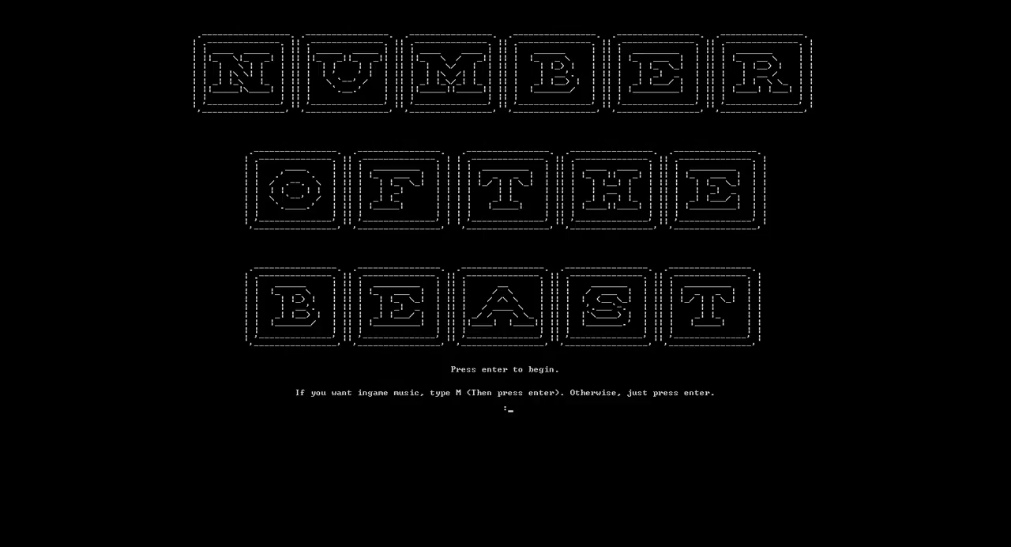
text(m)
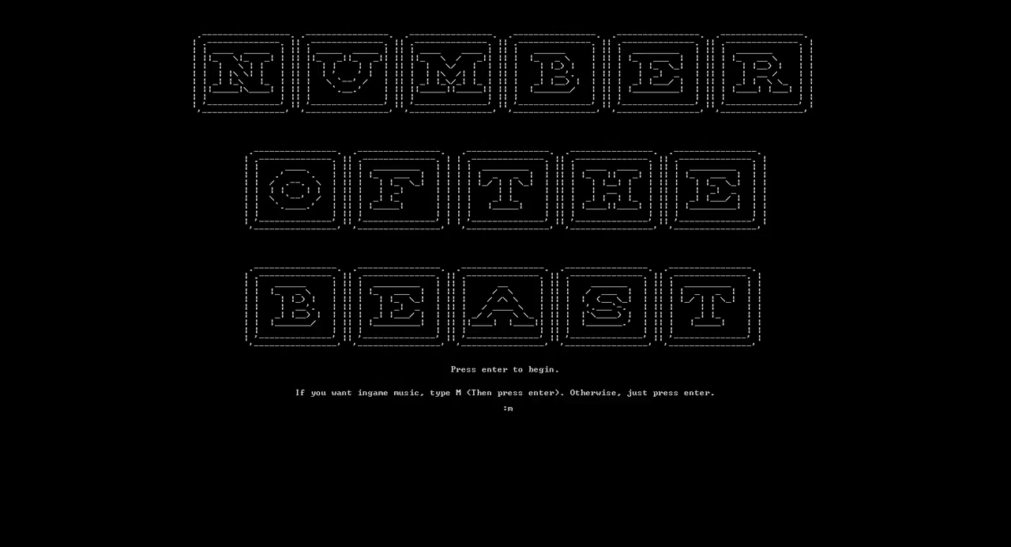
key(enter)
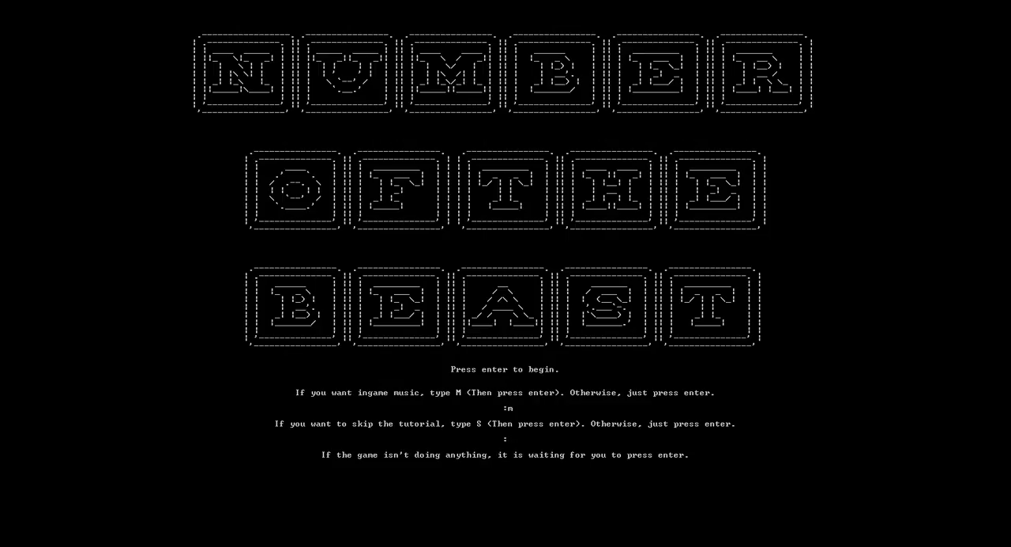
key(enter)
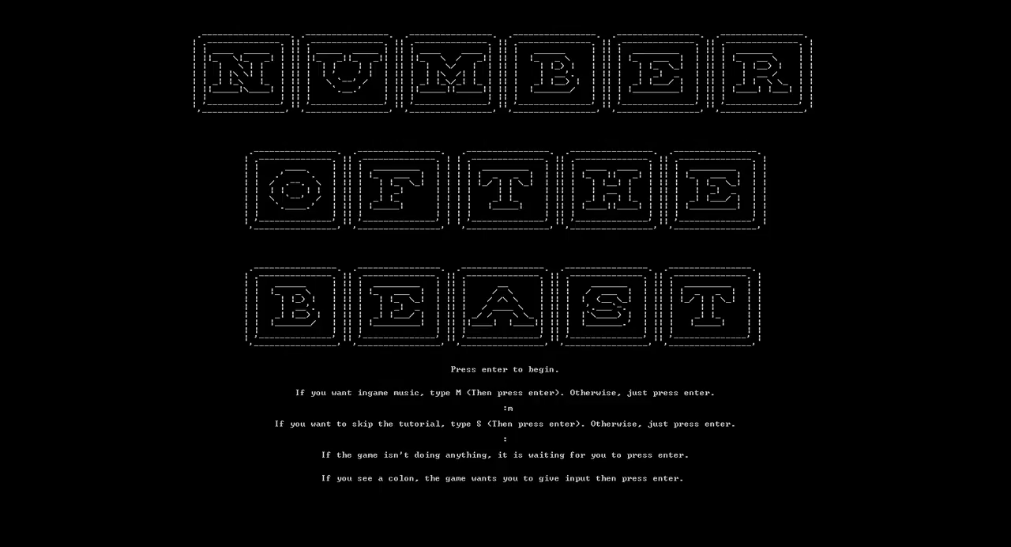
Give 'blue' as the favourite colour
key(enter)
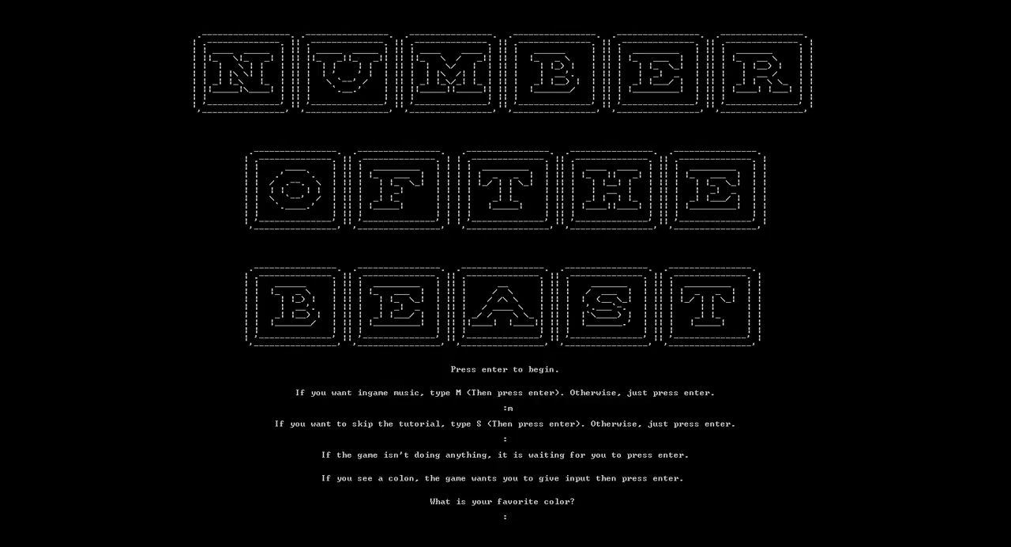
text(b)
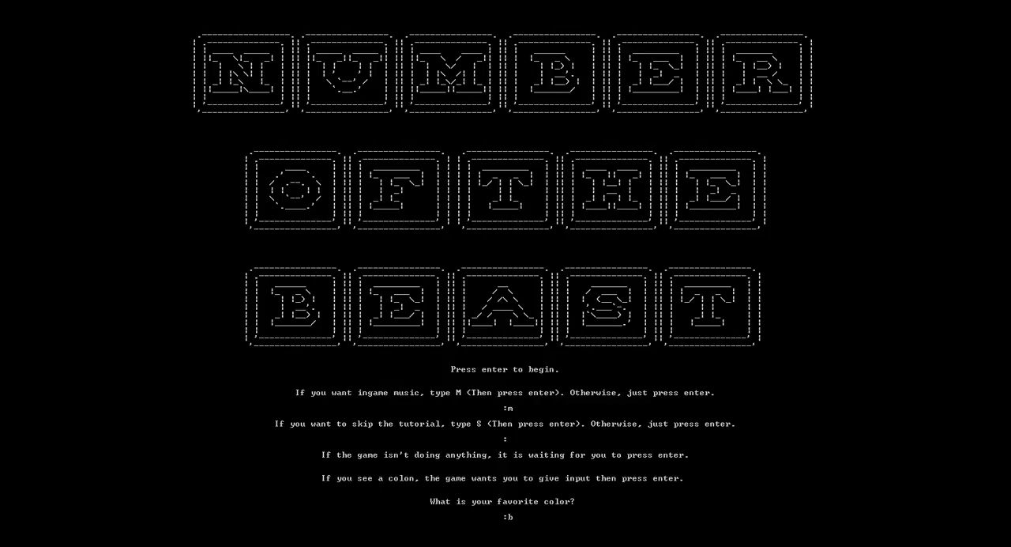
text(blue)
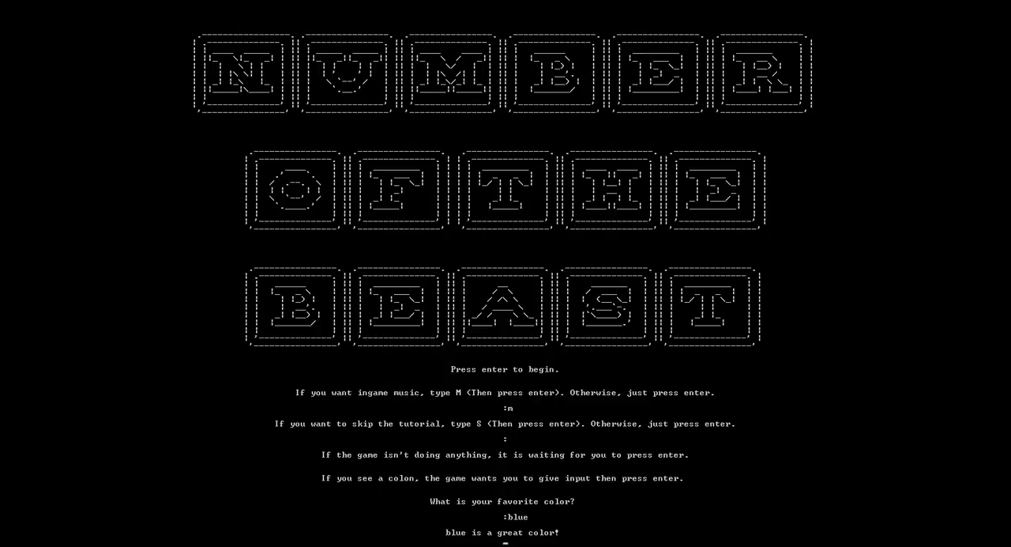
key(enter)
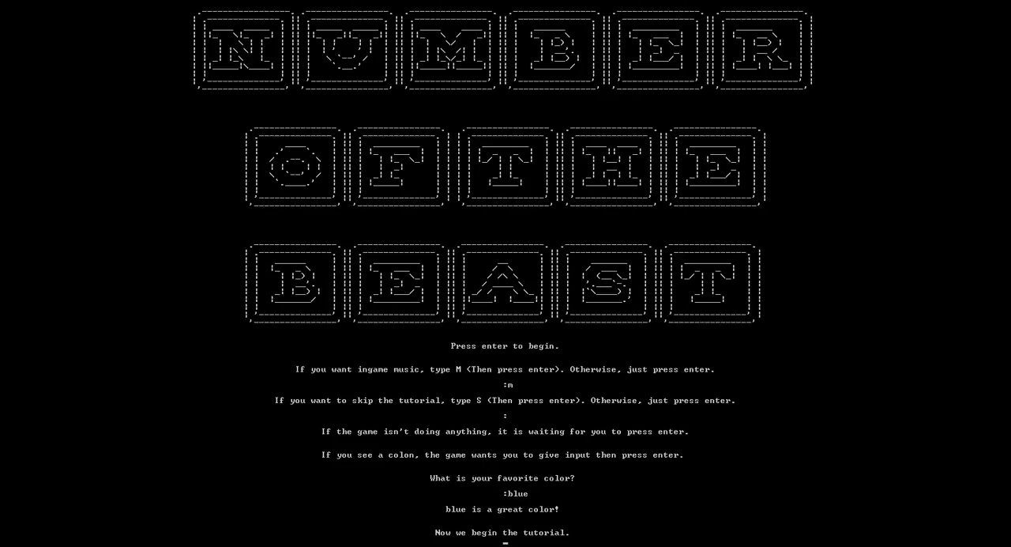
Read through the full tutorial story and rules up to the 1–5 difficulty prompt
key(enter)
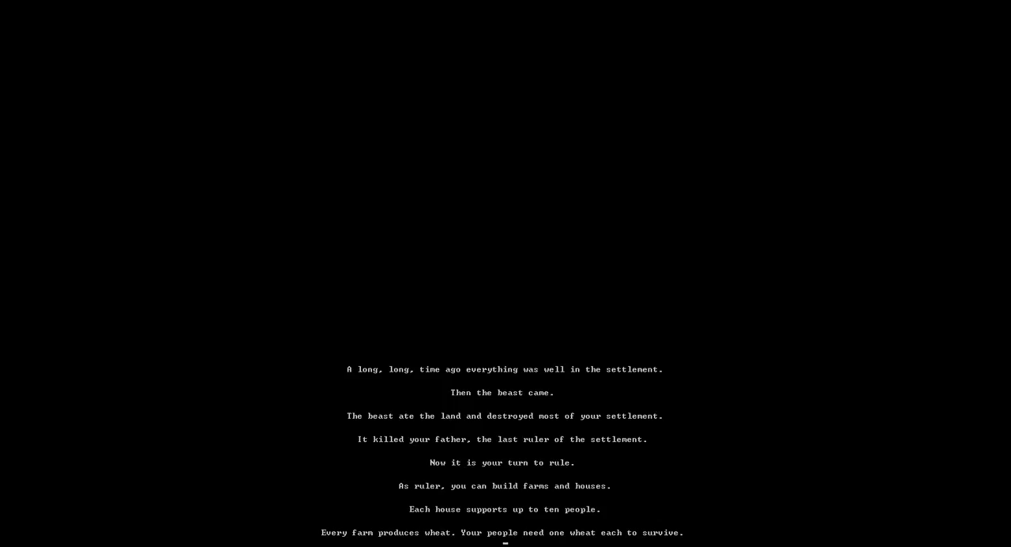
scroll(down, 3)
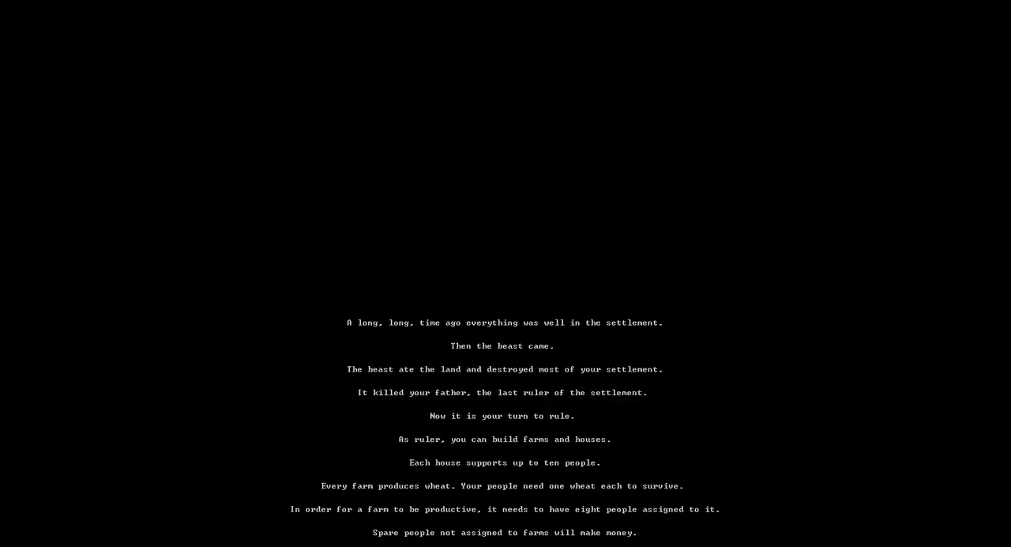
scroll(down, 3)
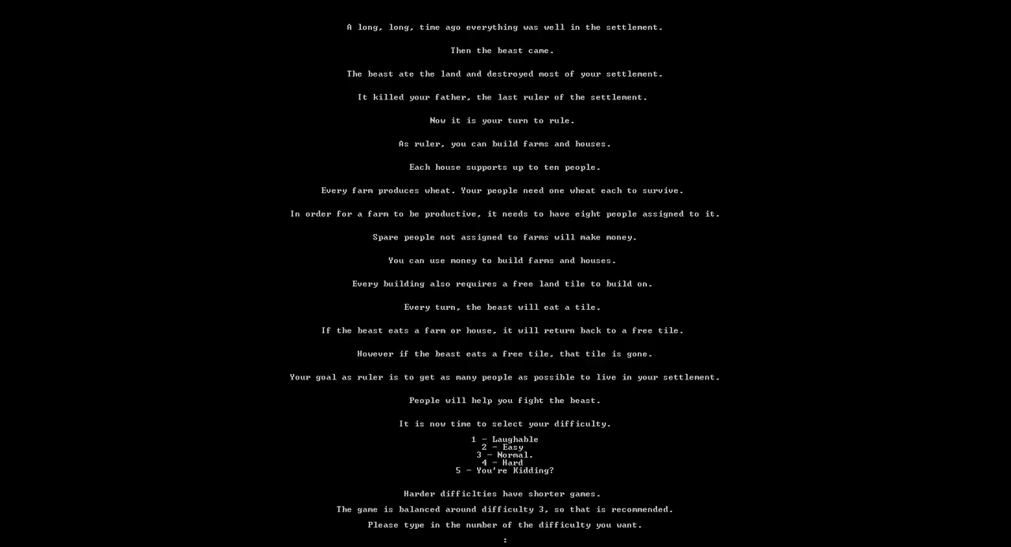
Choose difficulty 3, starting with 73 people, 97 dollars, 7 farms and 9 houses
text(3)
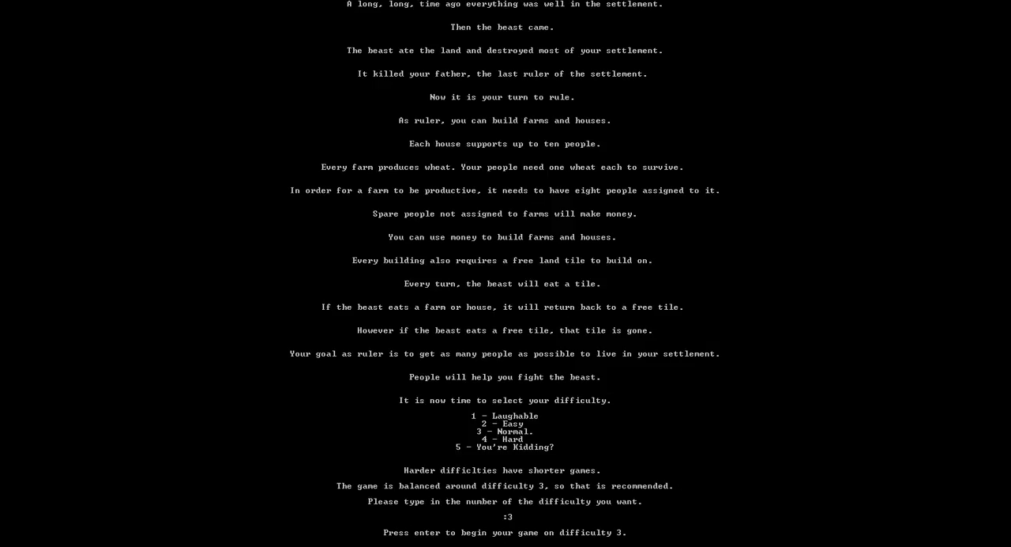
key(enter)
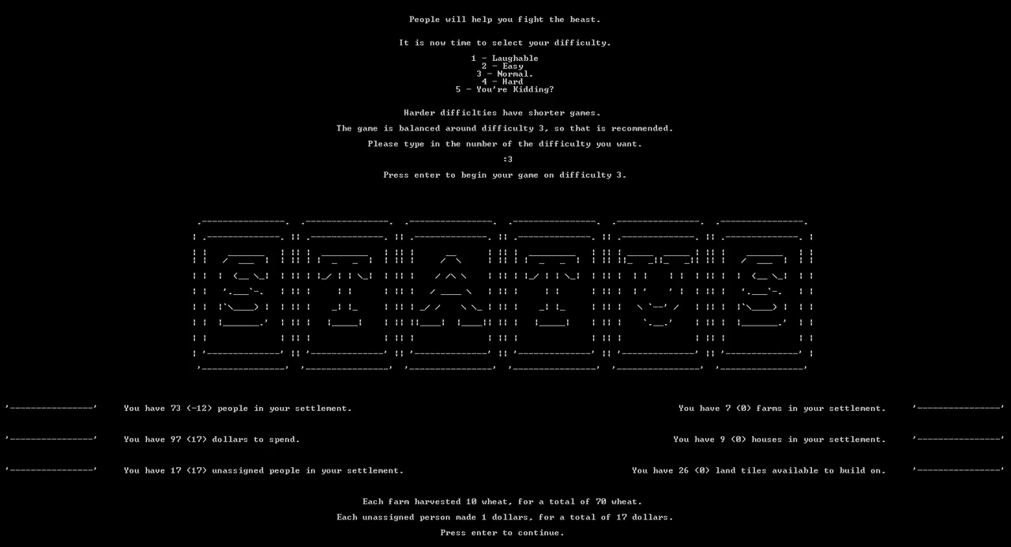
Order 2 farms on turn 1, with no houses affordable
key(enter)
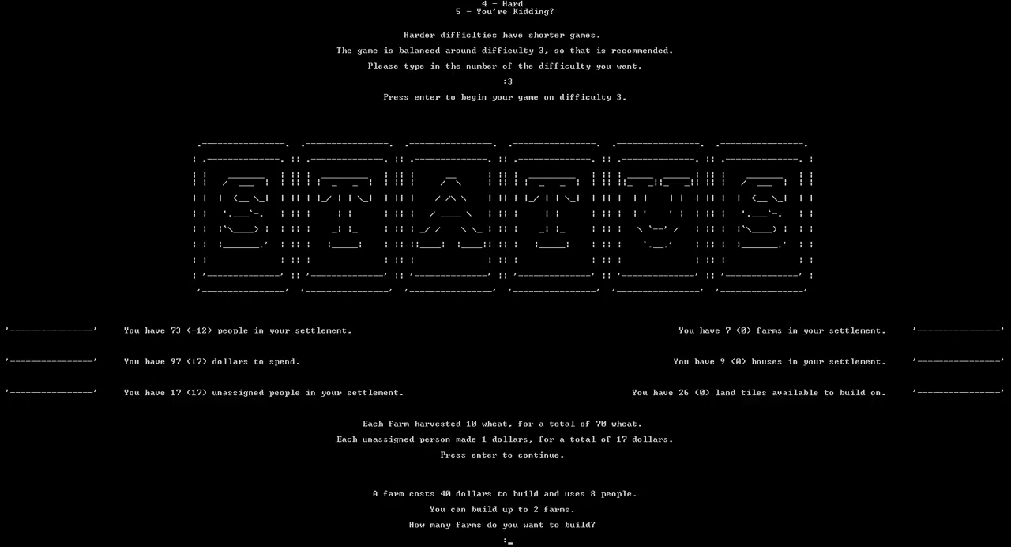
text(2)
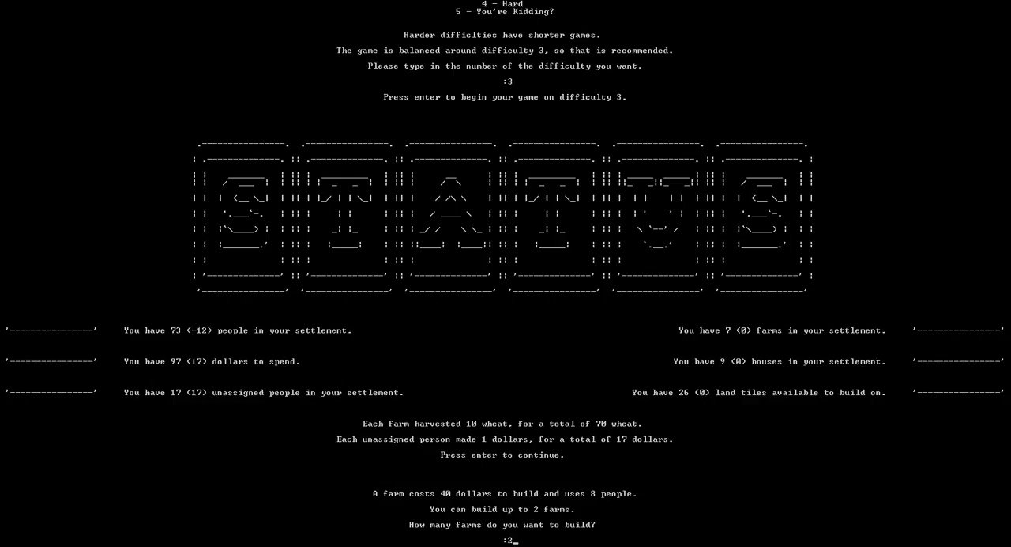
key(enter)
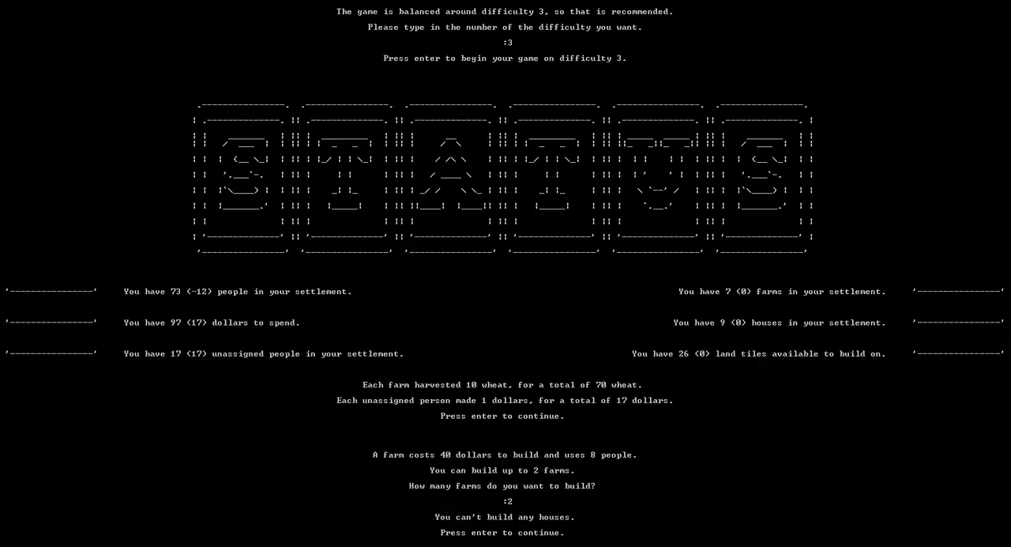
key(enter)
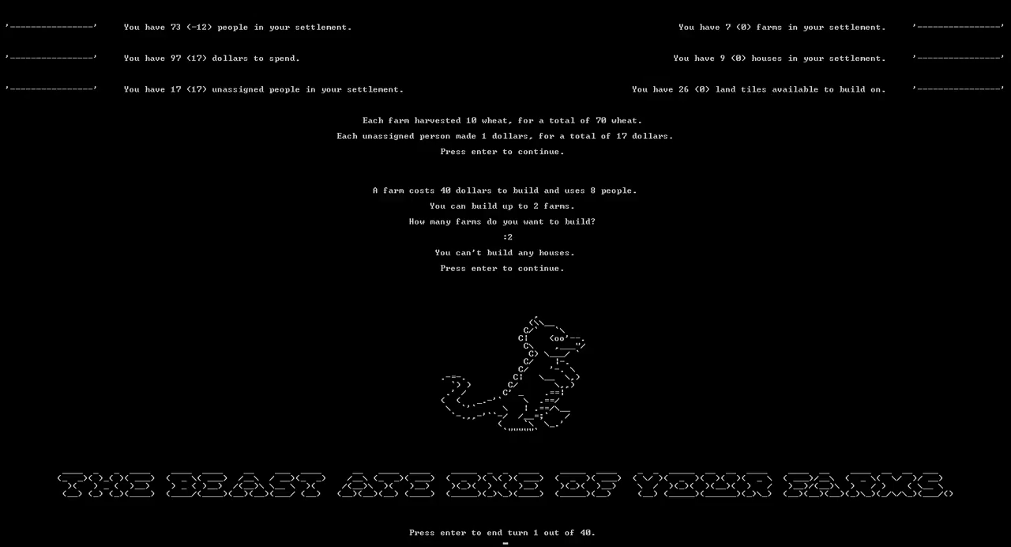
End turn 1, then order no farms and one house
key(enter)
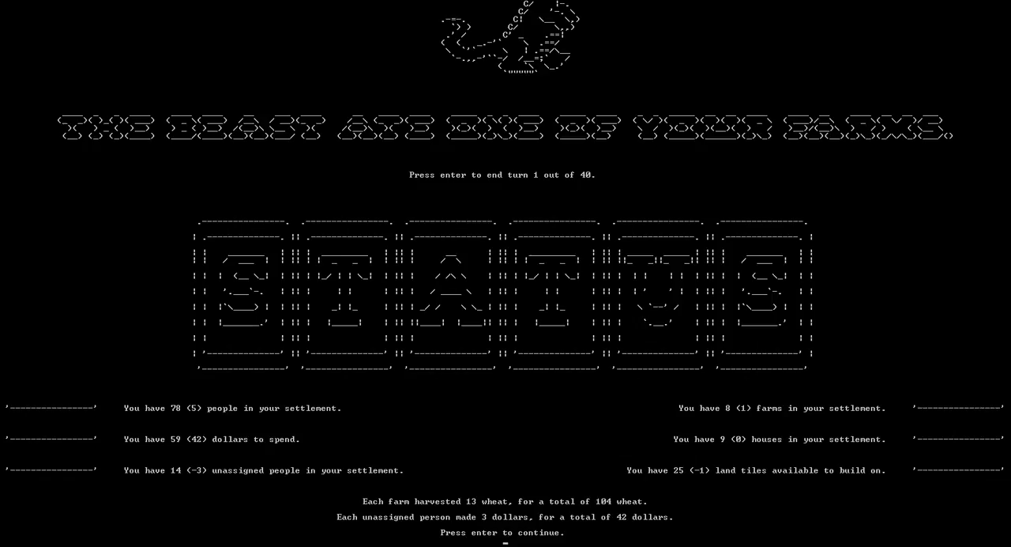
key(enter)
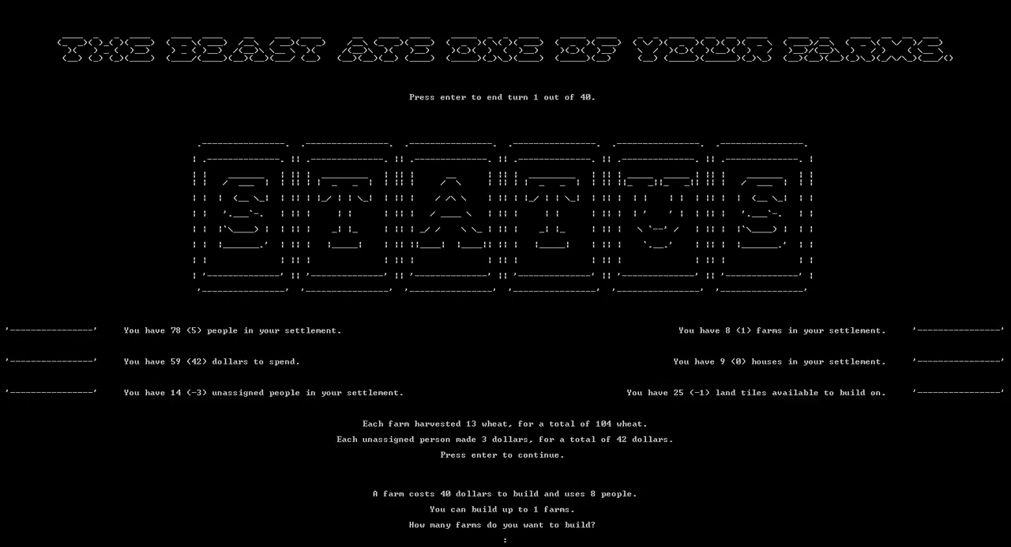
text(0)
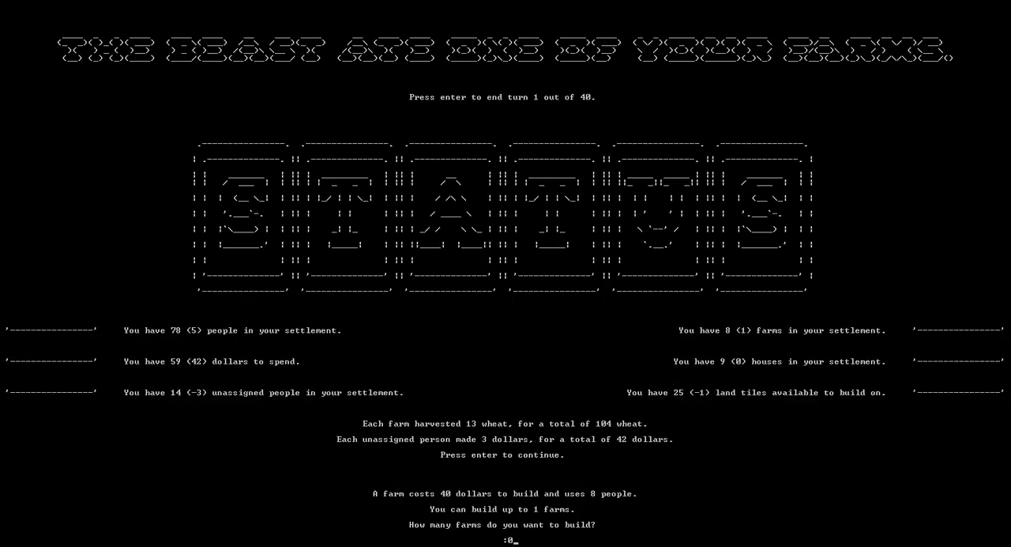
key(enter)
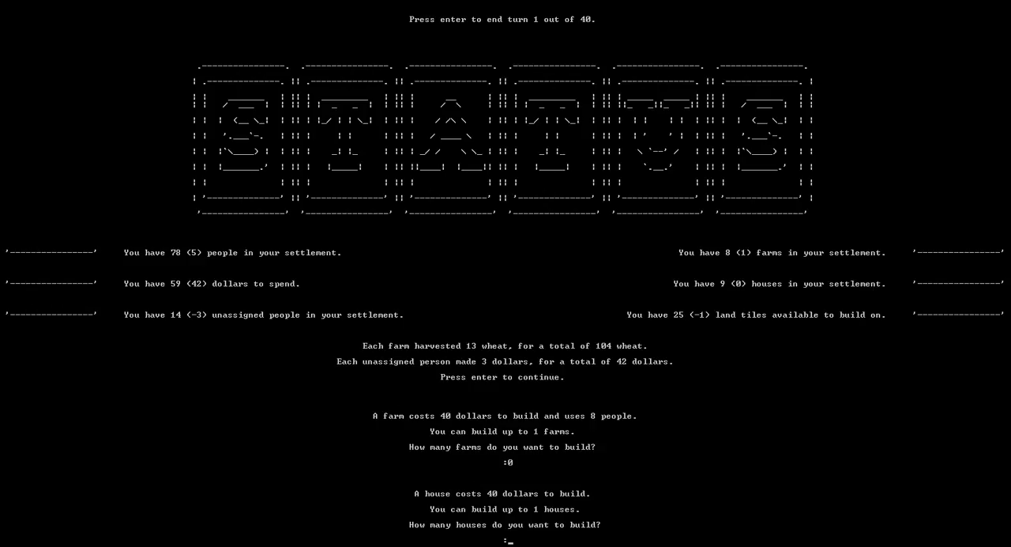
text(1)
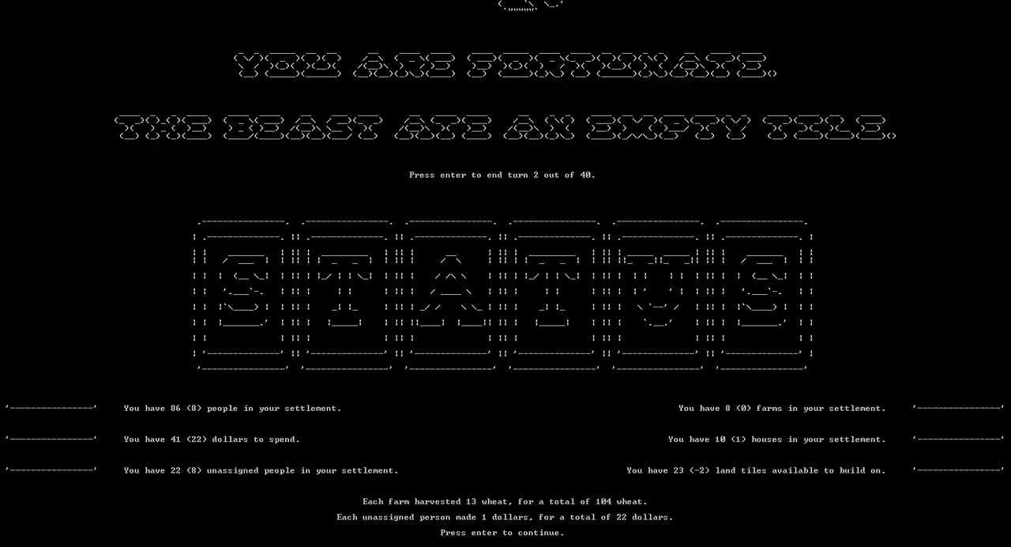
Build one farm and end turn 4, reaching 94 people and 9 farms
key(enter)
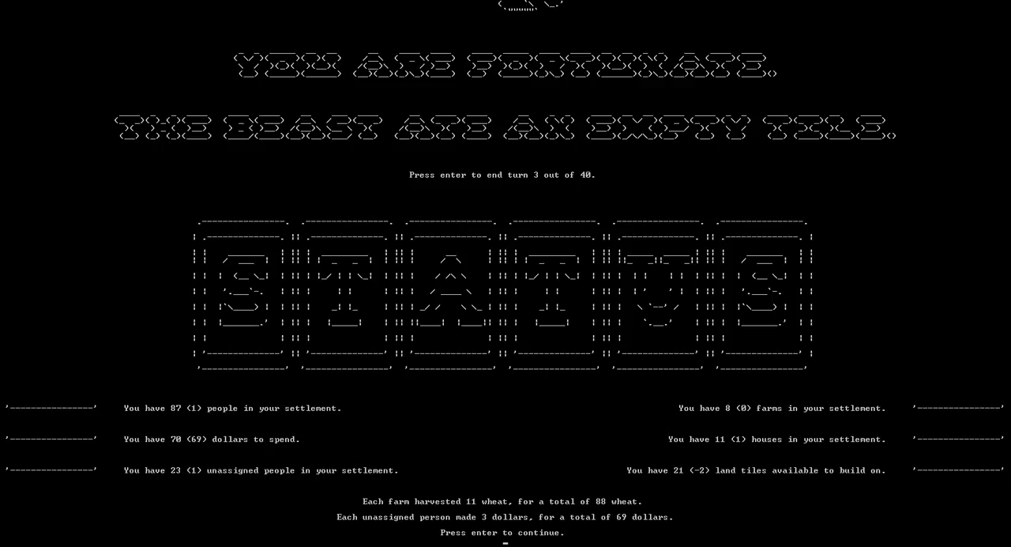
key(enter)
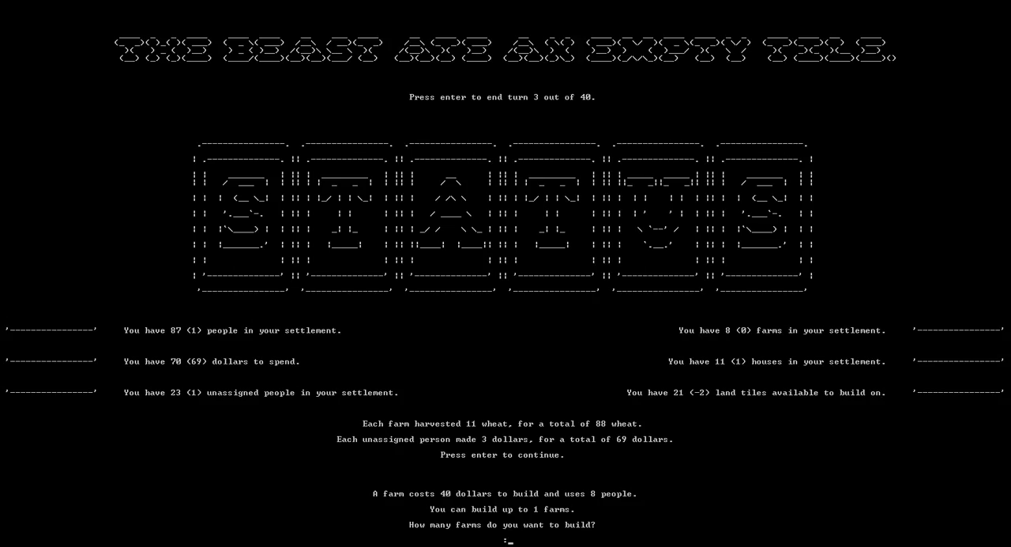
text(1)
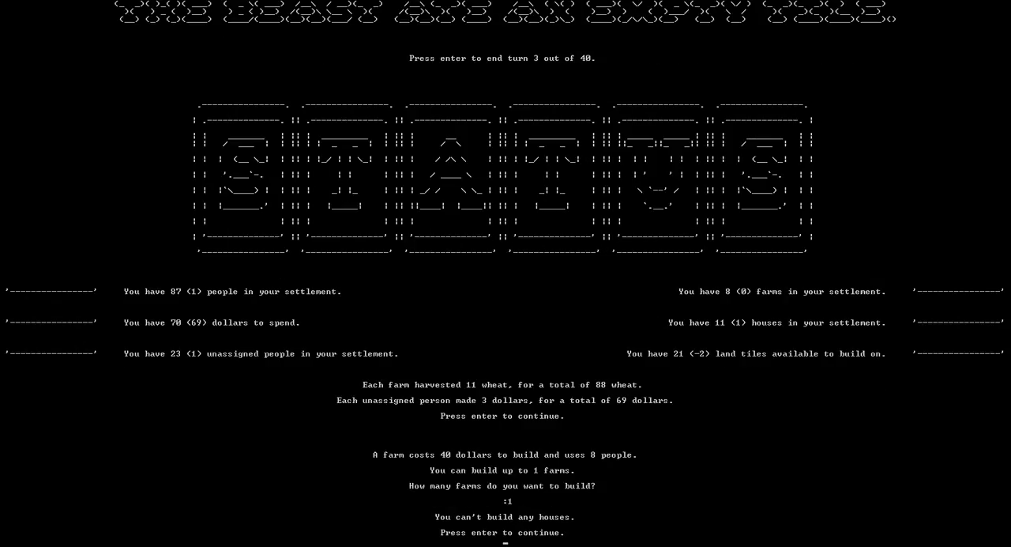
key(enter)
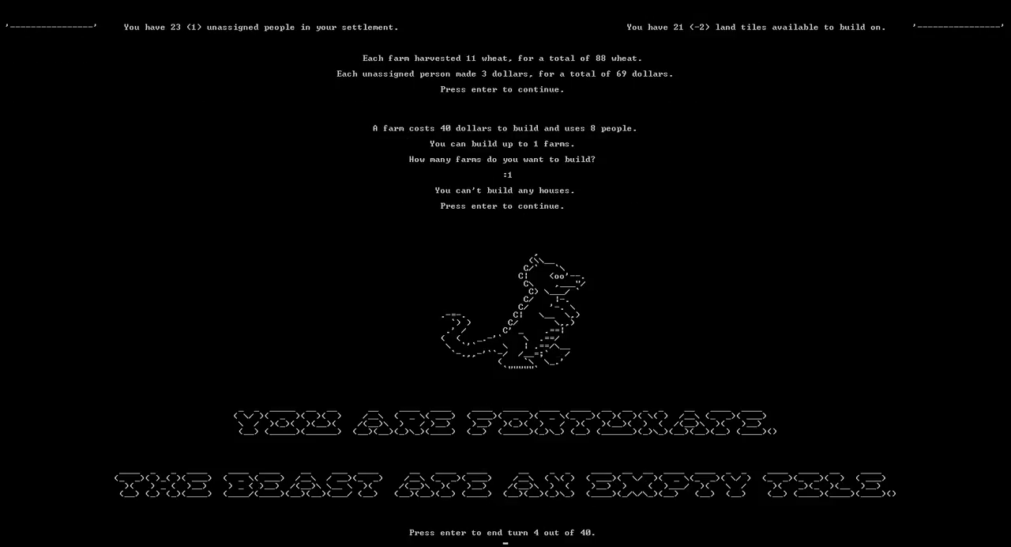
key(enter)
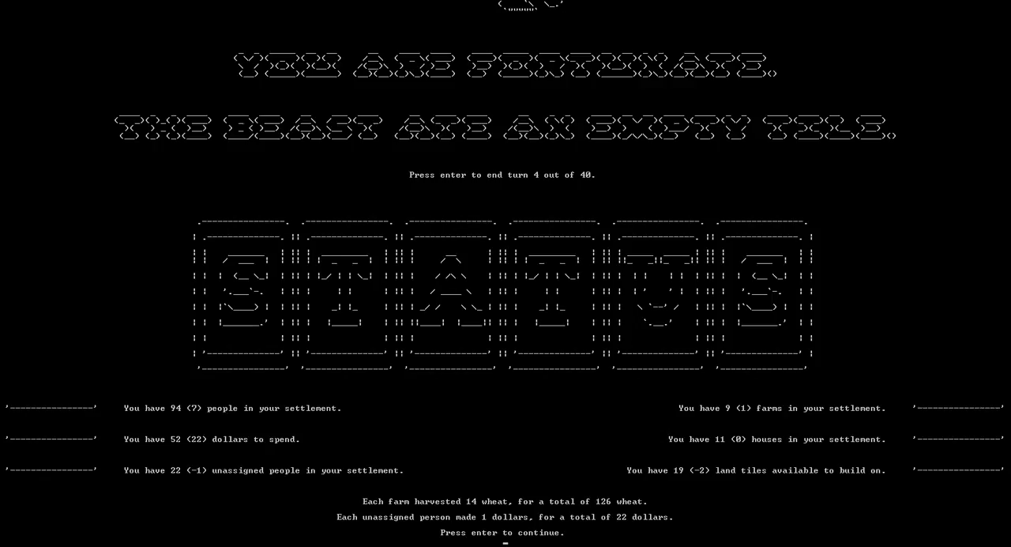
Build one house, end turn 6, and submit turn 7's farm and house orders
key(enter)
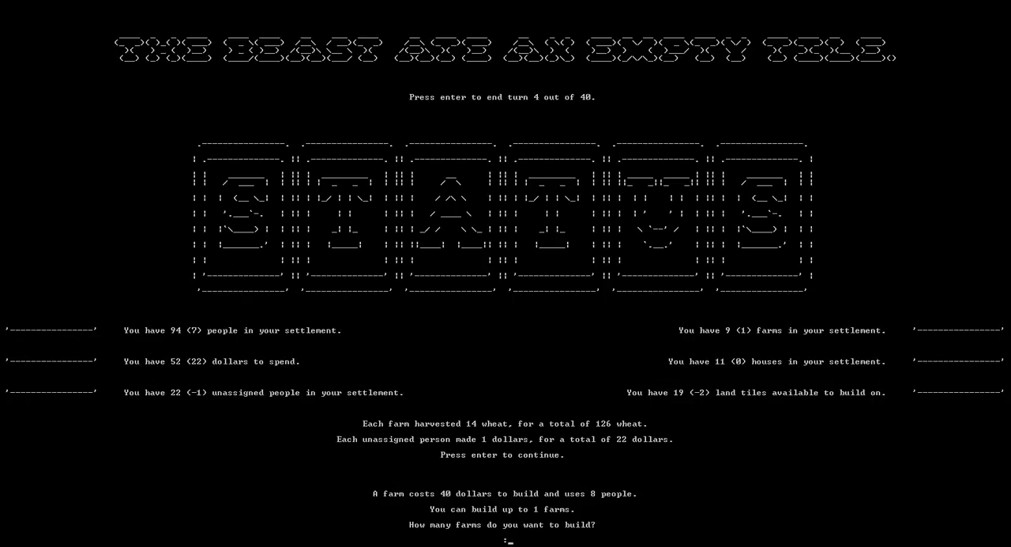
text(0)
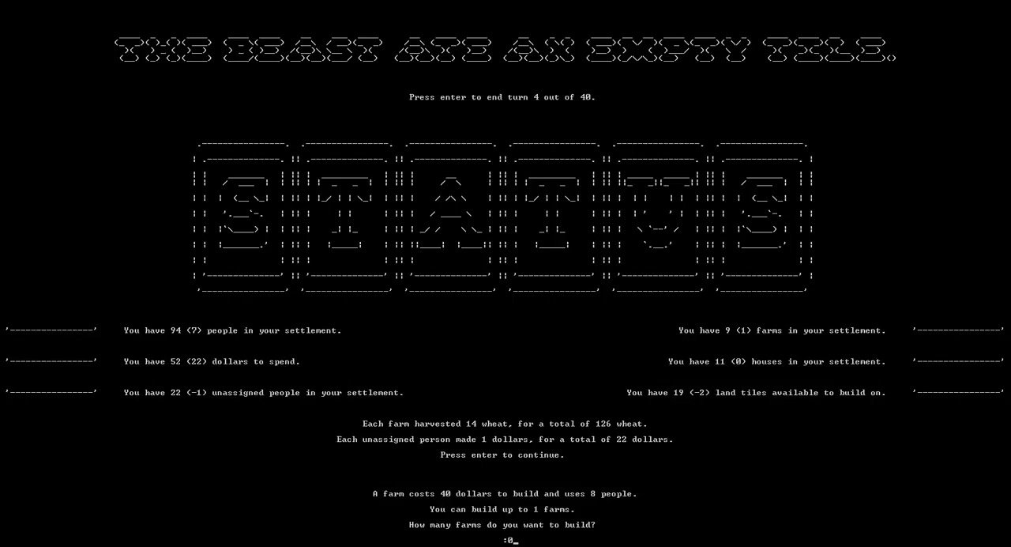
text(1)
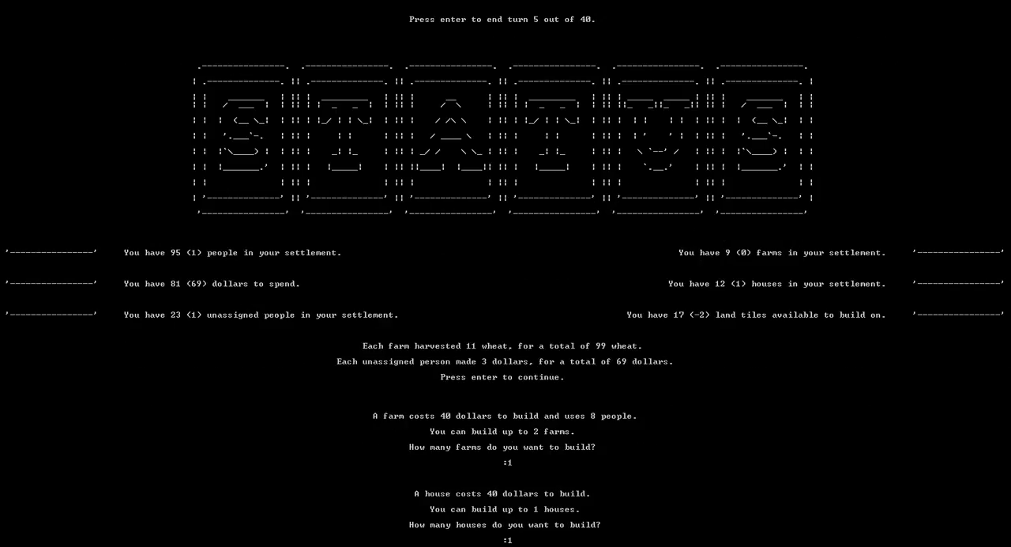
key(enter)
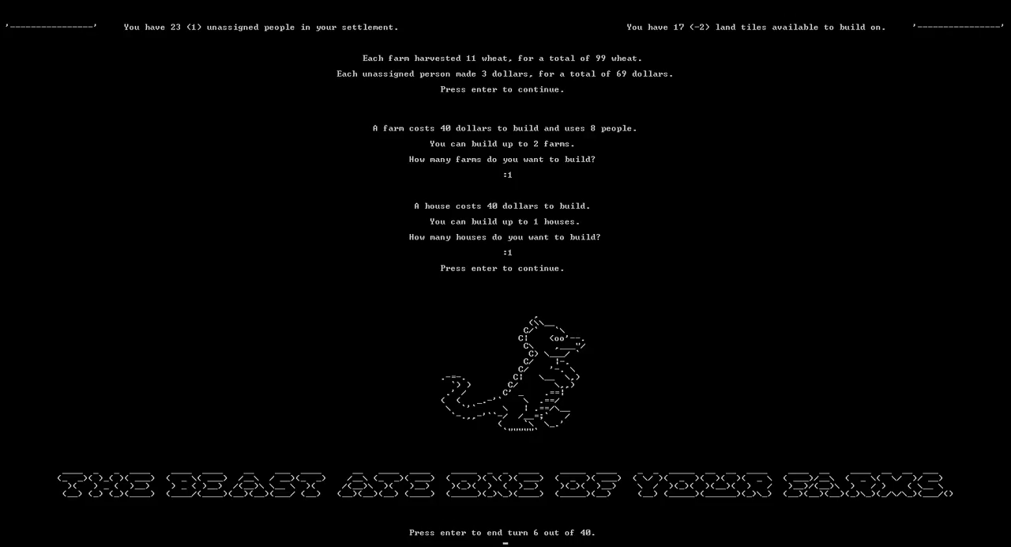
key(enter)
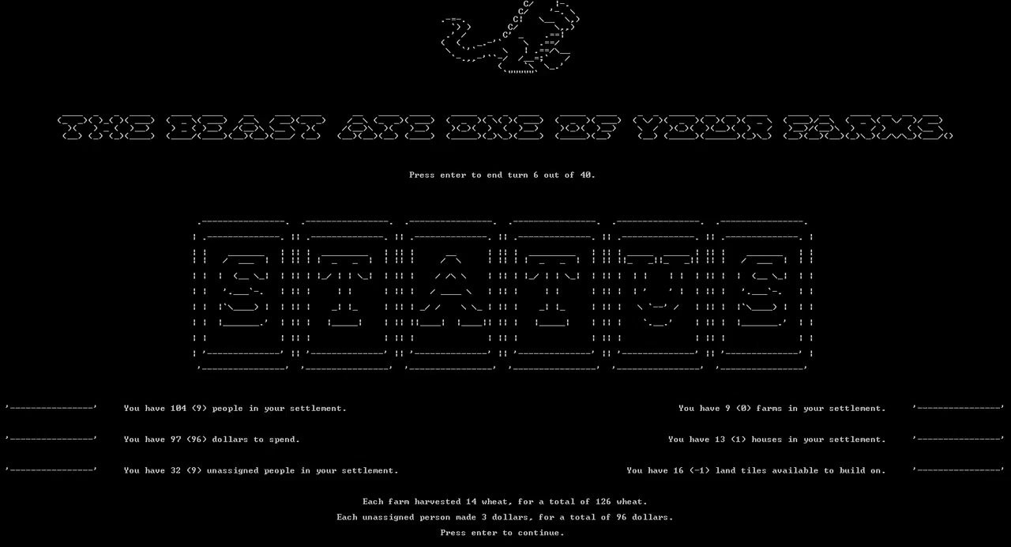
key(enter)
text(1)
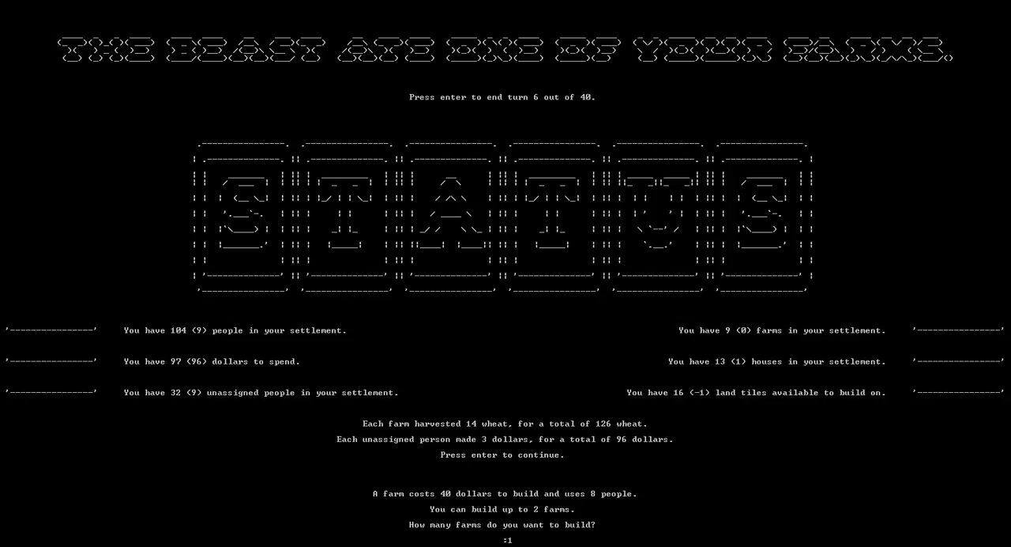
key(enter)
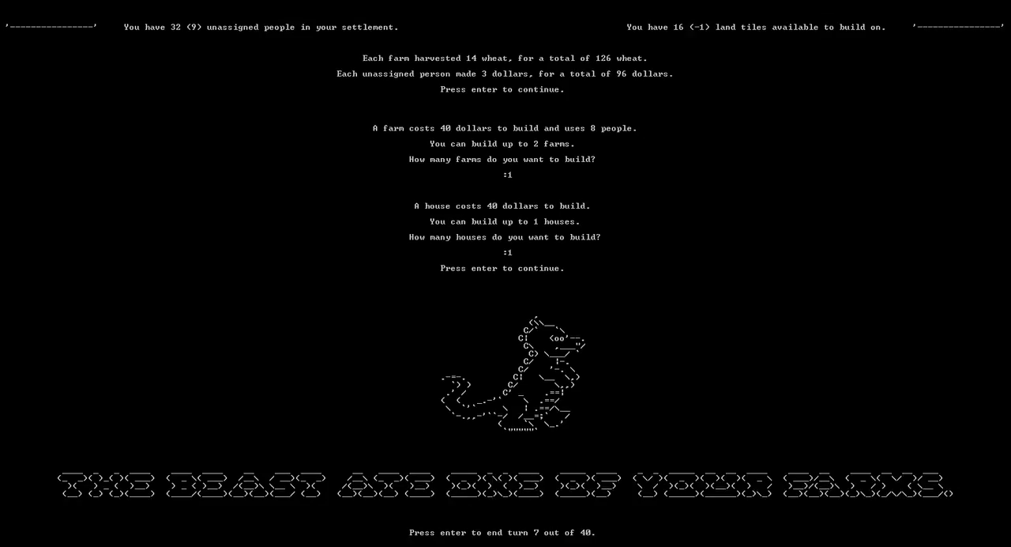
End turns 7 and 8 without building anything
key(enter)
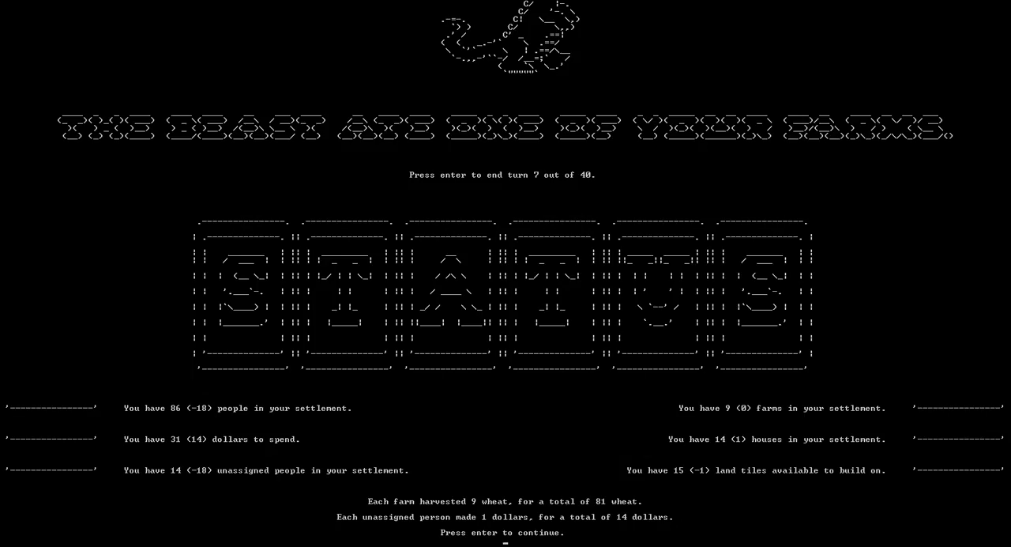
key(enter)
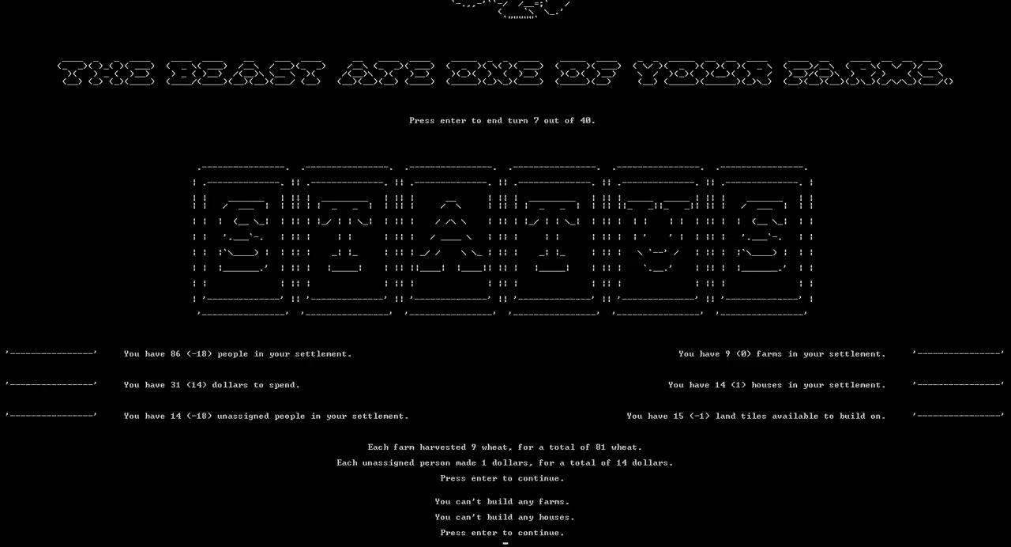
key(enter)
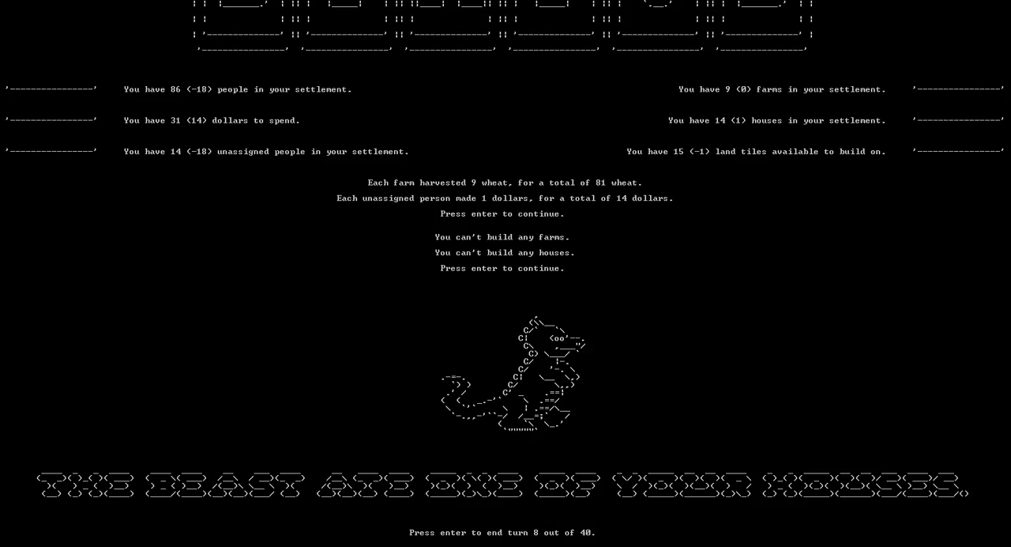
key(enter)
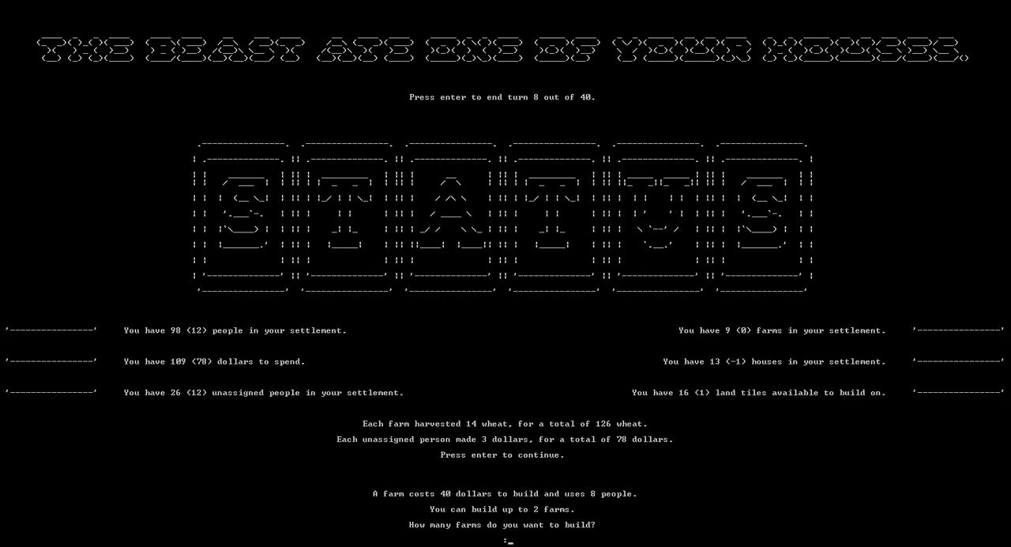
Order one farm on turn 9, then one farm and one house on turn 10
text(1)
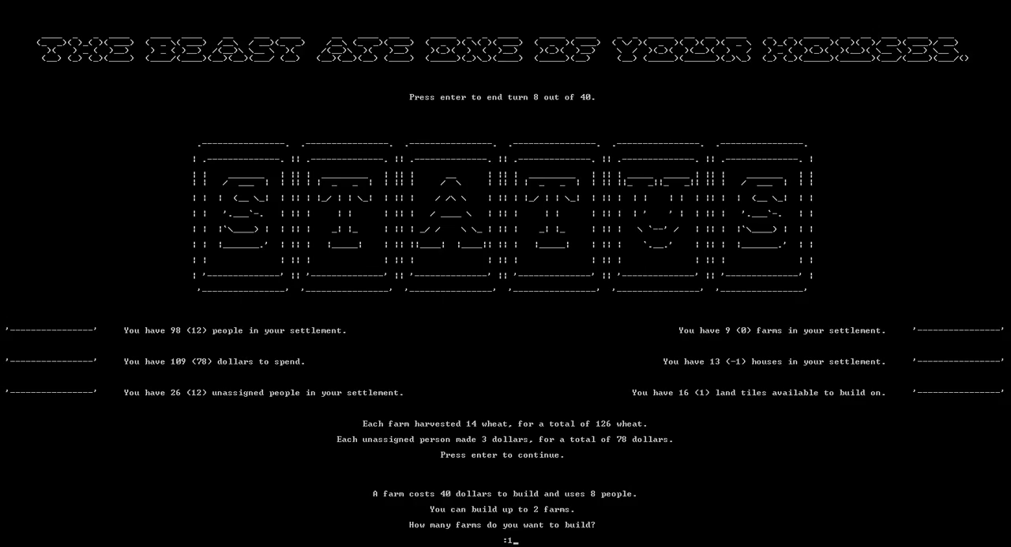
key(enter)
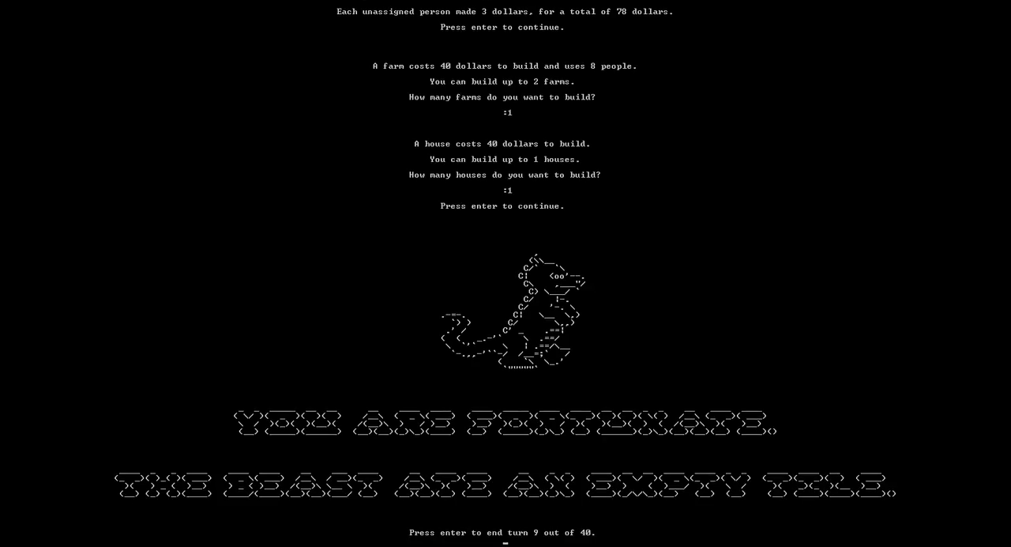
key(enter)
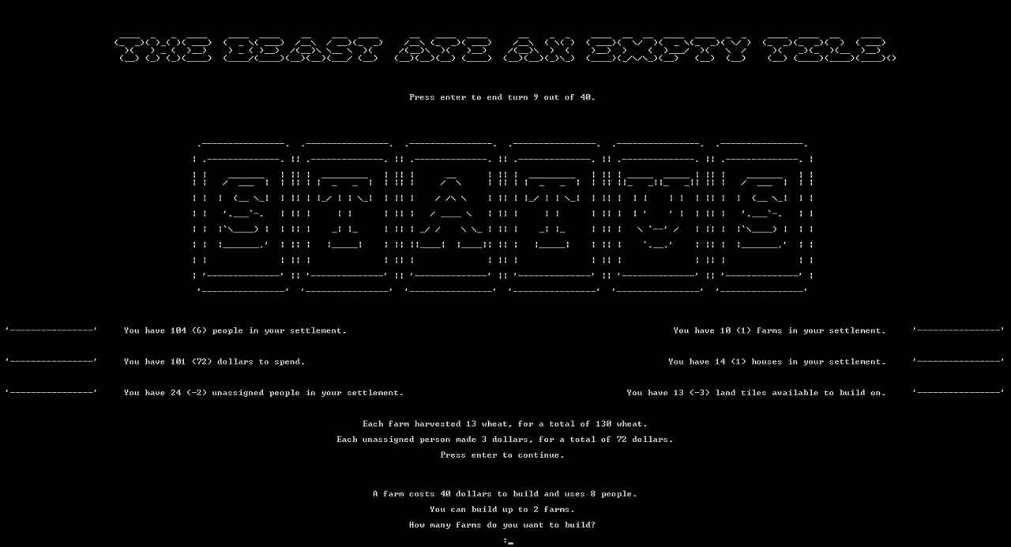
text(1)
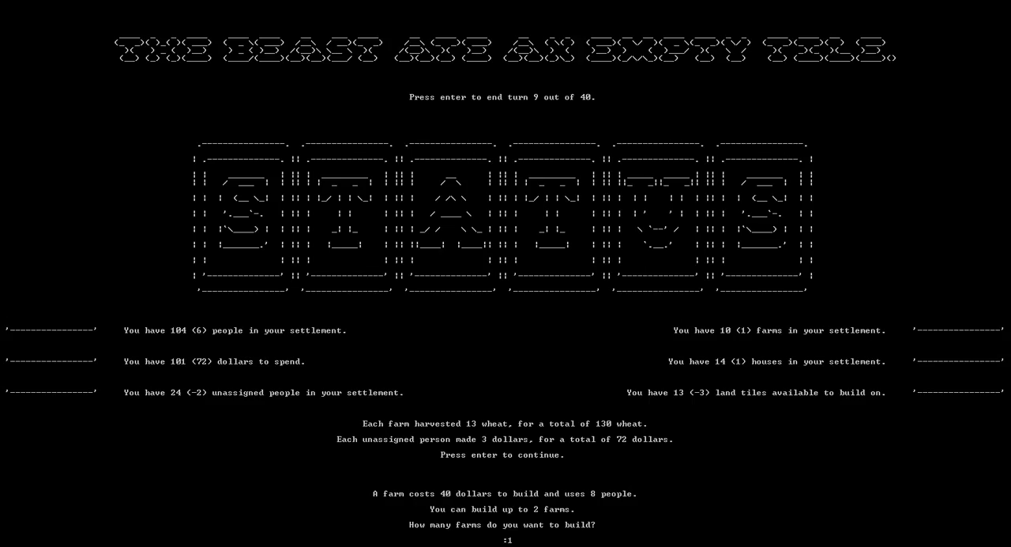
key(enter)
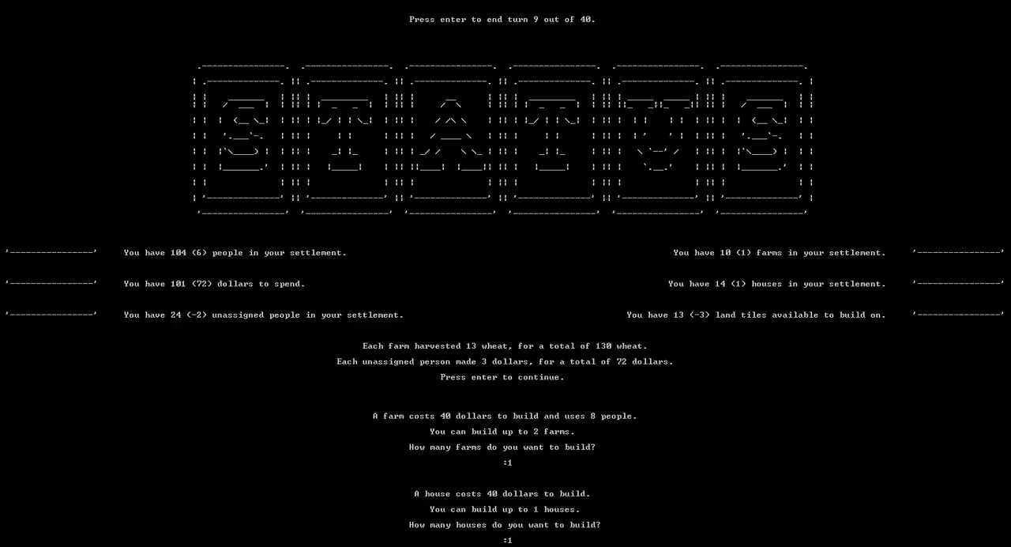
key(enter)
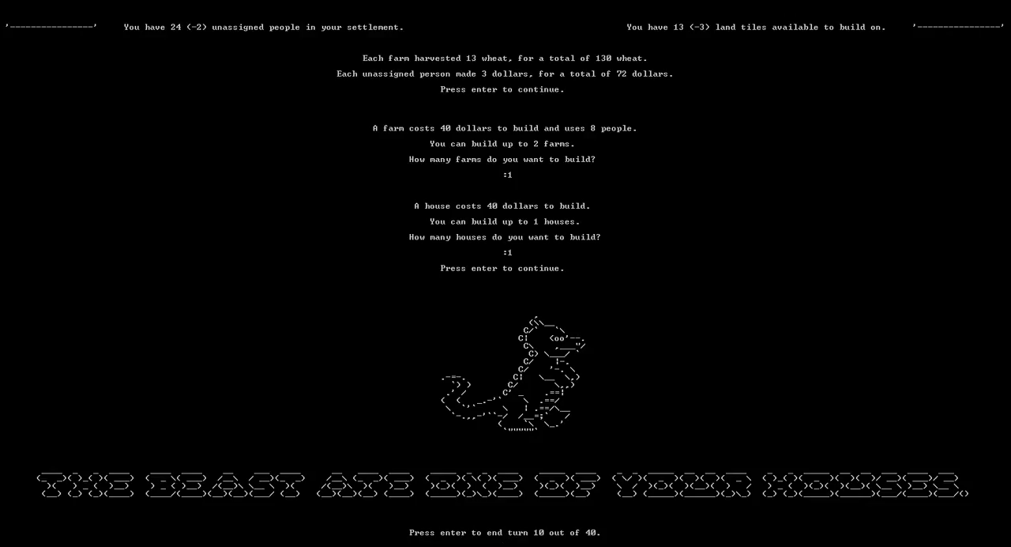
End turns 10 and 11, ordering no farms and one house
key(enter)
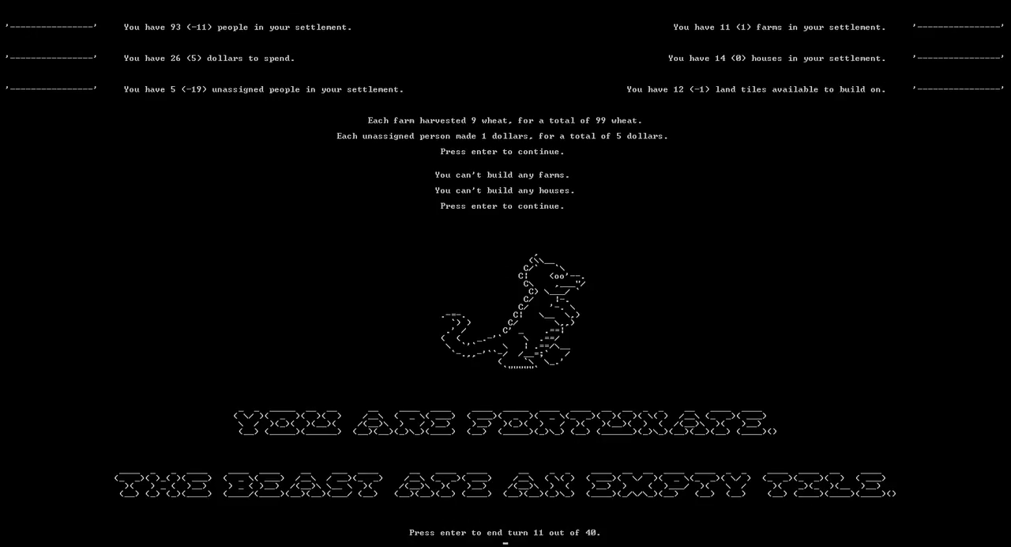
key(enter)
text(0)
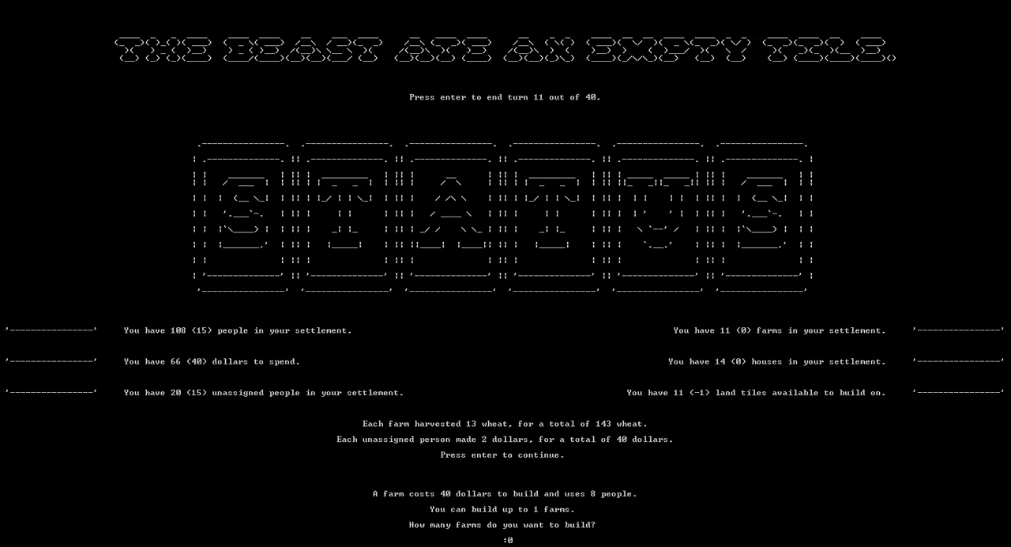
key(enter)
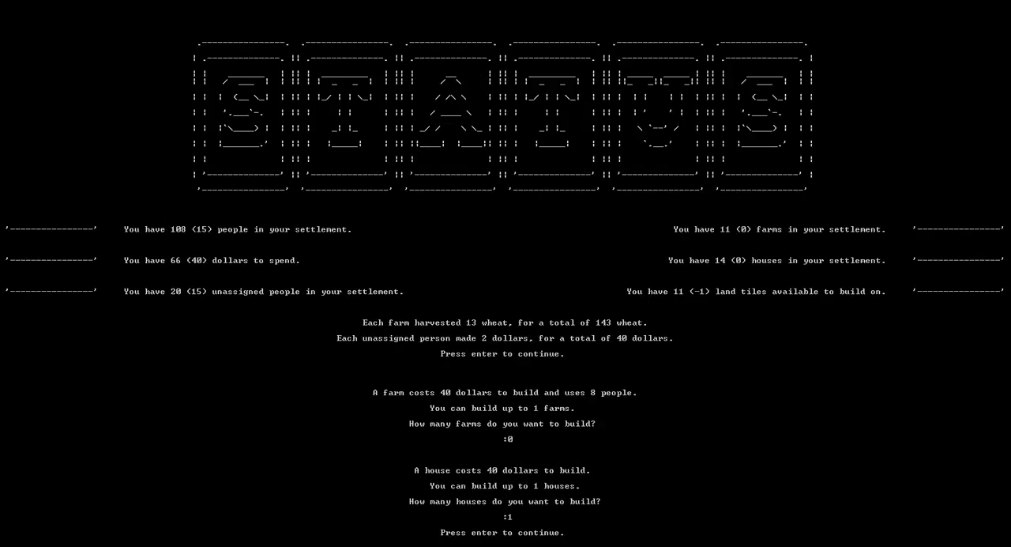
key(enter)
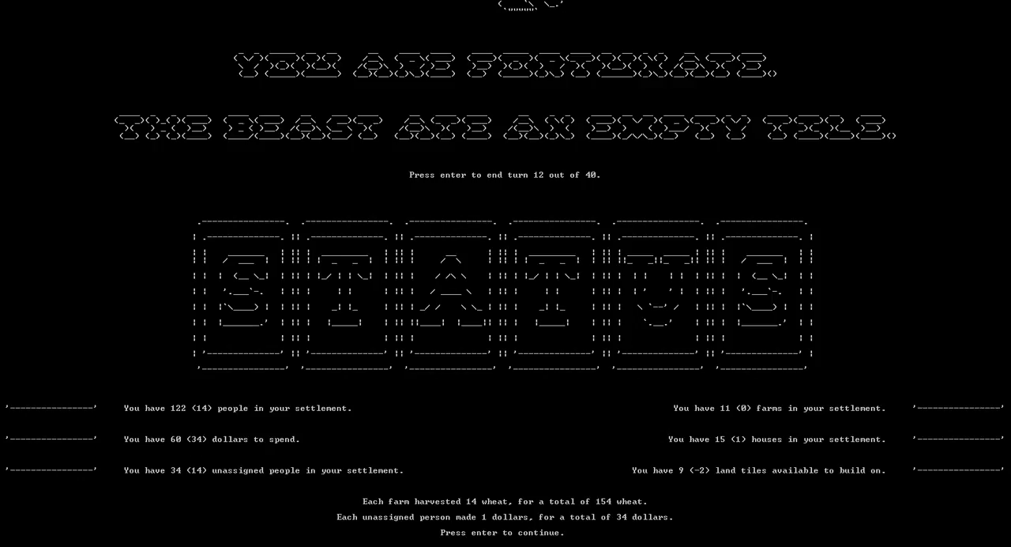
key(enter)
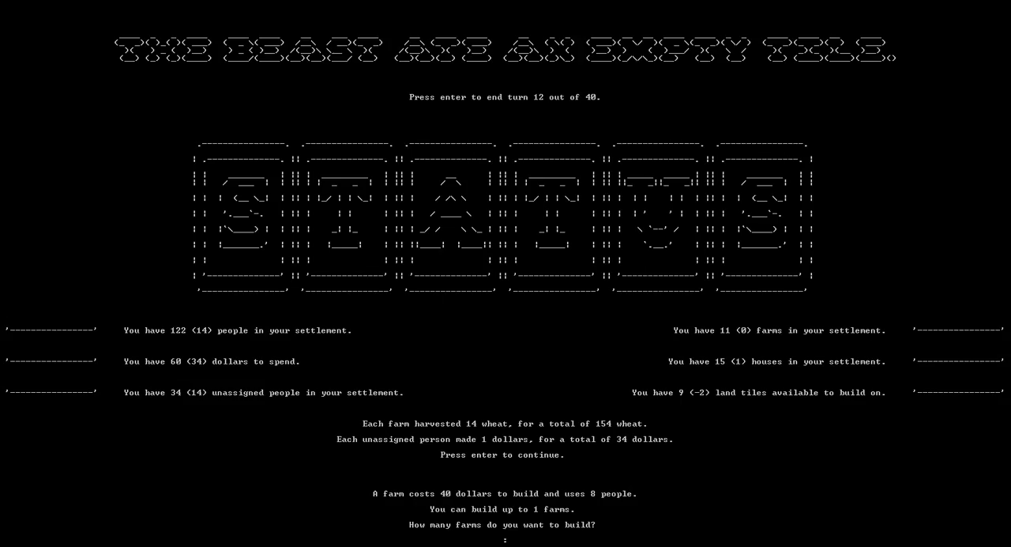
text(0)
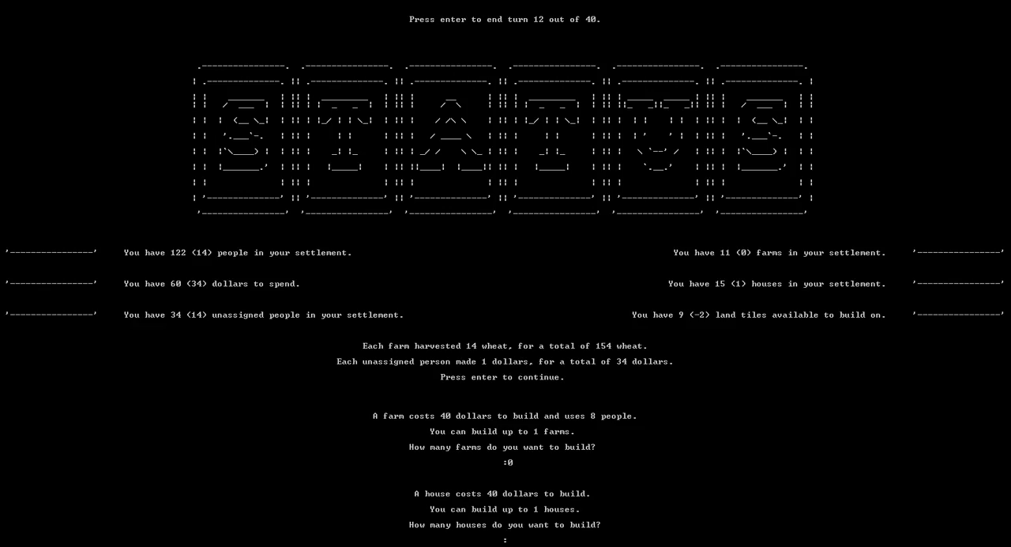
text(1)
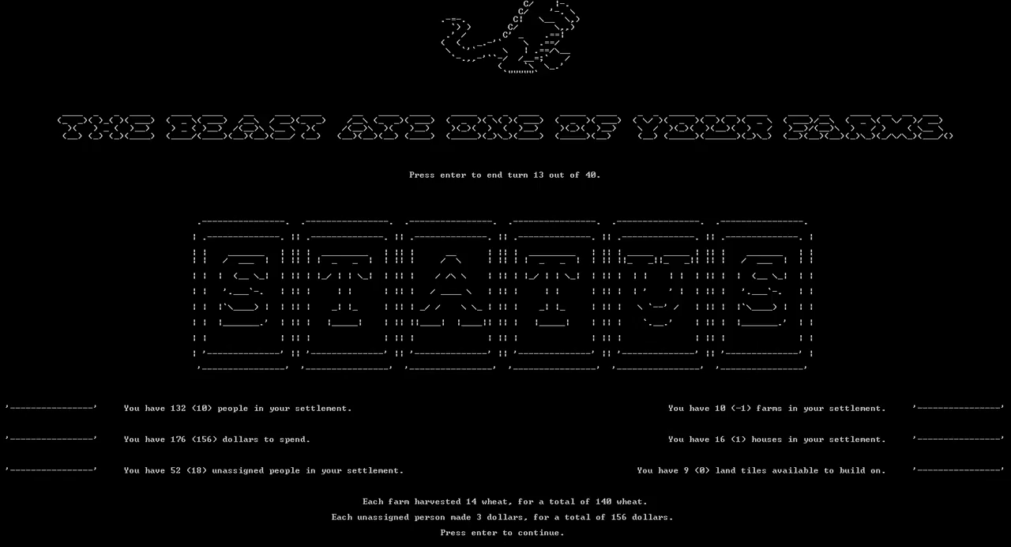
Order one farm and three houses on turn 13
key(enter)
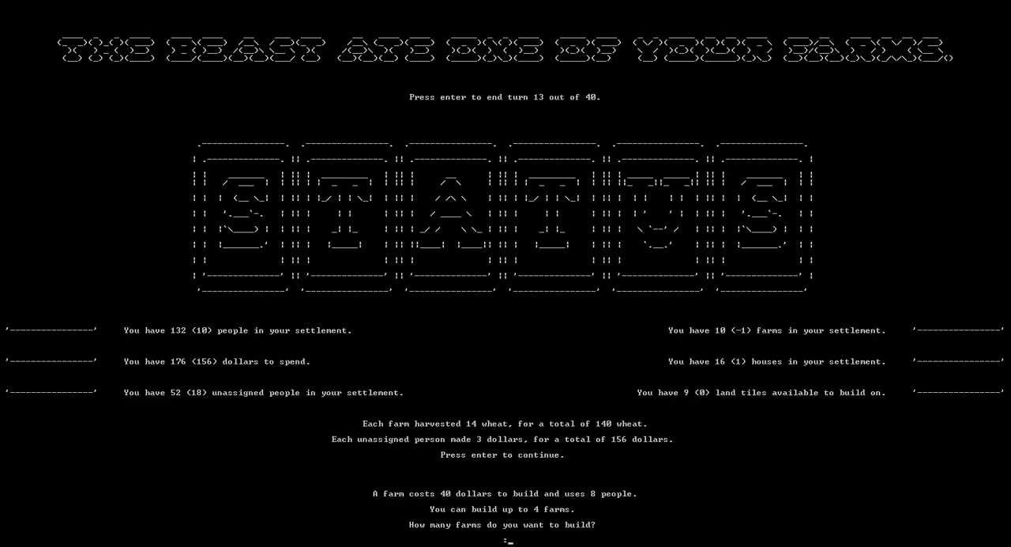
text(1)
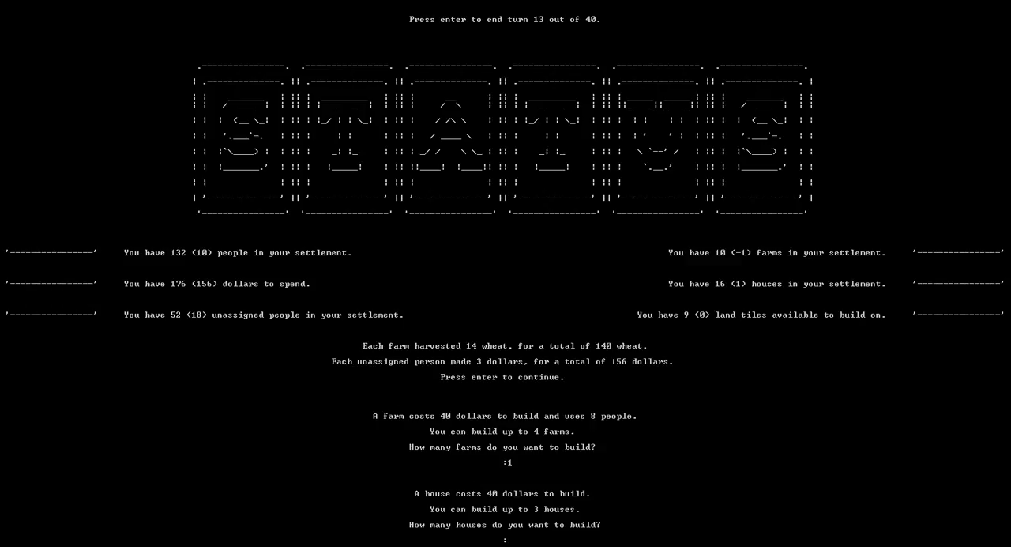
text(3)
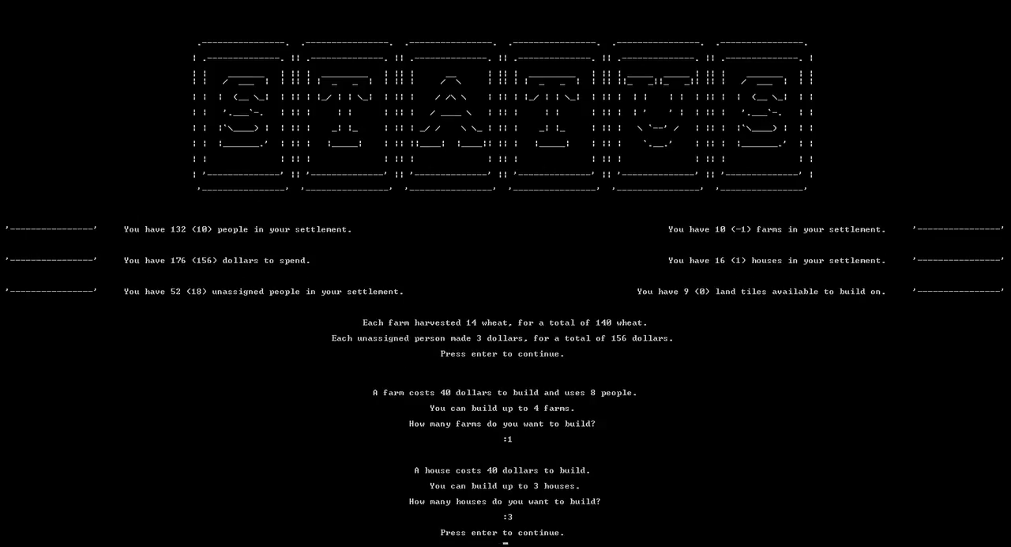
key(enter)
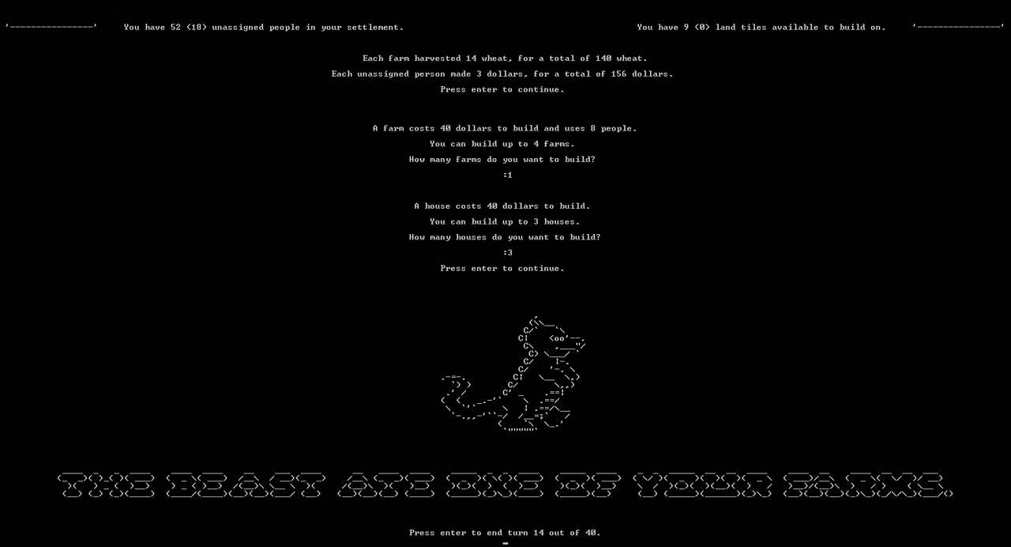
Advance through turns 14–17 with one farm ordered, reaching 82 people, 9 farms, 17 houses
key(enter)
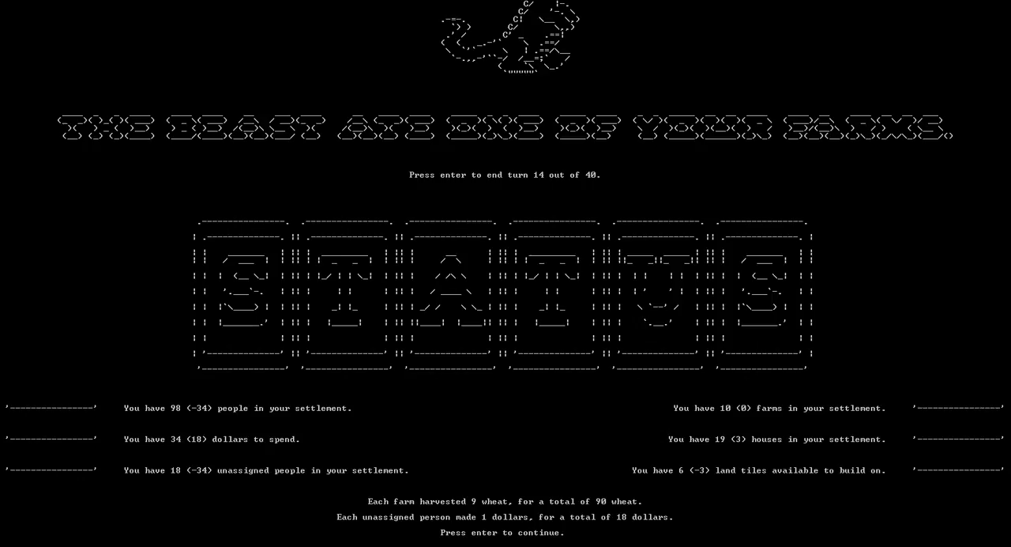
key(enter)
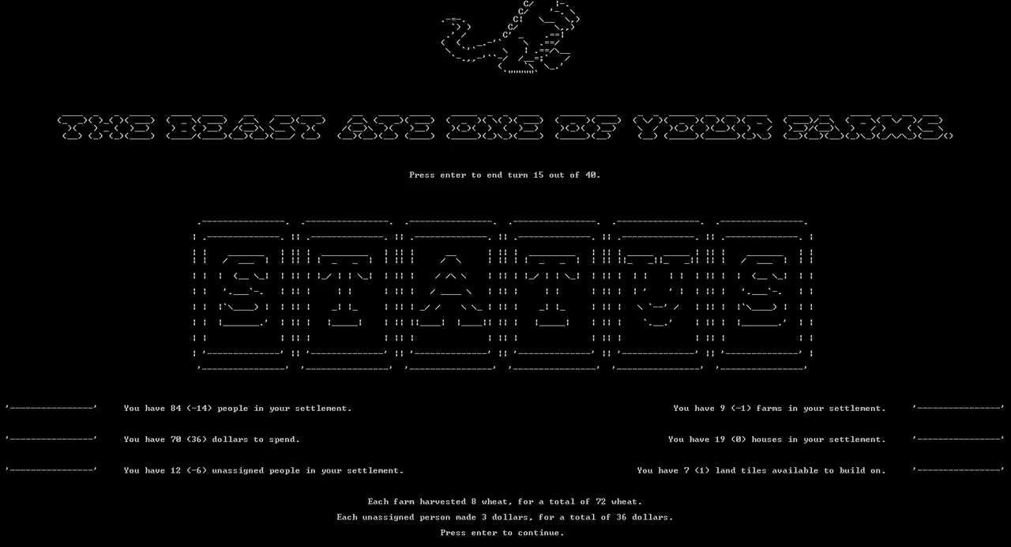
key(enter)
text(1)
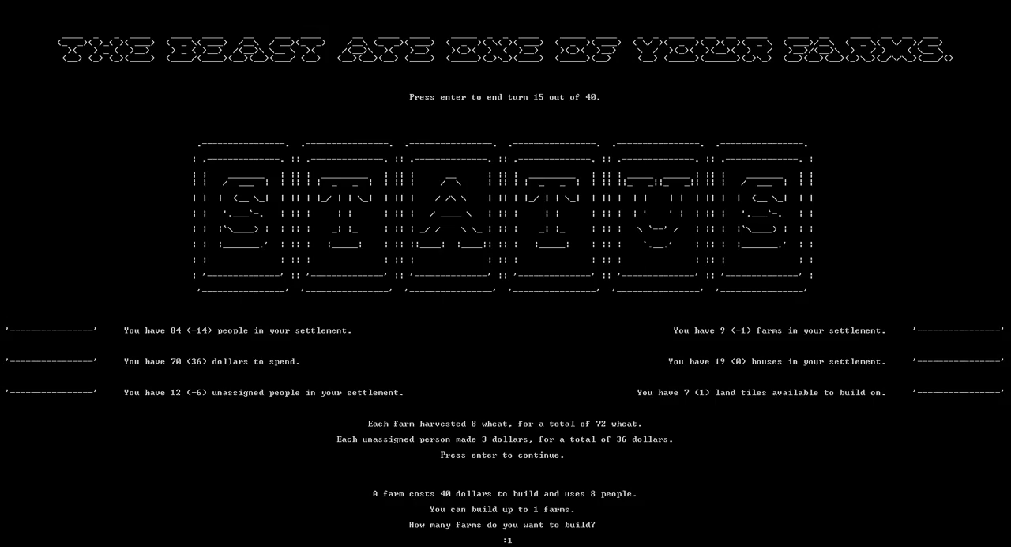
key(enter)
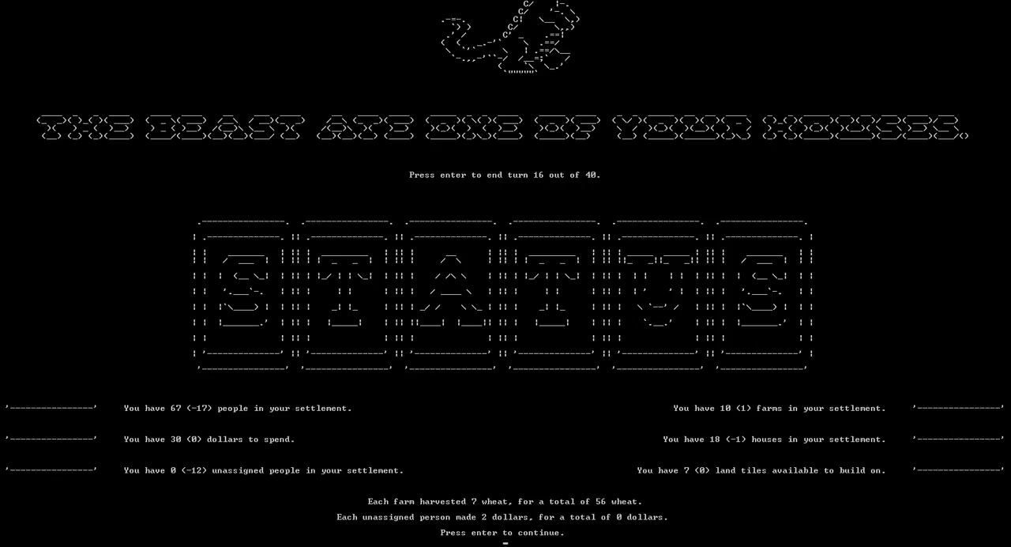
key(enter)
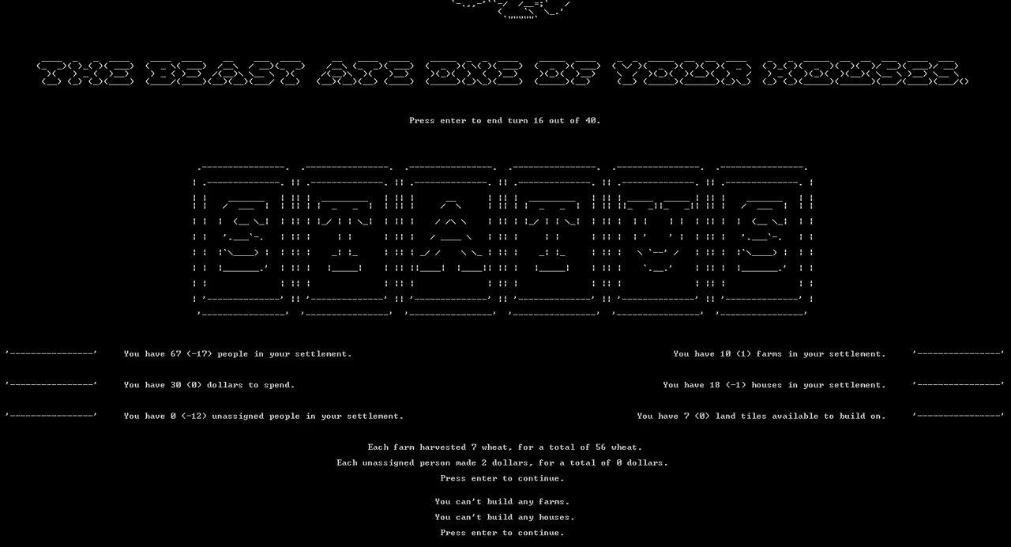
key(enter)
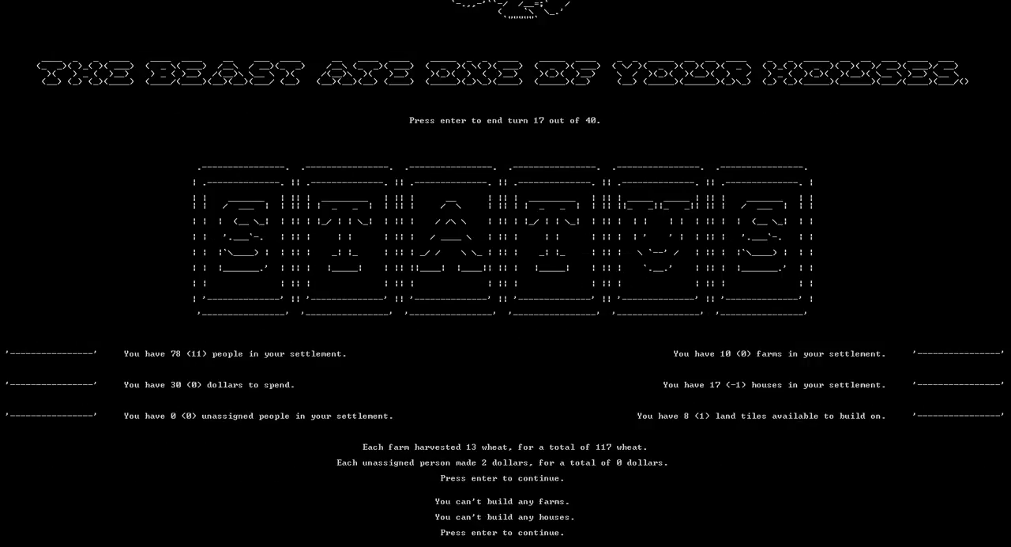
key(enter)
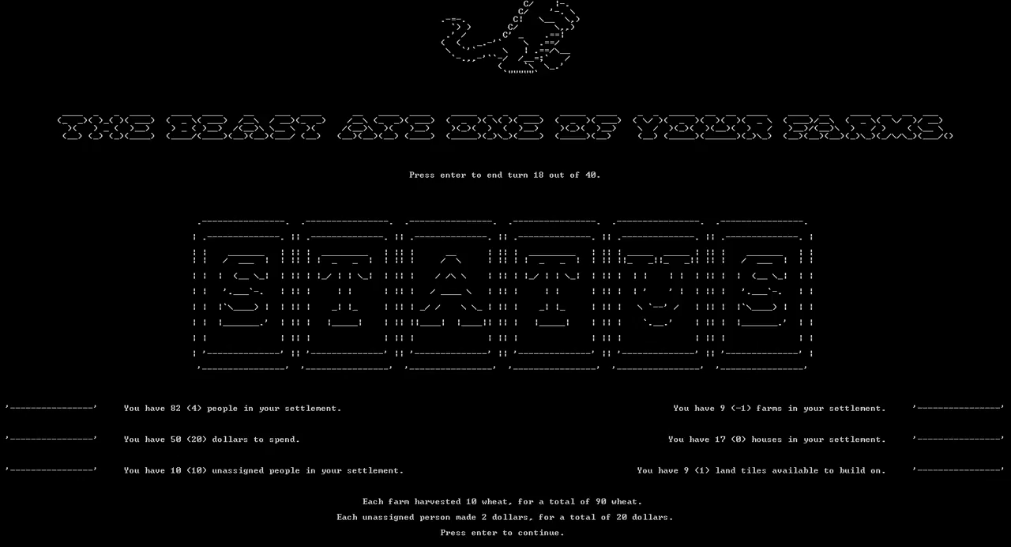
Advance through turns 18–21, building one farm, to reach the turn 22 summary
key(enter)
text(1)
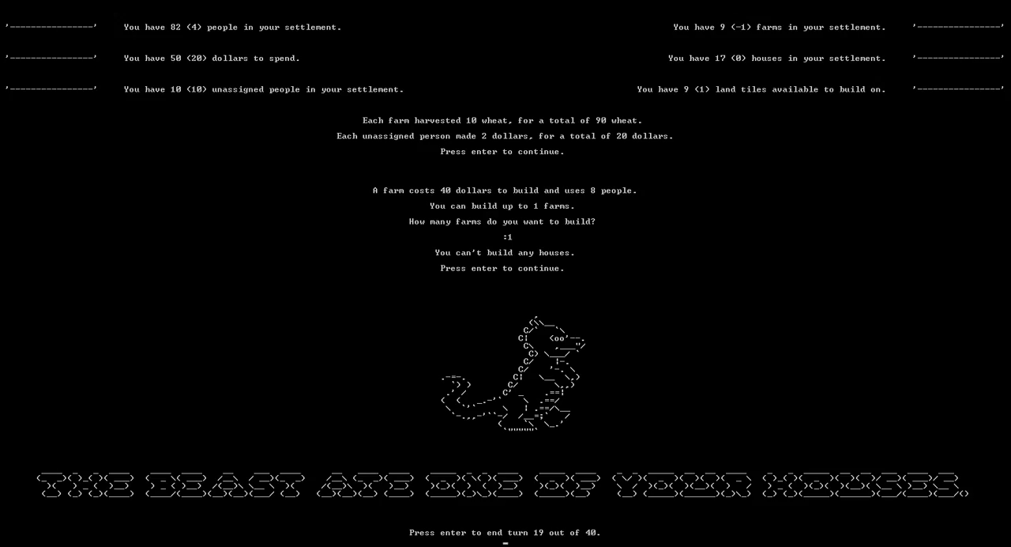
key(enter)
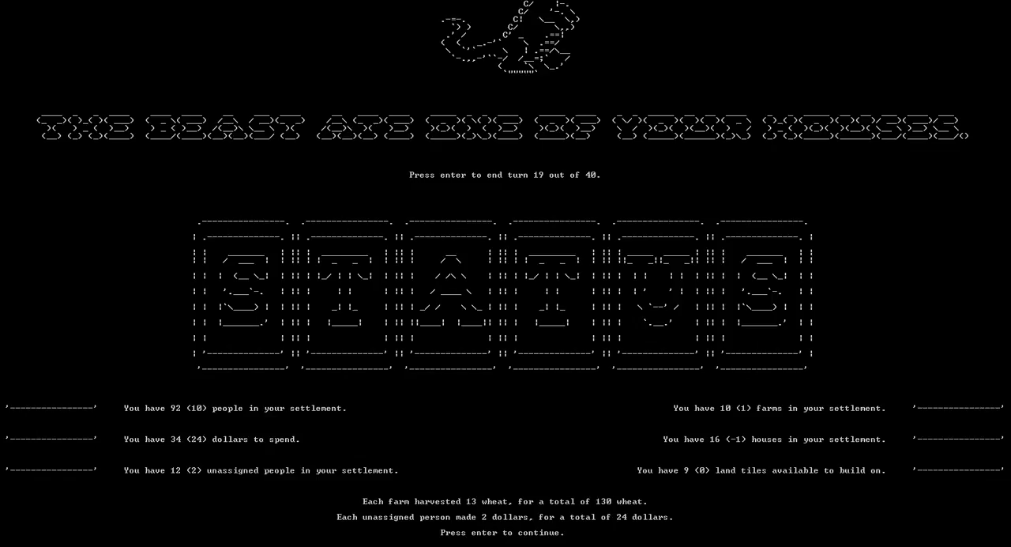
key(enter)
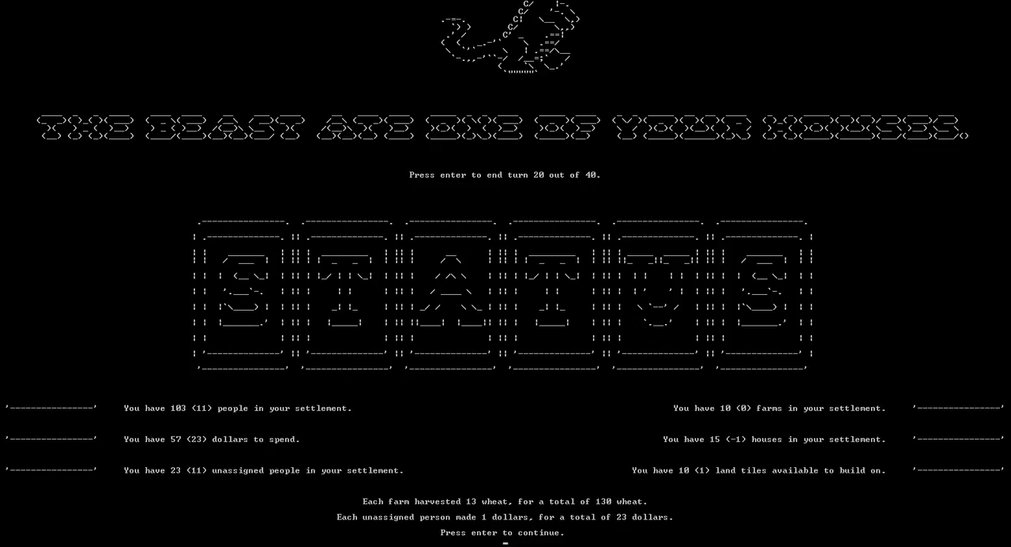
key(enter)
text(1)
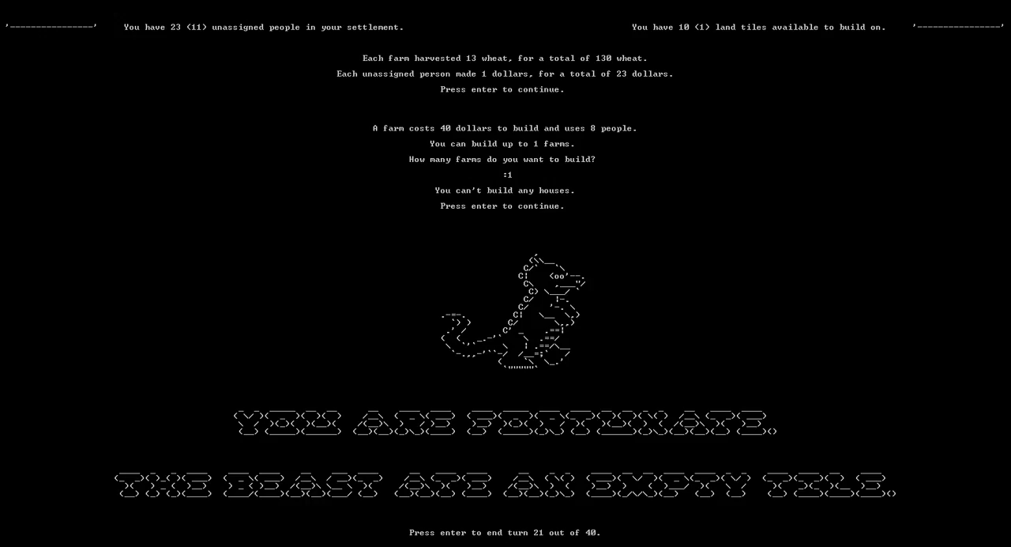
key(enter)
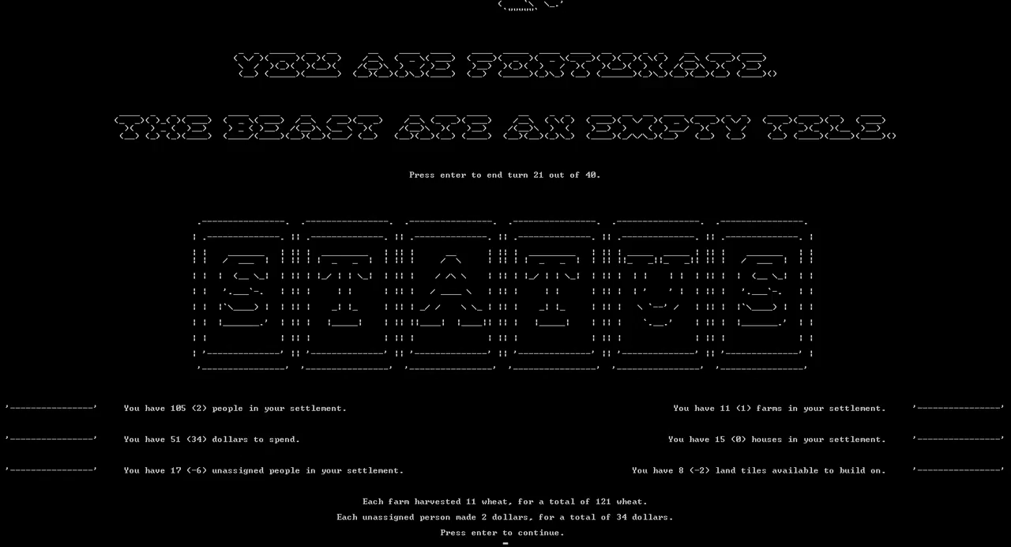
key(enter)
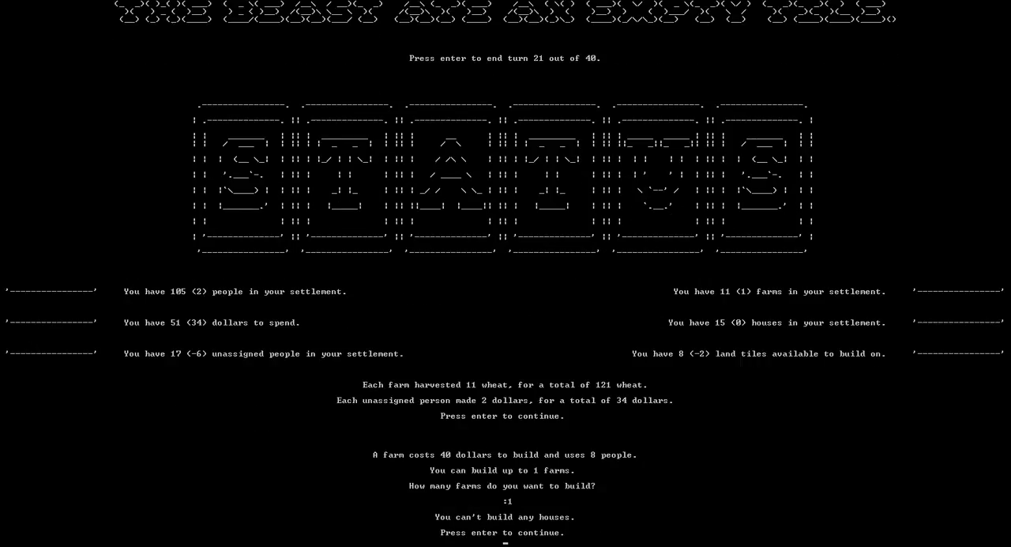
key(enter)
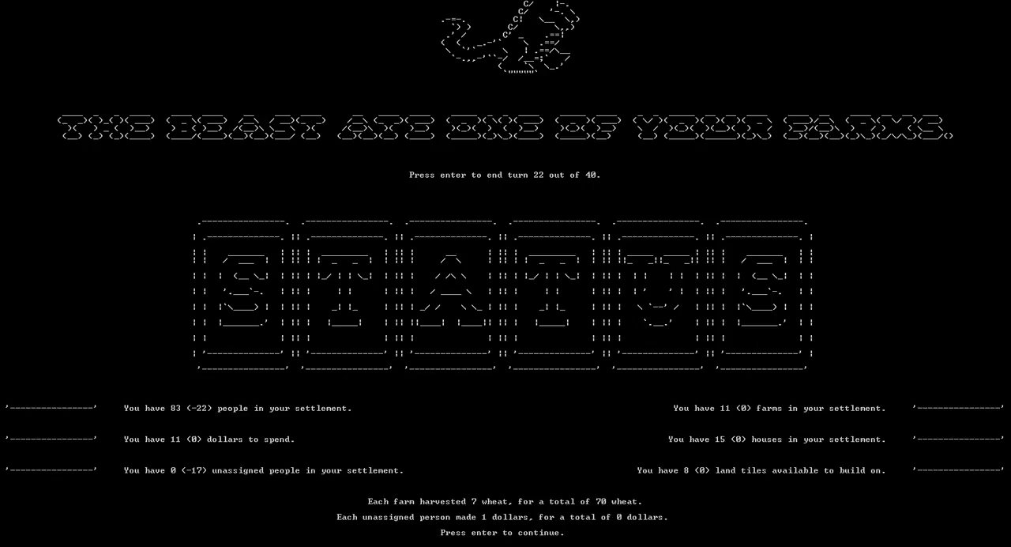
Advance through the next turns' reports, ordering 0 buildings on the first
key(enter)
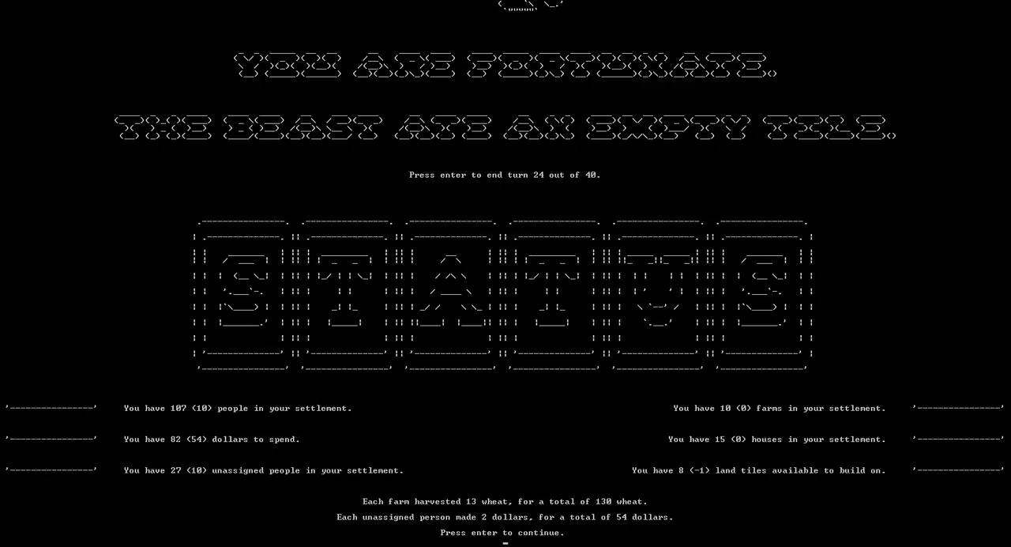
key(enter)
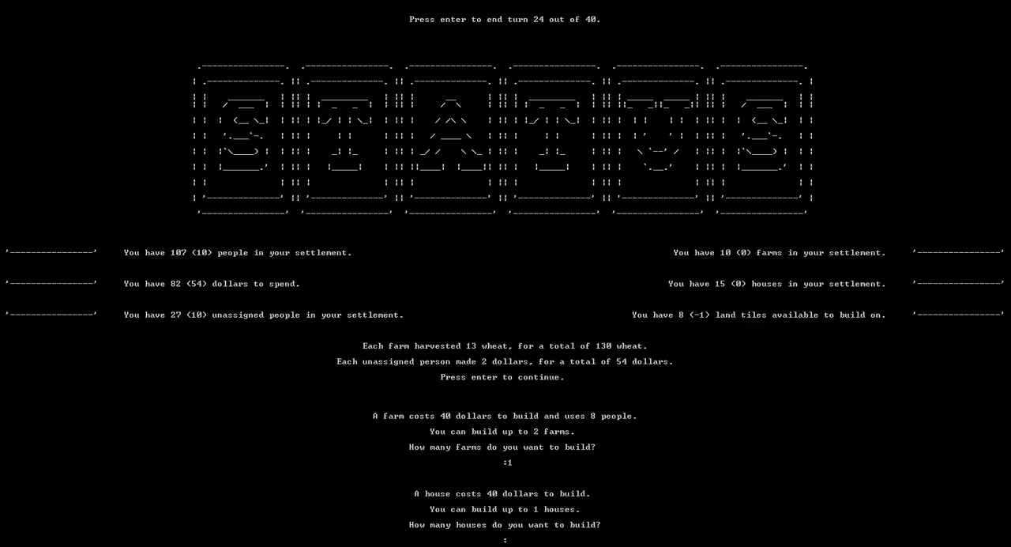
text(0)
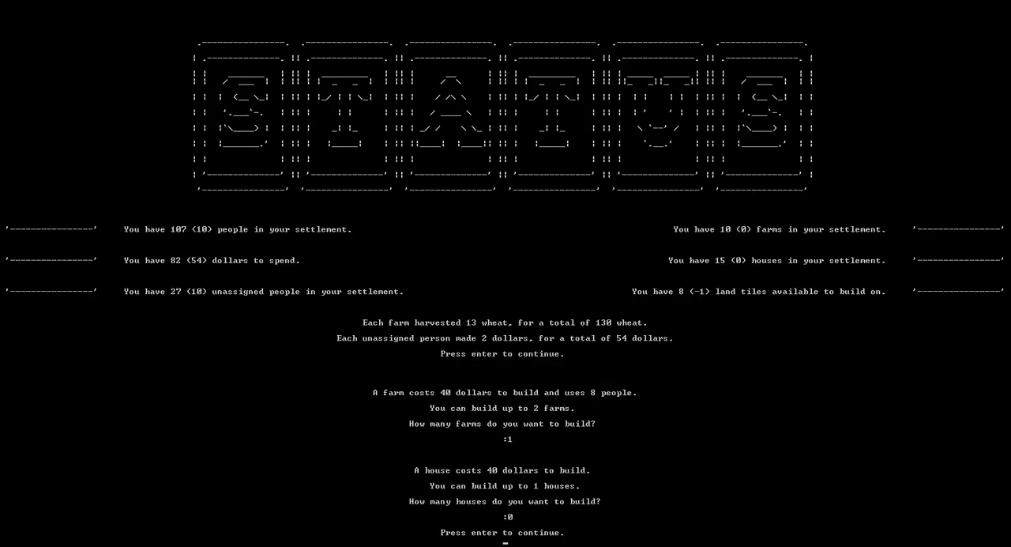
key(enter)
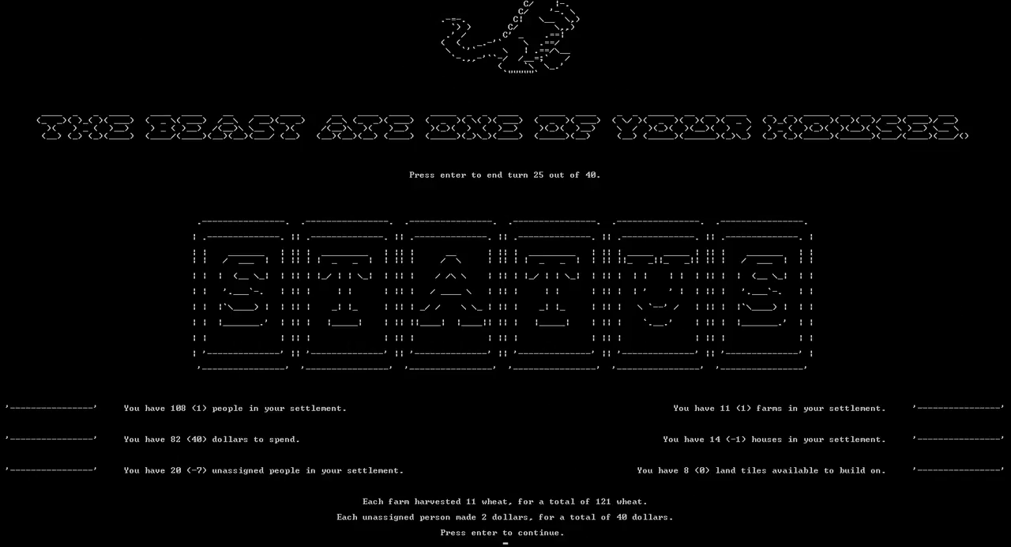
key(enter)
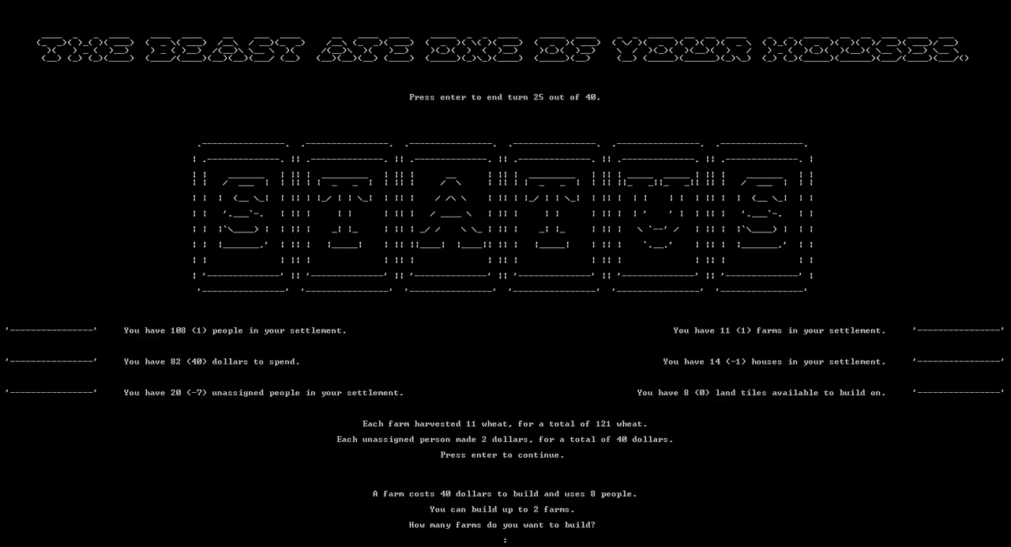
key(enter)
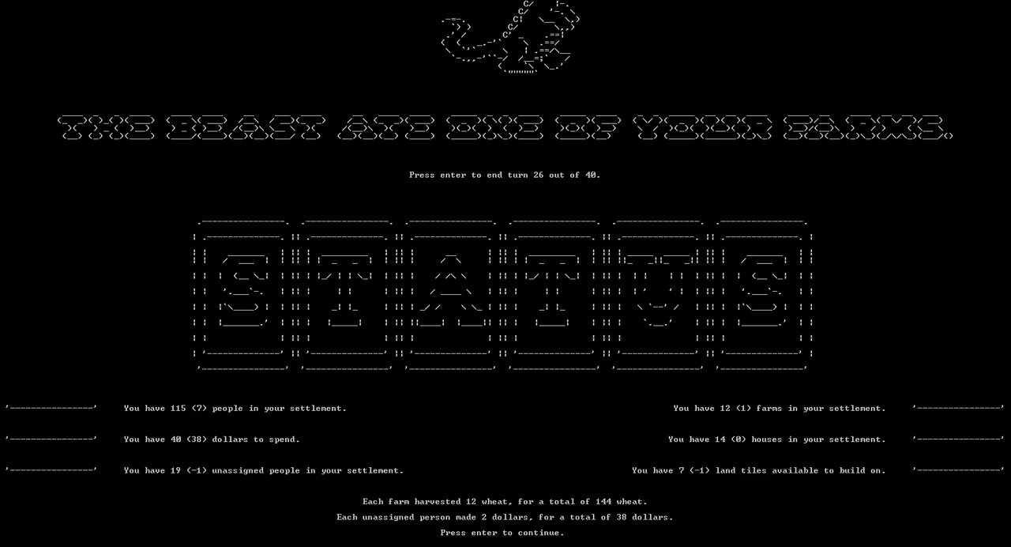
Order one farm on the following turns and end turn 29
key(enter)
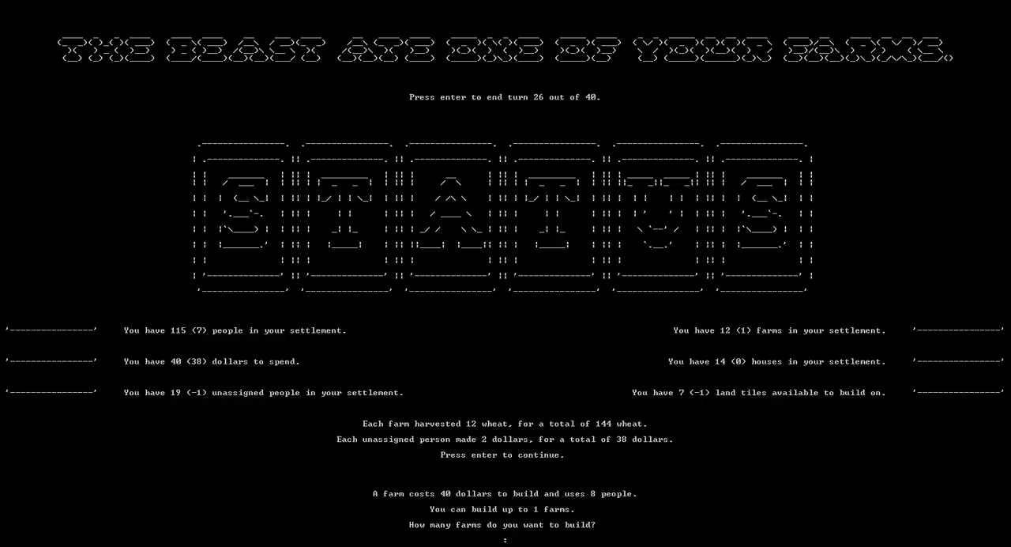
text(1)
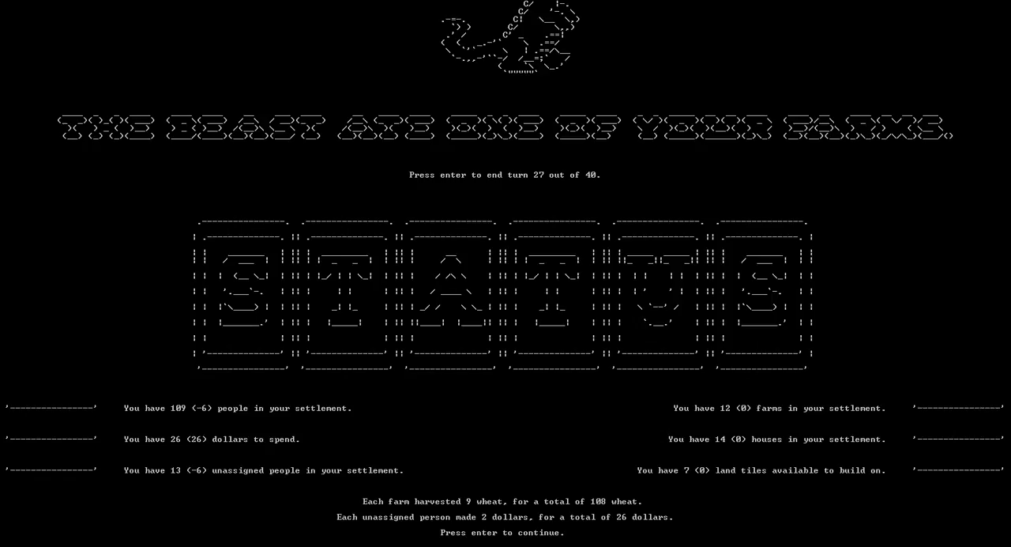
key(enter)
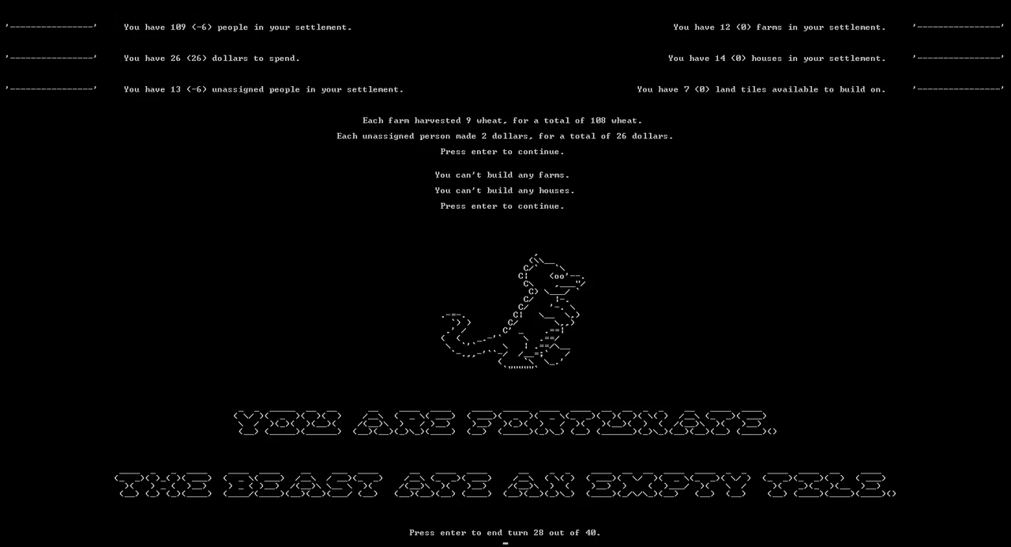
key(enter)
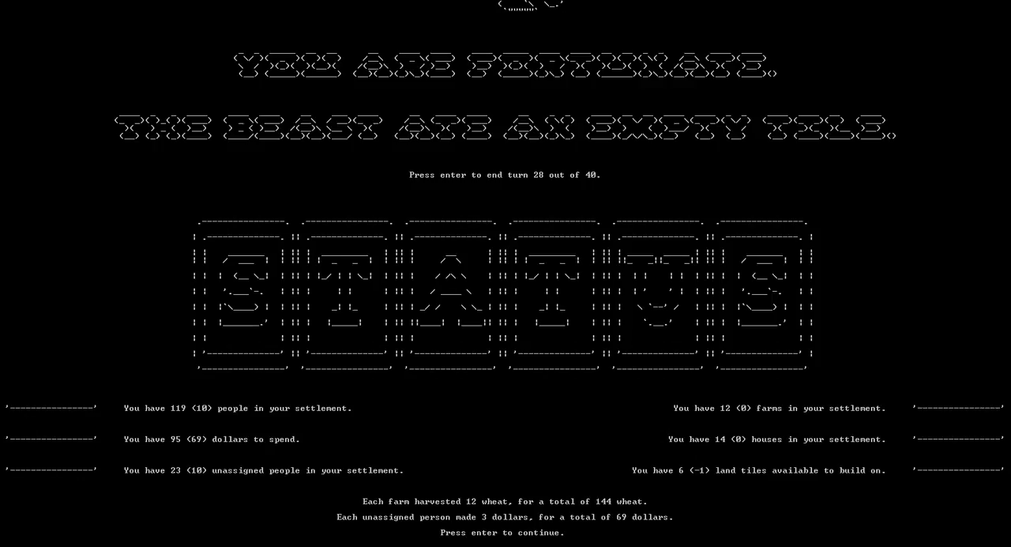
key(enter)
text(1)
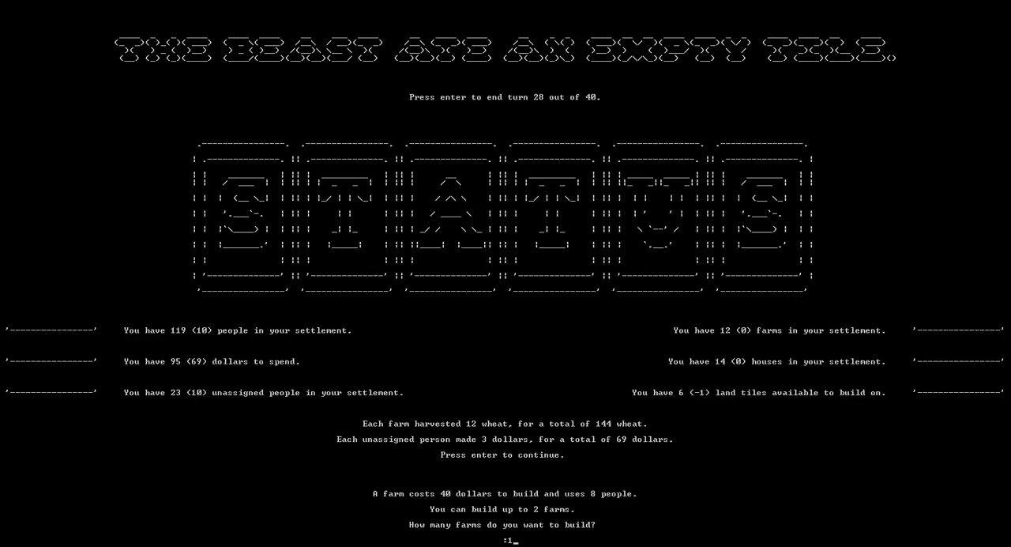
key(enter)
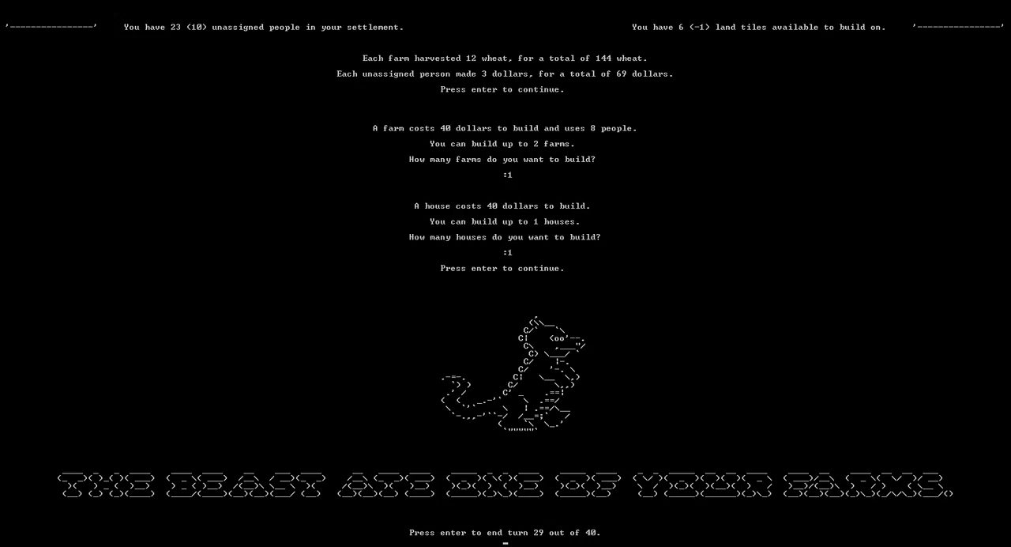
key(enter)
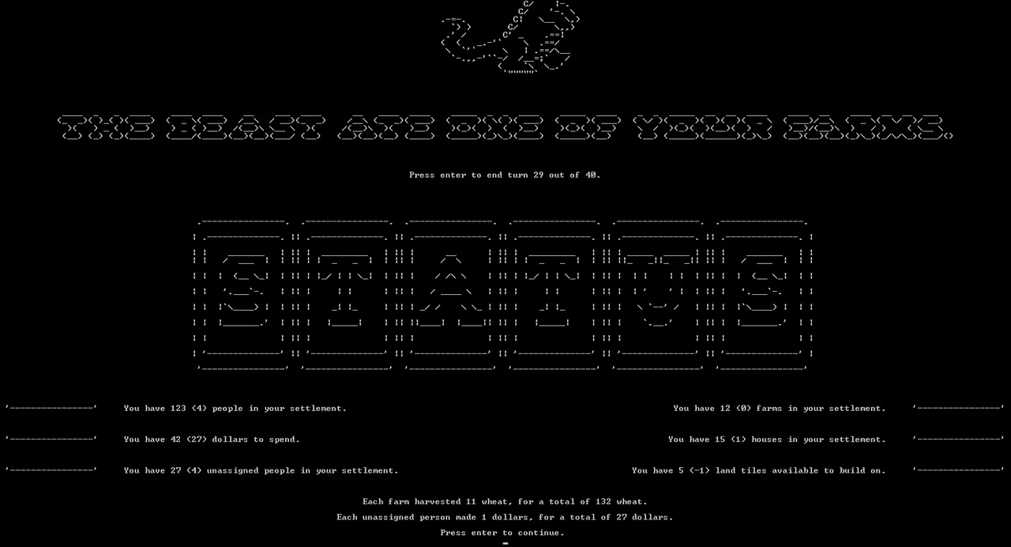
Advance through turns 30–32, ordering one farm, then no farms and one house
key(enter)
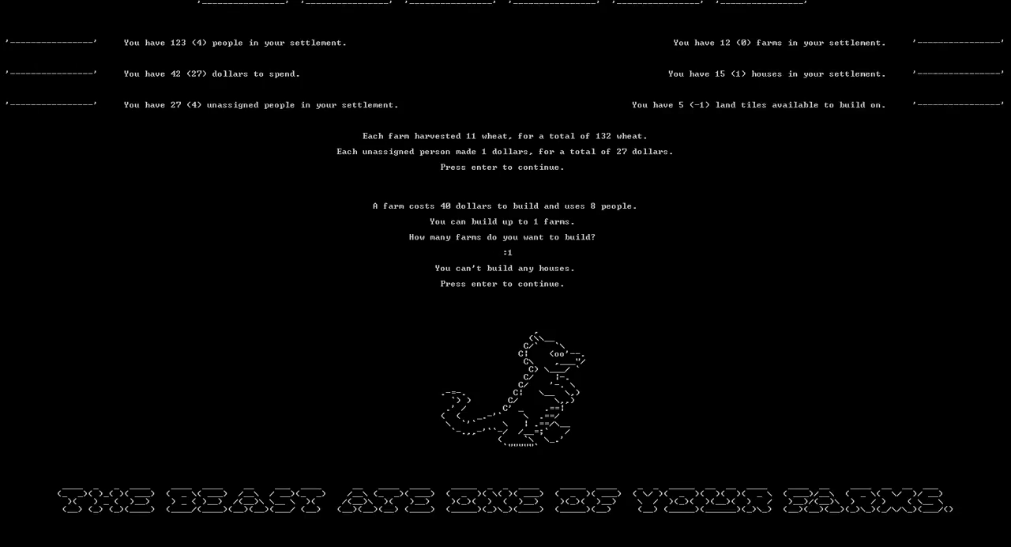
key(enter)
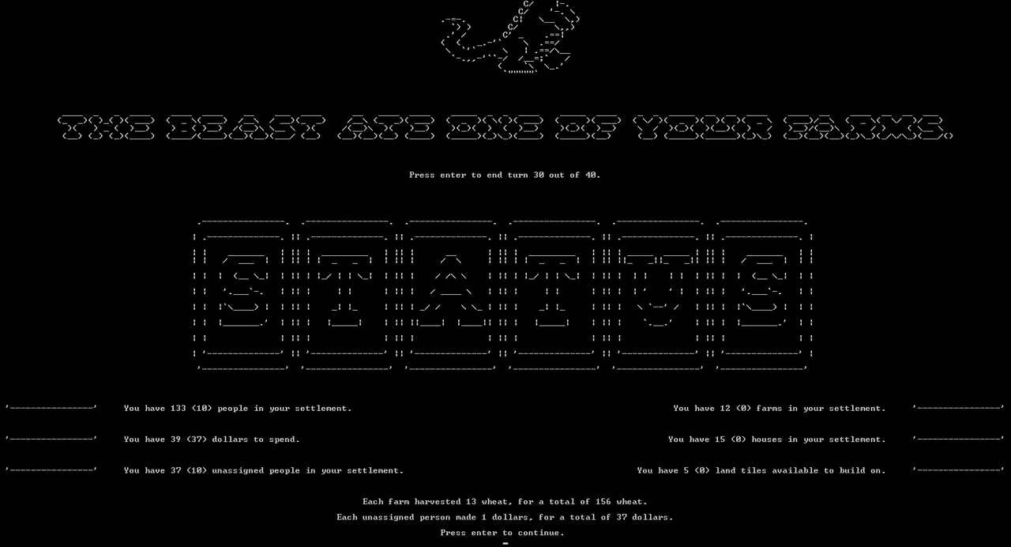
key(enter)
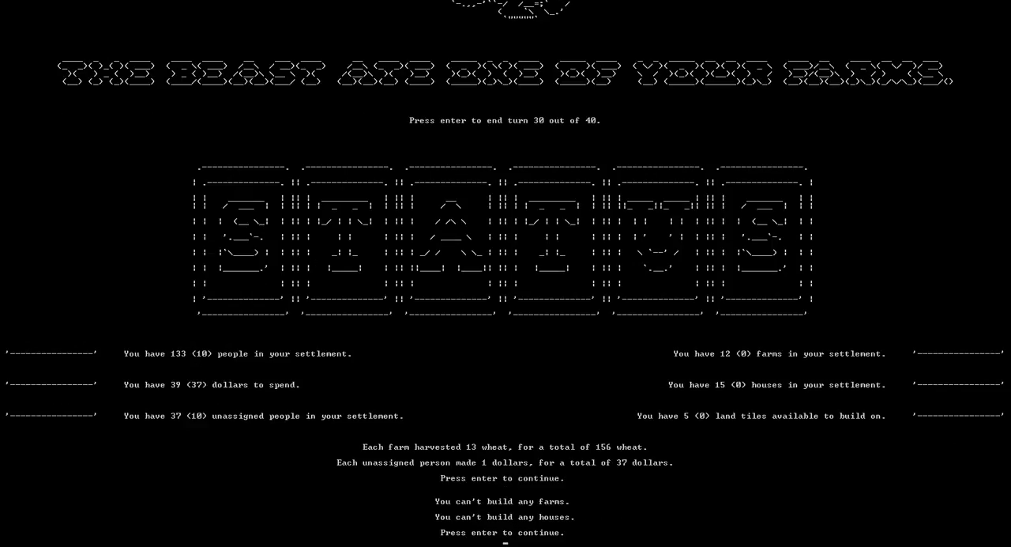
key(enter)
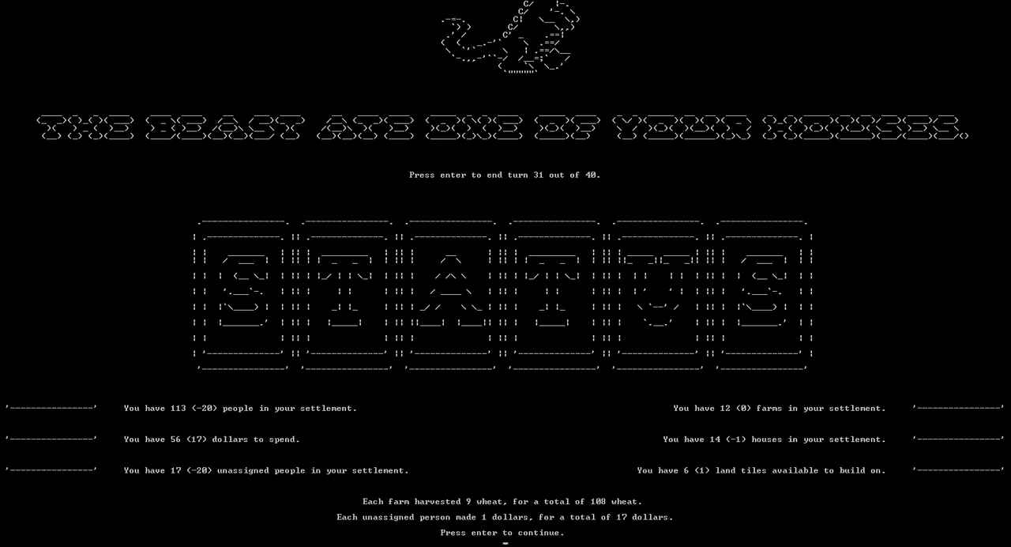
key(enter)
text(0)
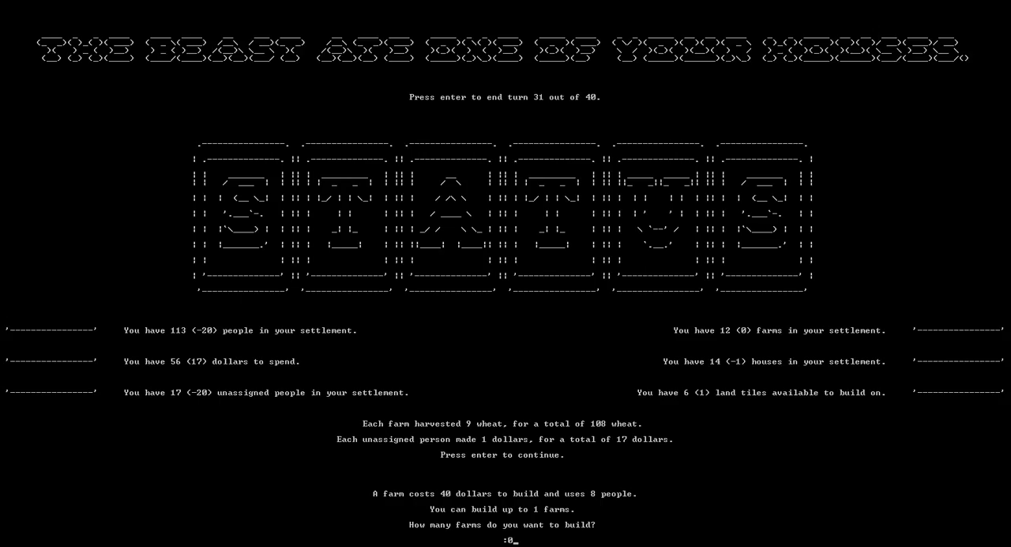
key(enter)
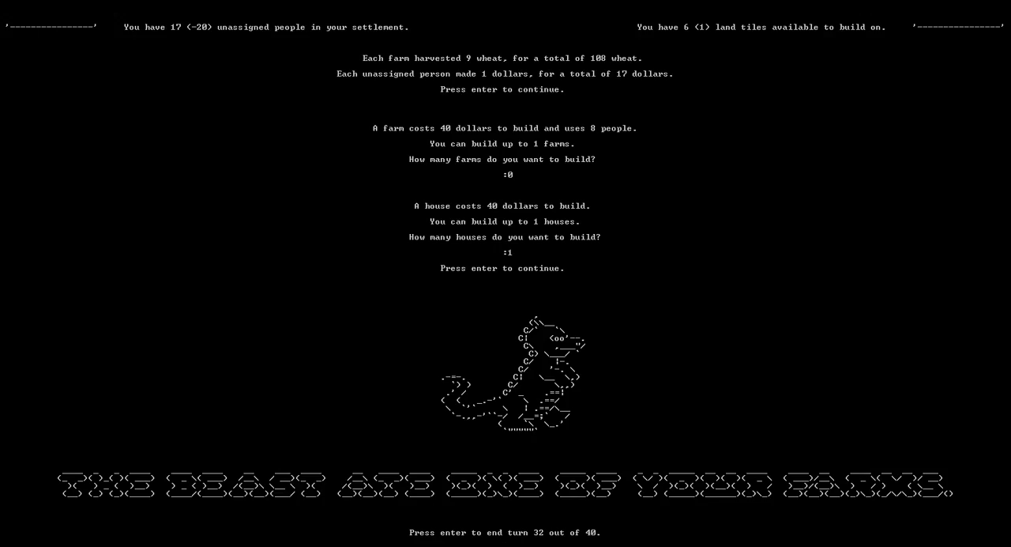
key(enter)
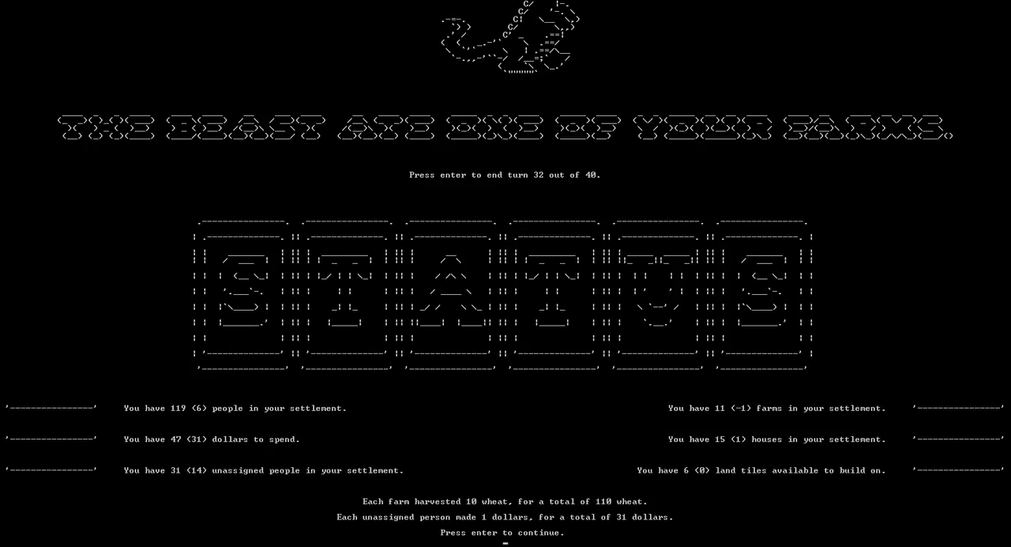
Order one farm on turn 33, then advance through the turn 34–36 reports
key(enter)
text(1)
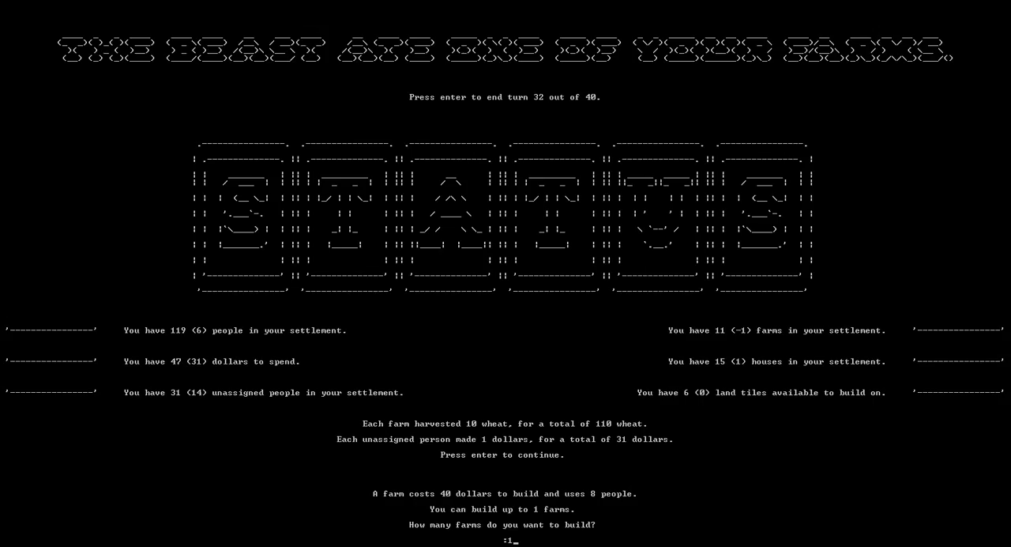
key(enter)
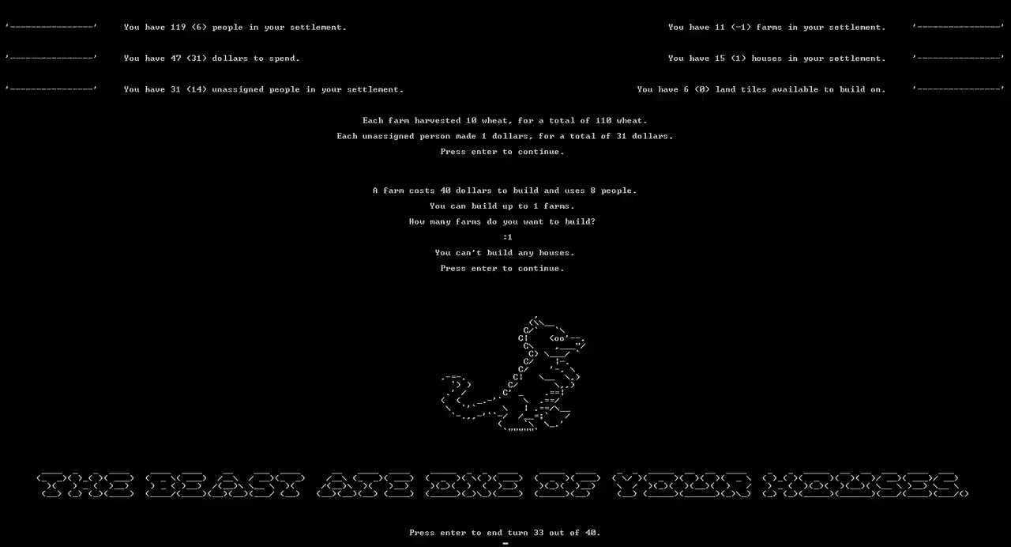
key(enter)
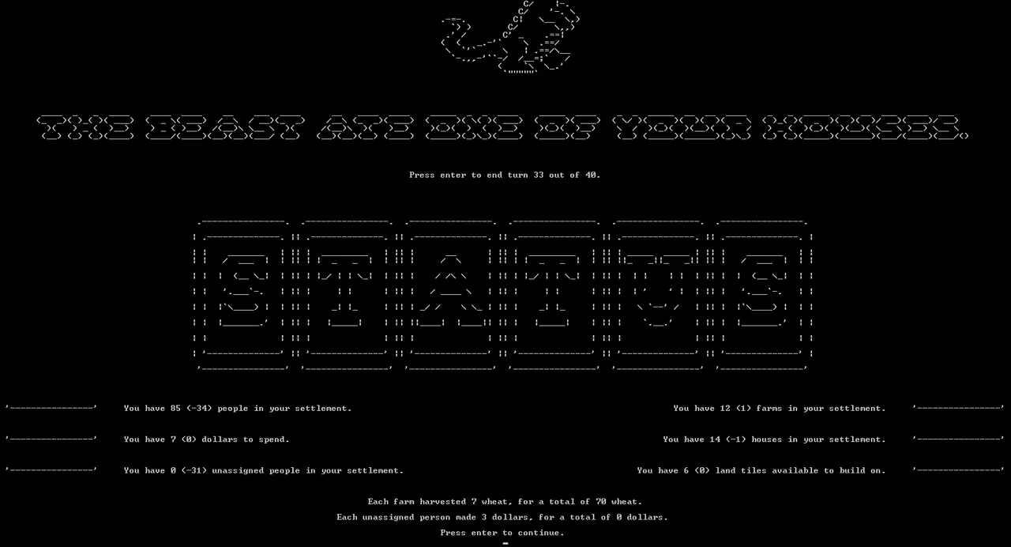
key(enter)
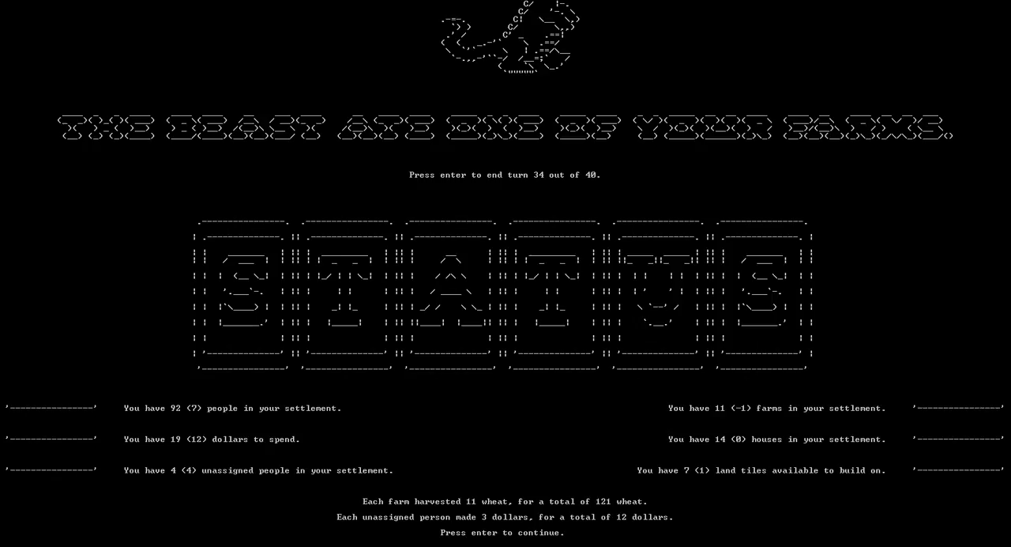
key(enter)
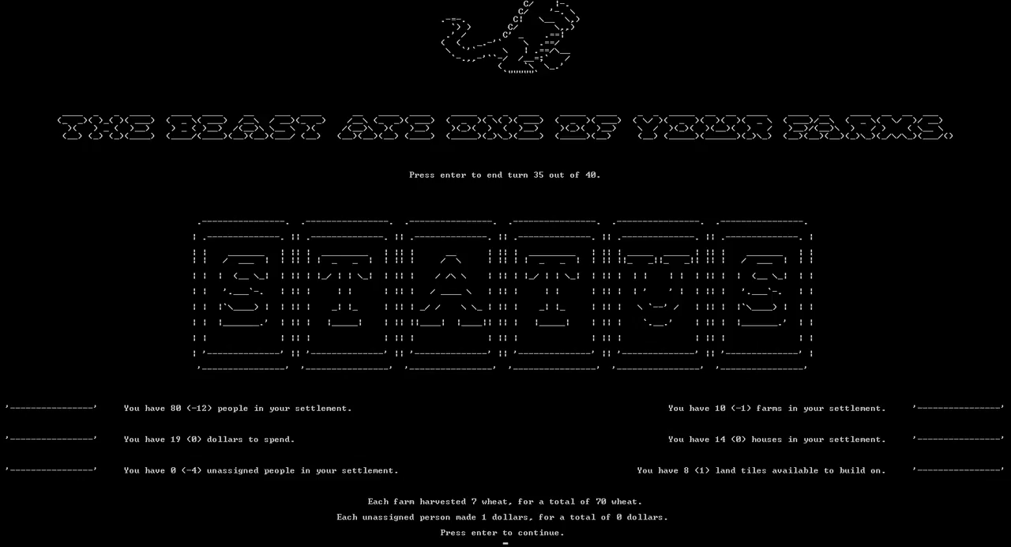
key(enter)
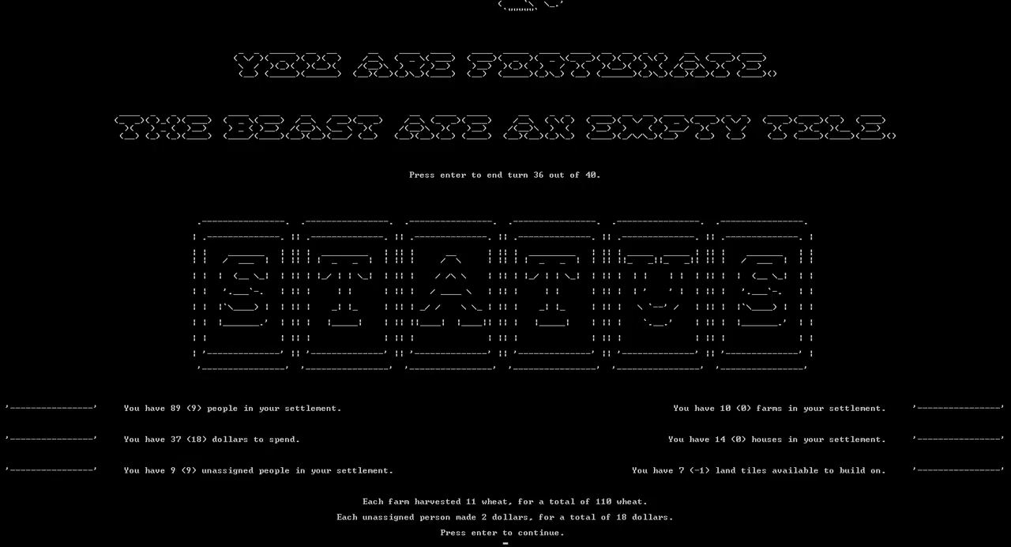
key(enter)
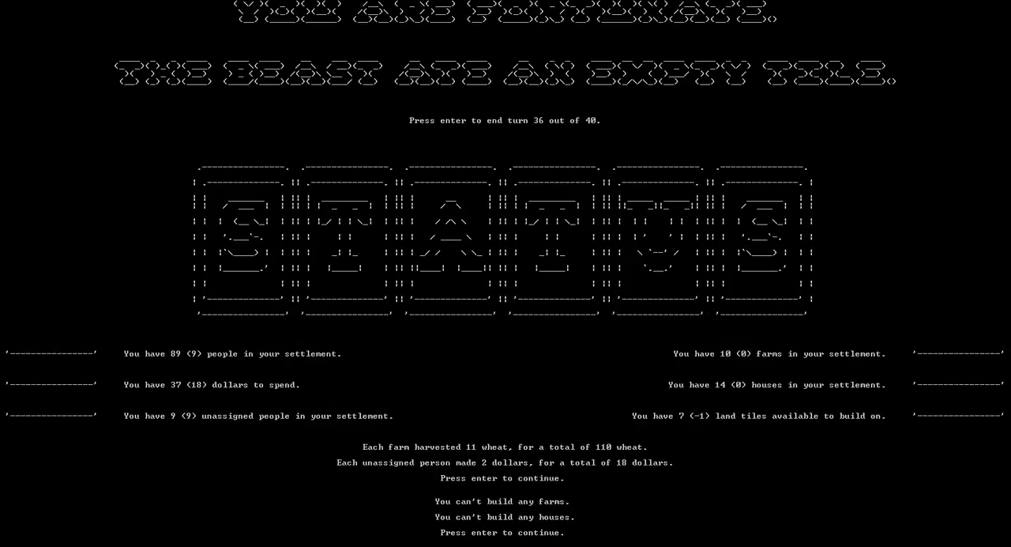
key(enter)
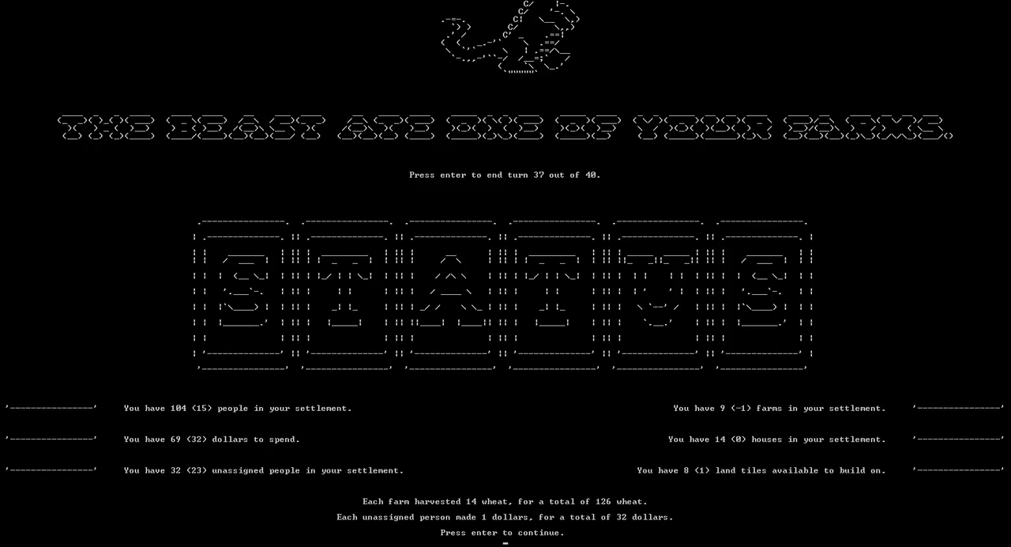
Order no farms and 0 houses, then end turn 38
key(enter)
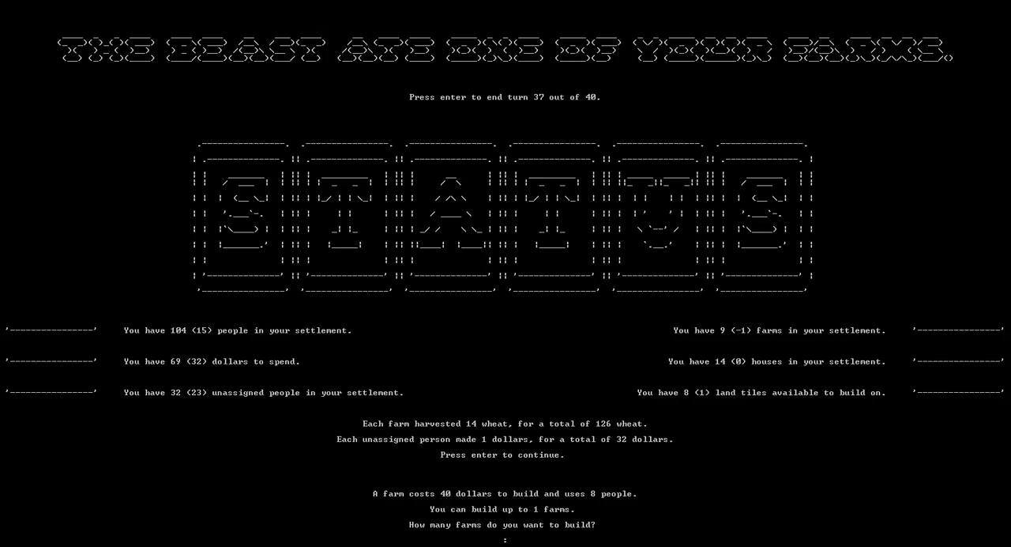
key(enter)
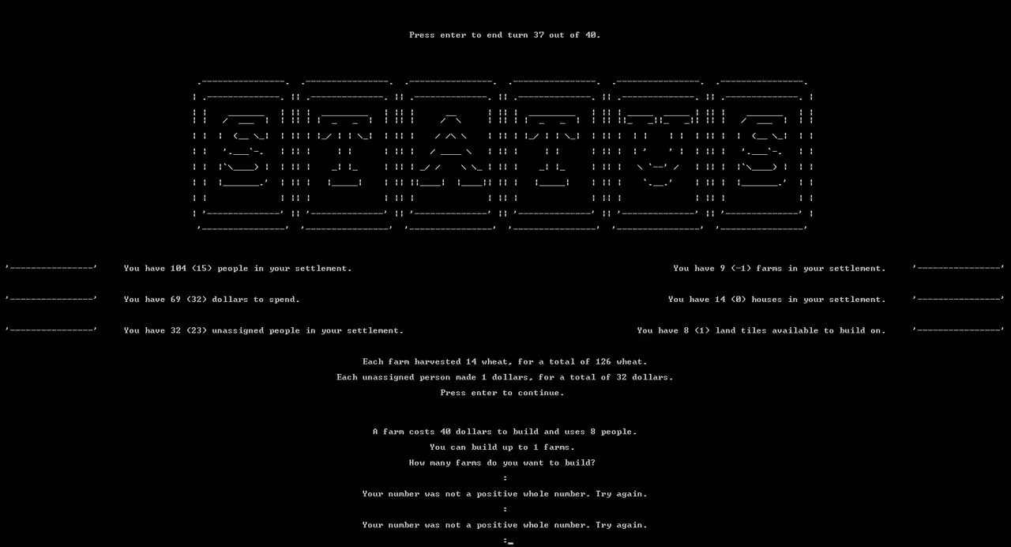
text(0)
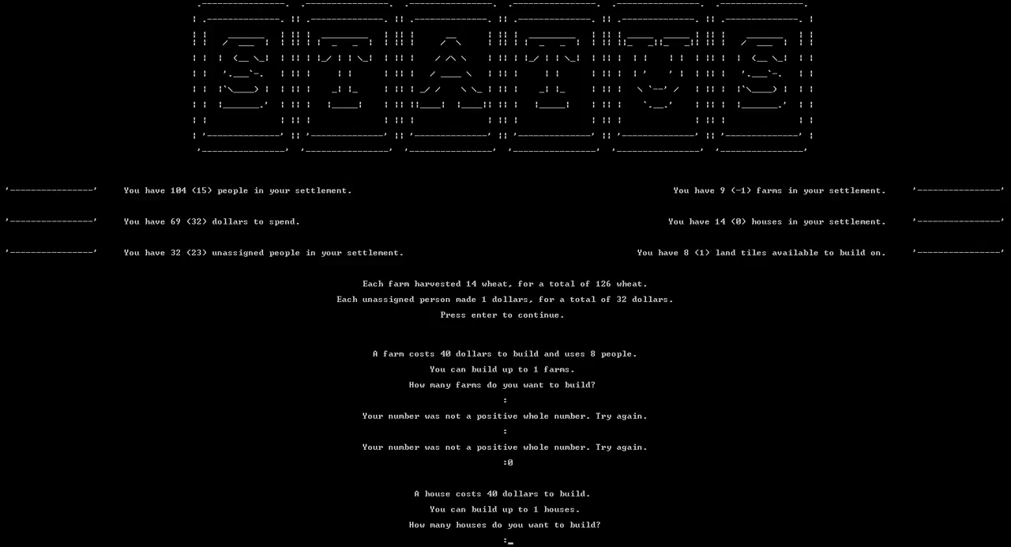
text(0)
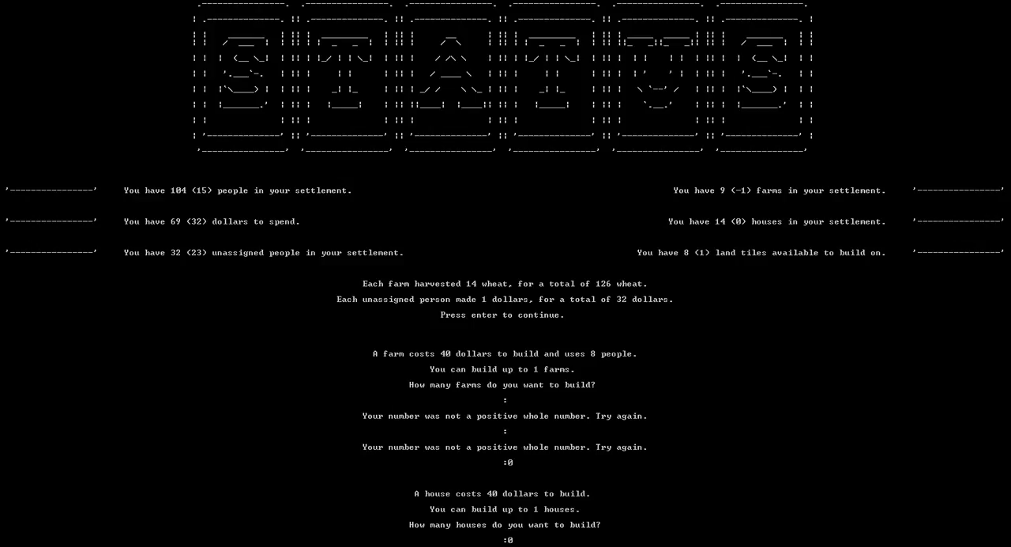
key(enter)
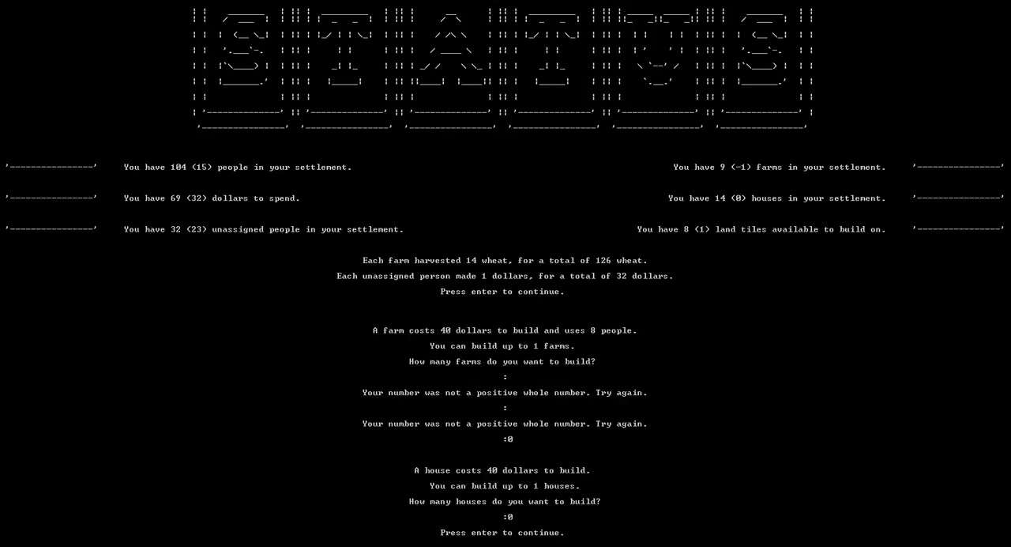
key(enter)
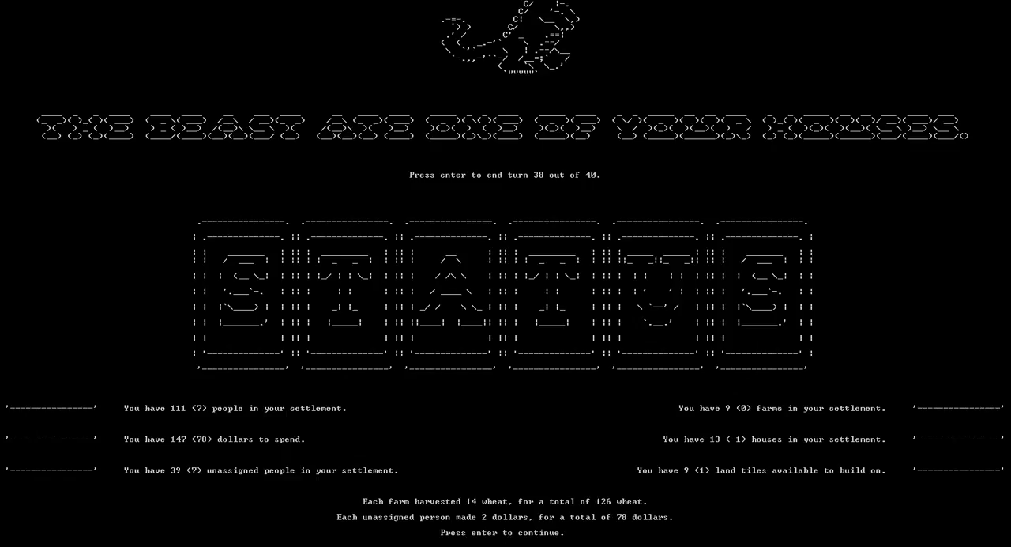
Order one farm on turn 39 after the farm-eaten report
key(enter)
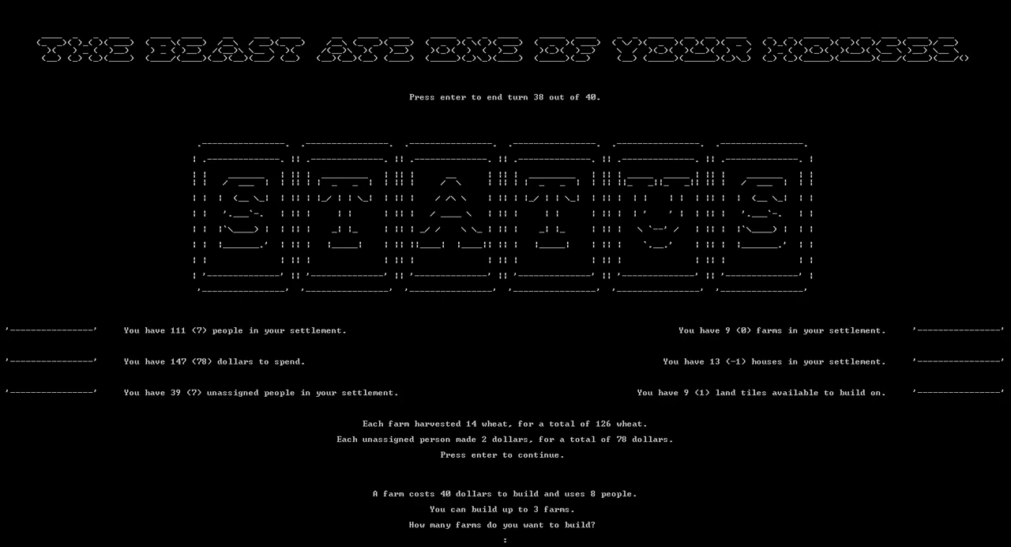
text(1)
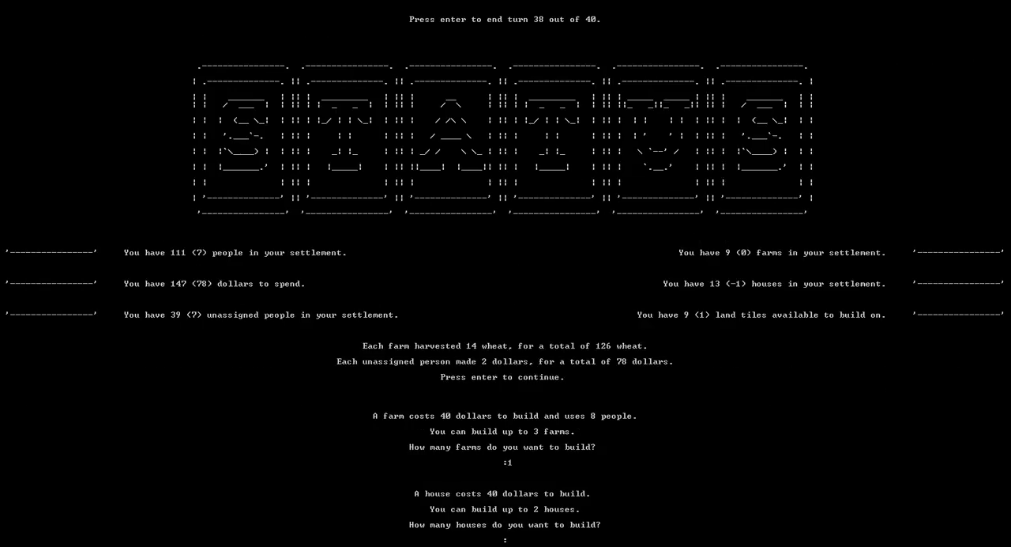
key(enter)
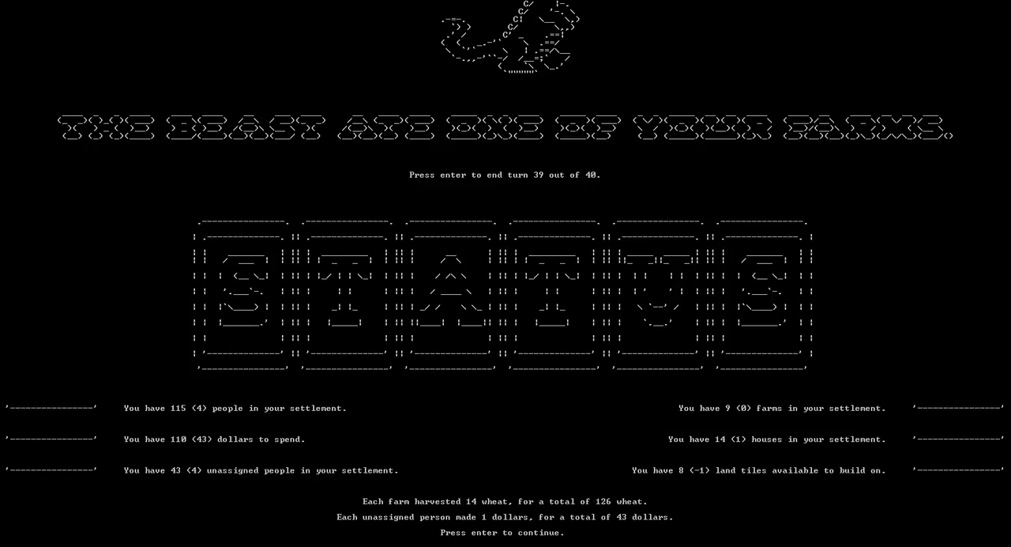
Order 0 farms and 0 houses and end the final turn, 40 of 40
key(enter)
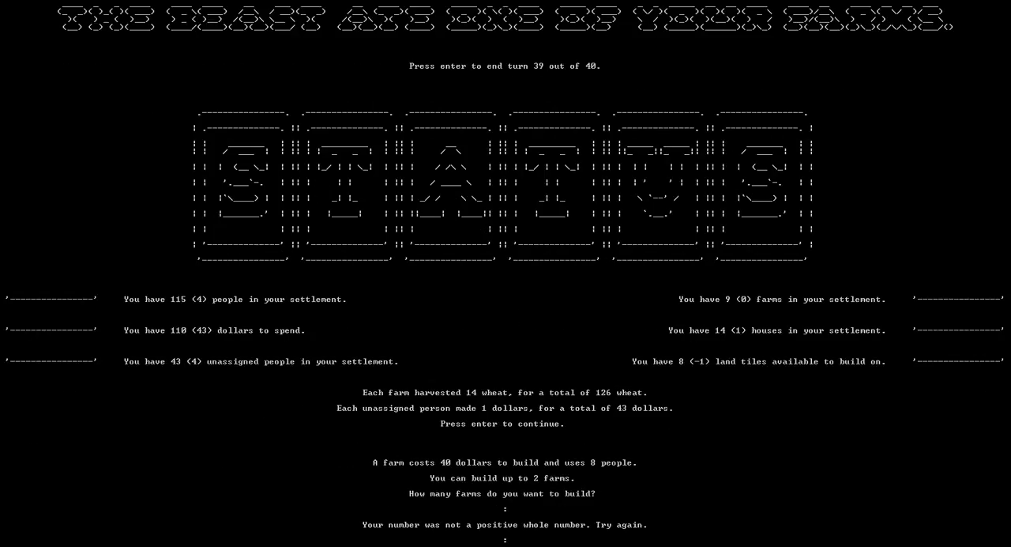
text(0)
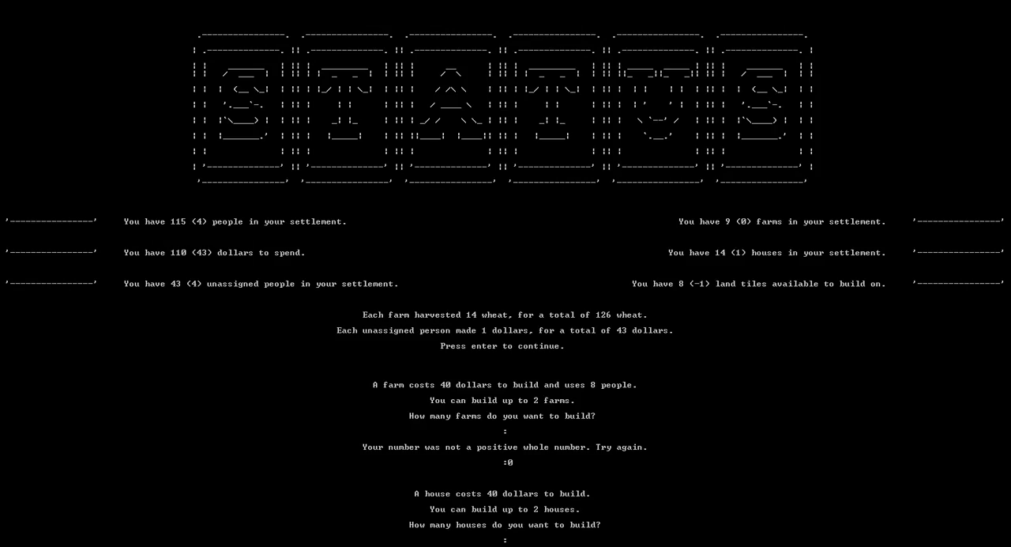
text(0)
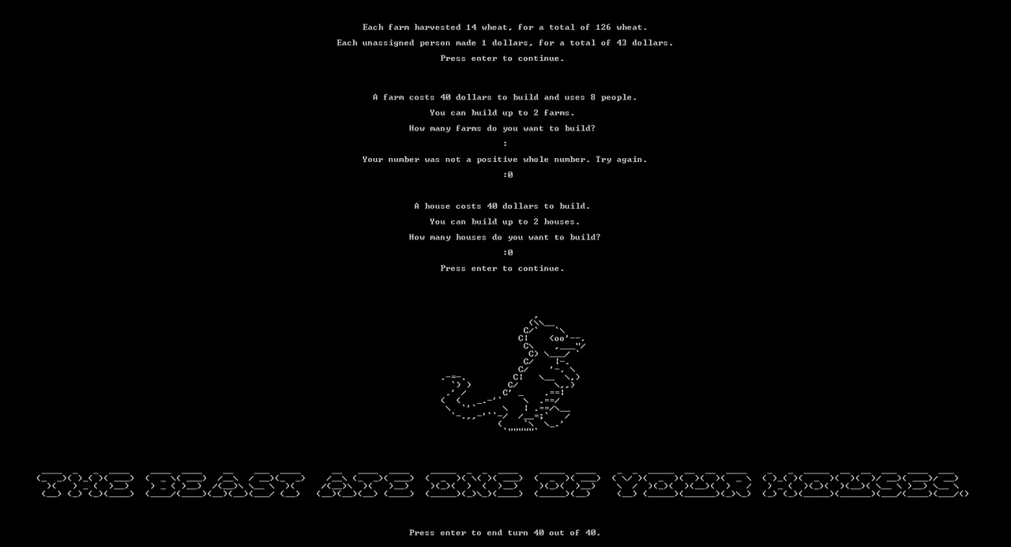
key(enter)
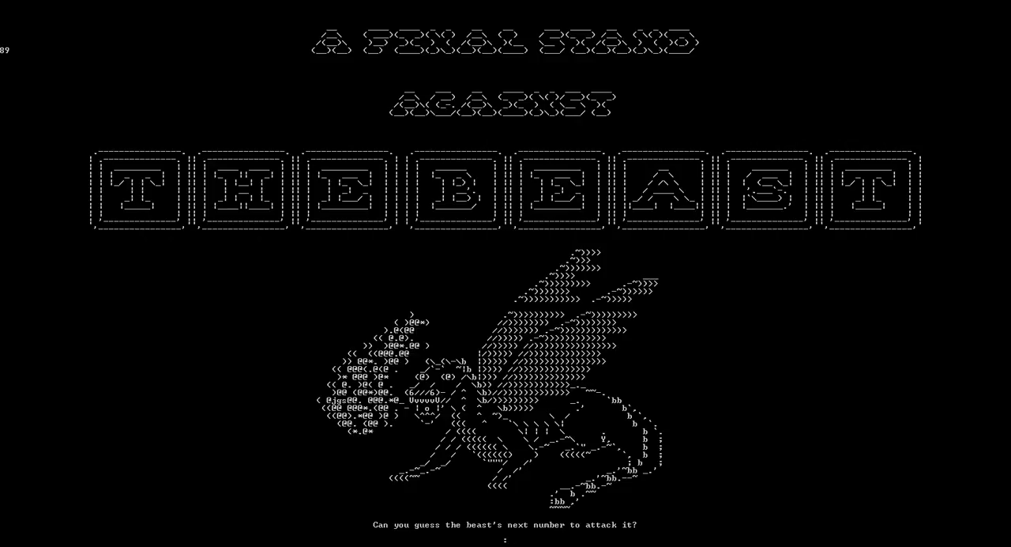
Guess 666; the beast's number was 17, dealing 5 damage
text(666)
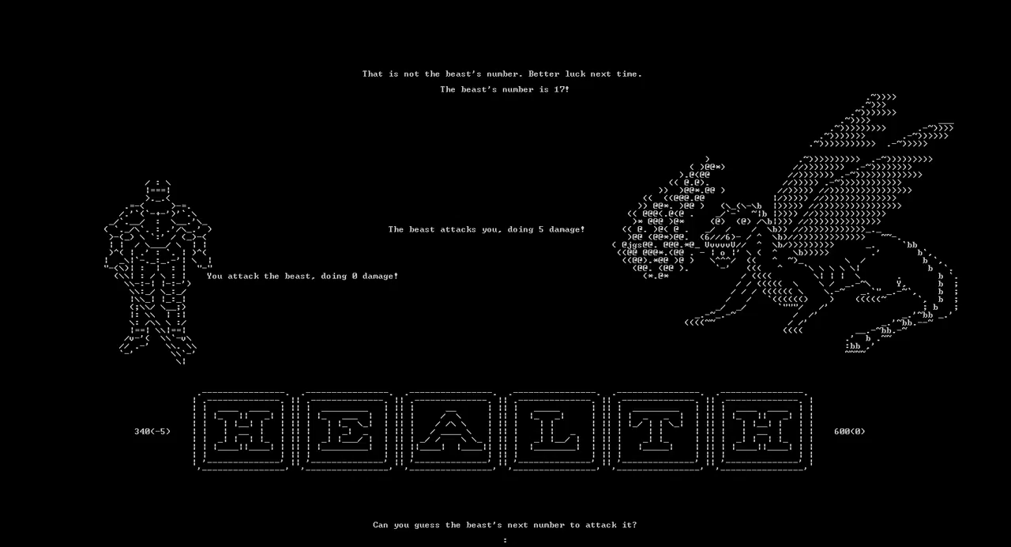
Guess 17; the beast's number was 56, dealing 16 damage
text(17)
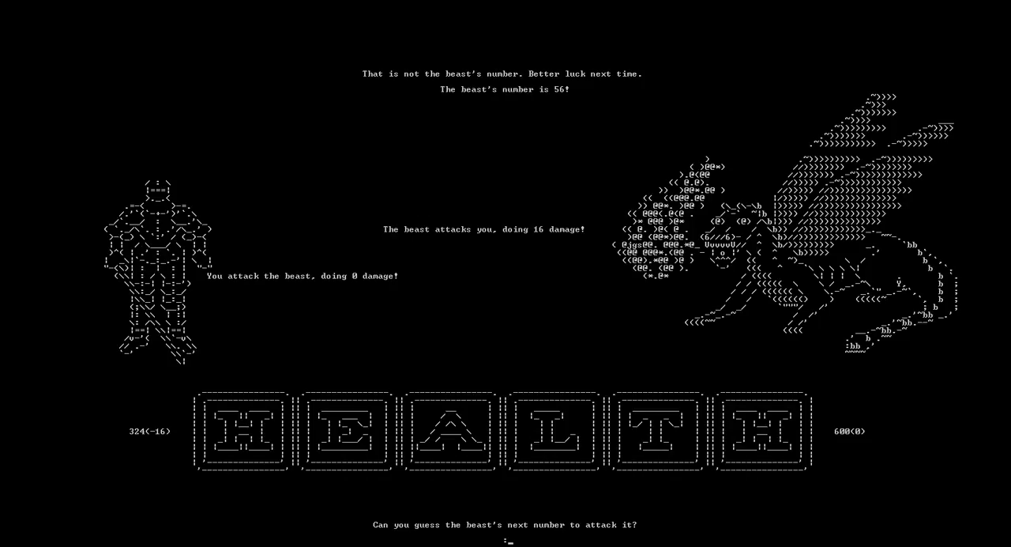
Guess 56; the beast's number was 14, dealing 4 damage
text(56)
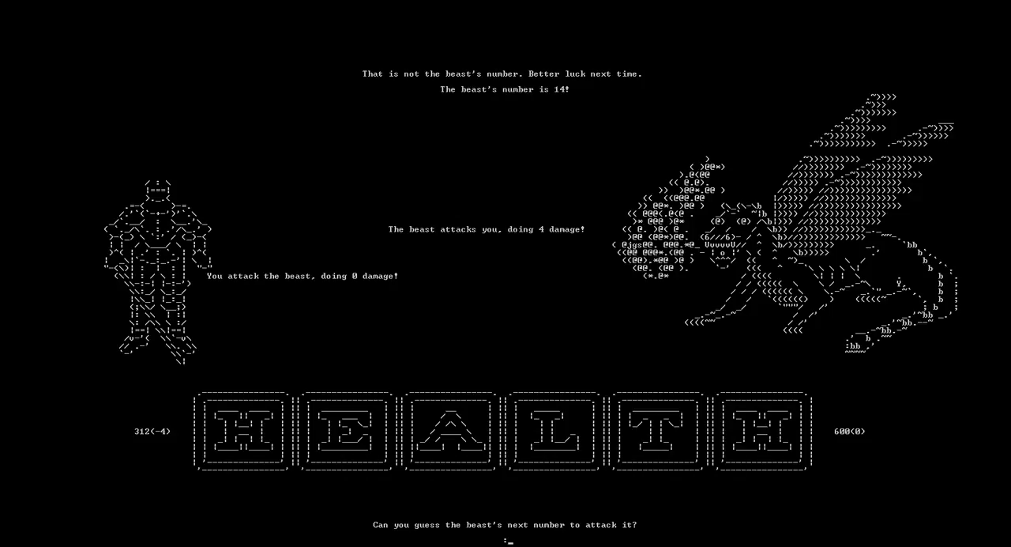
Guess 18, 4 and 34, missing the beast's numbers 7, 26 and 13
text(18)
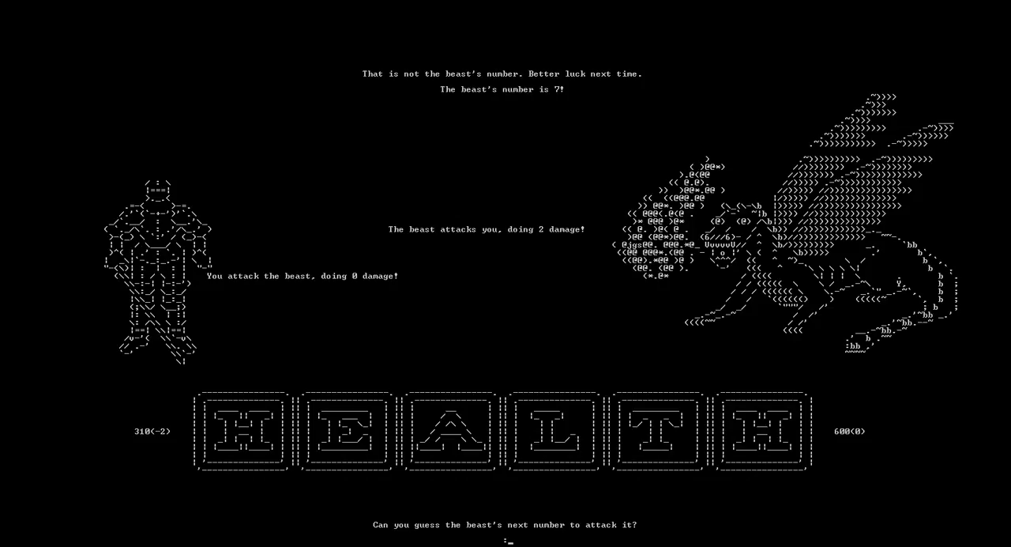
text(4)
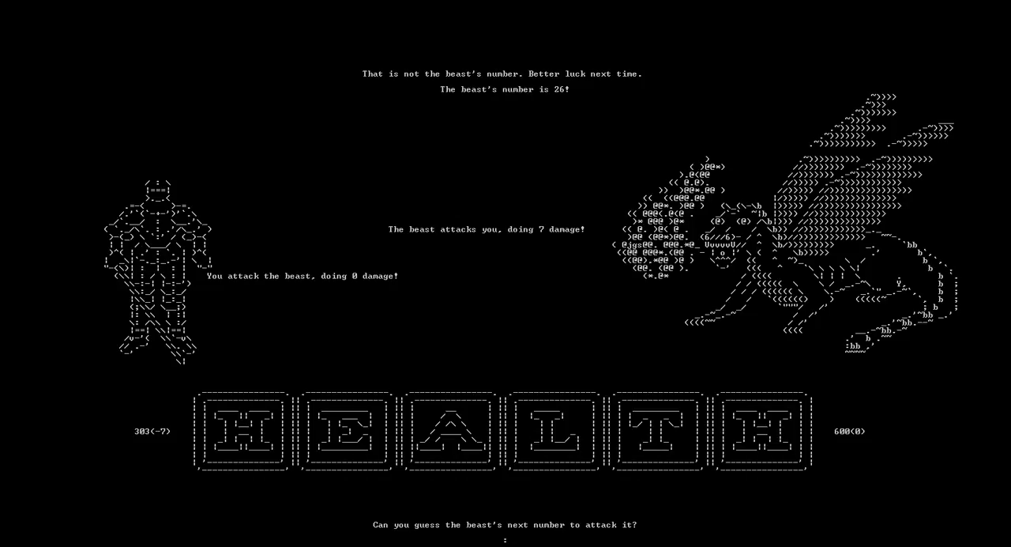
text(34)
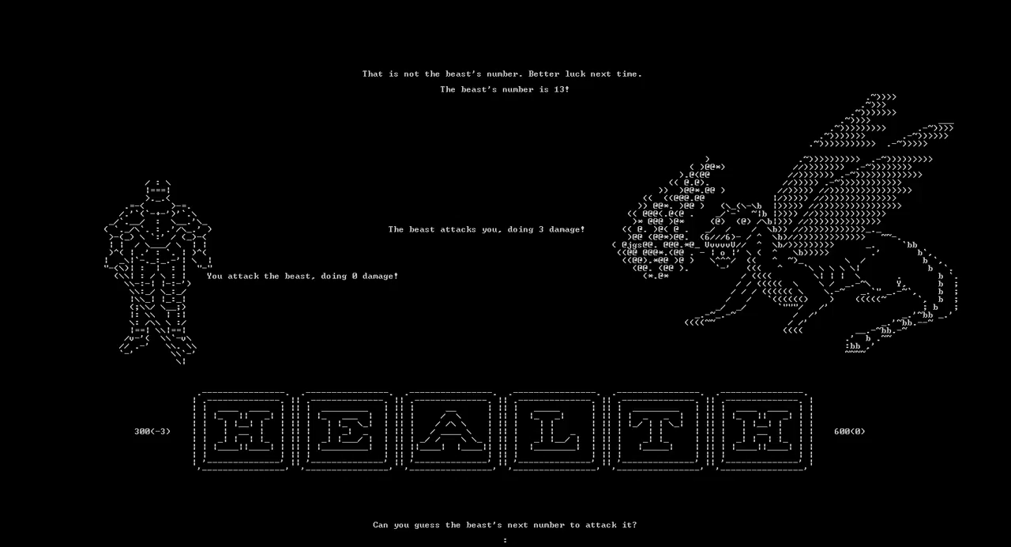
Guess 5, then 2, hitting the beast for 34 damage down to 486
text(5)
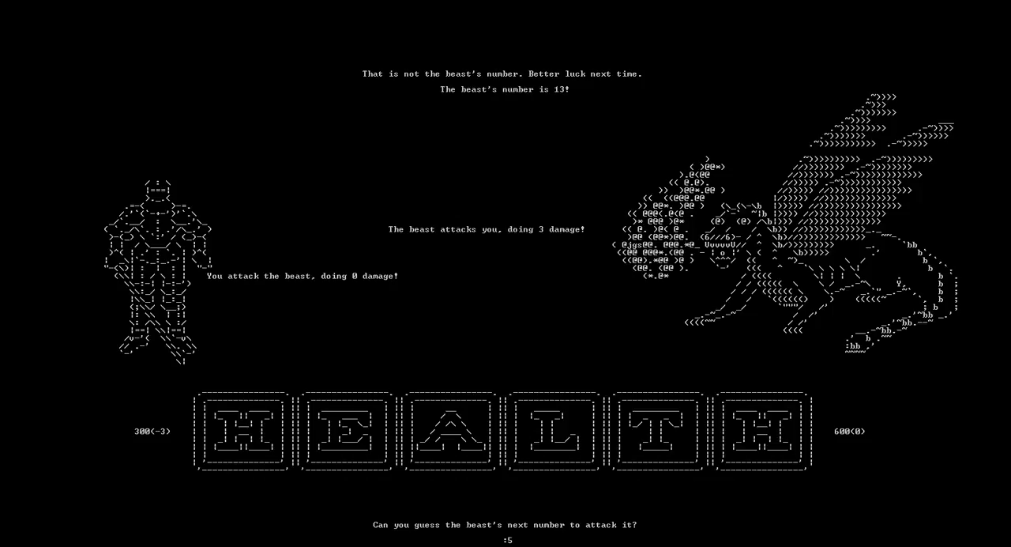
text(2)
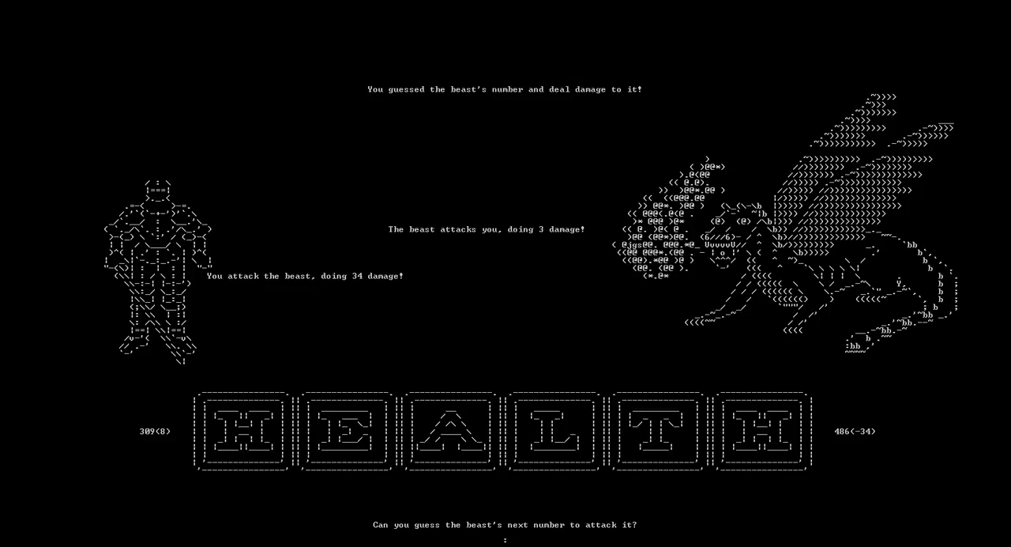
Guess 38, 1, 62 and 31 to drop the beast to -66, then show the credits
text(38)
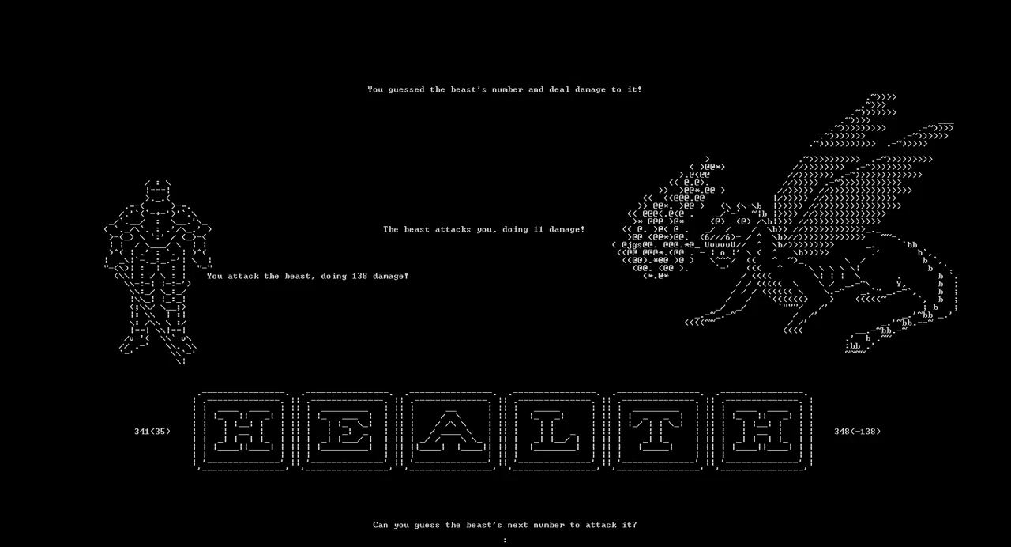
text(1)
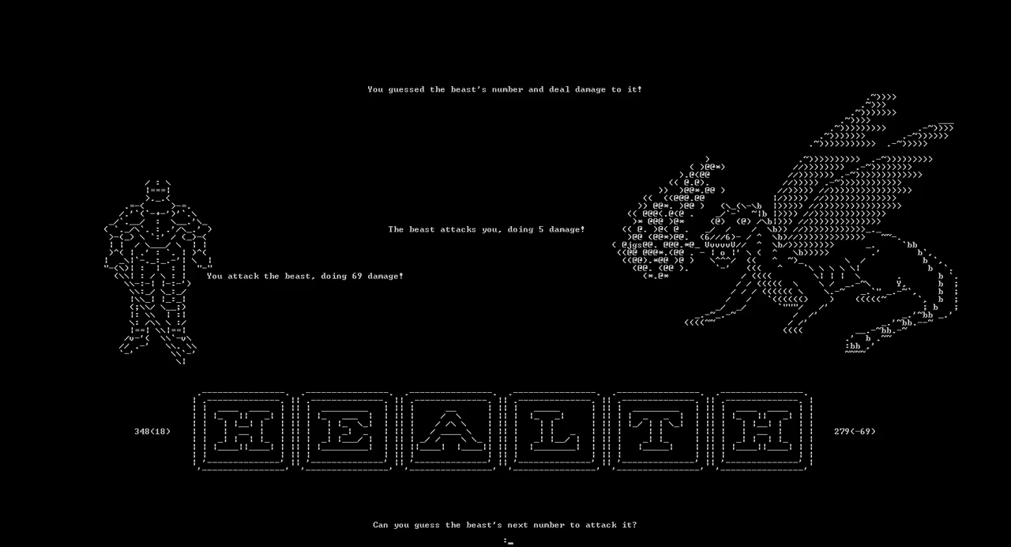
text(62)
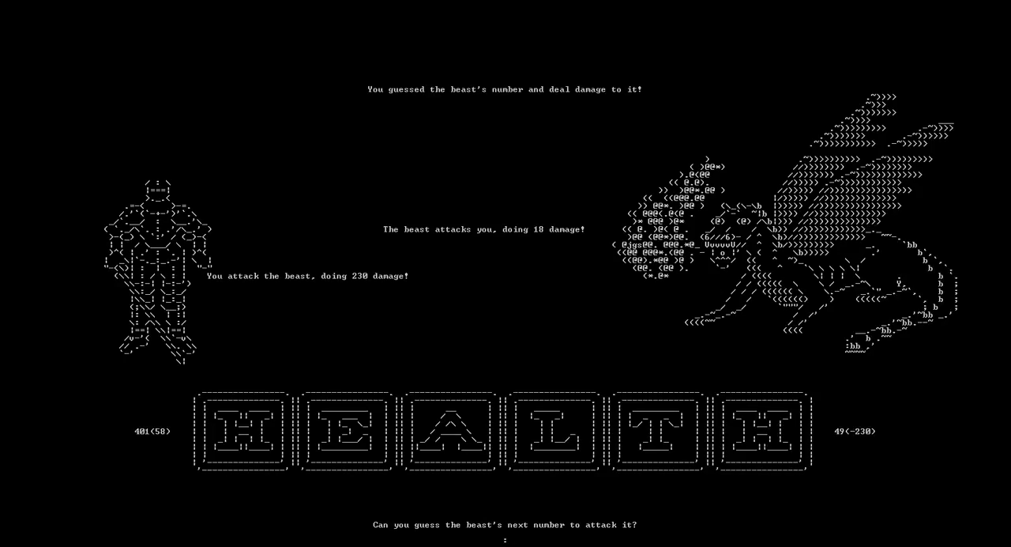
text(31)
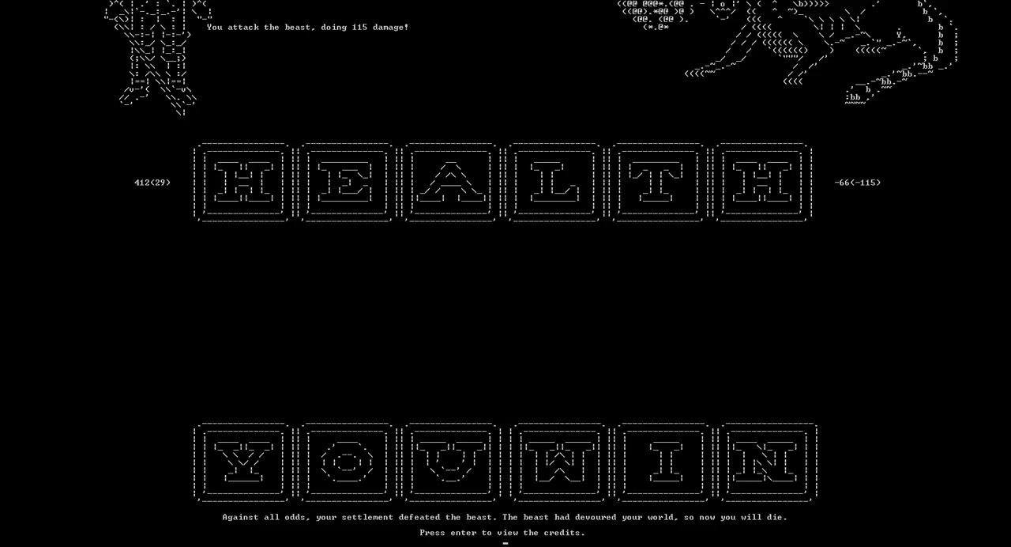
key(enter)
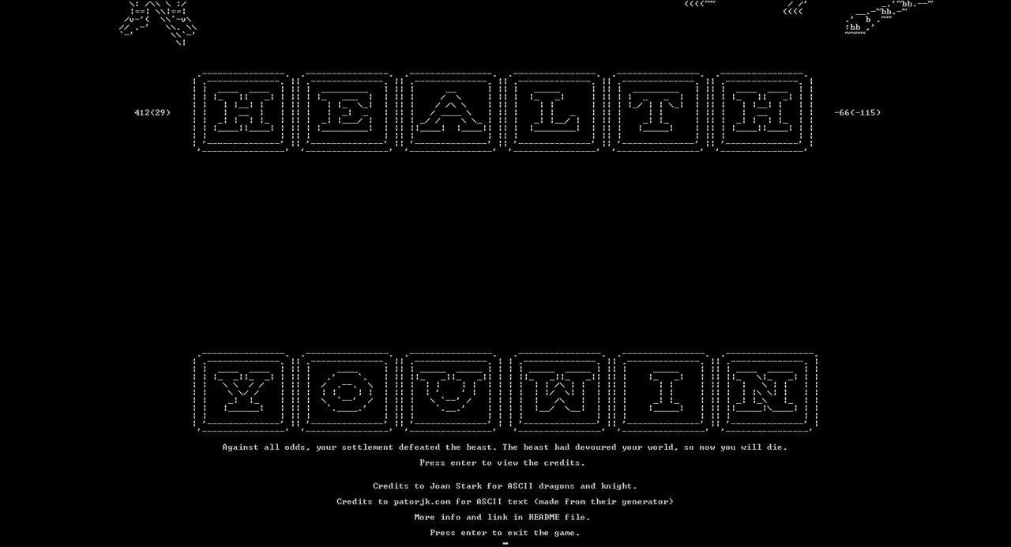